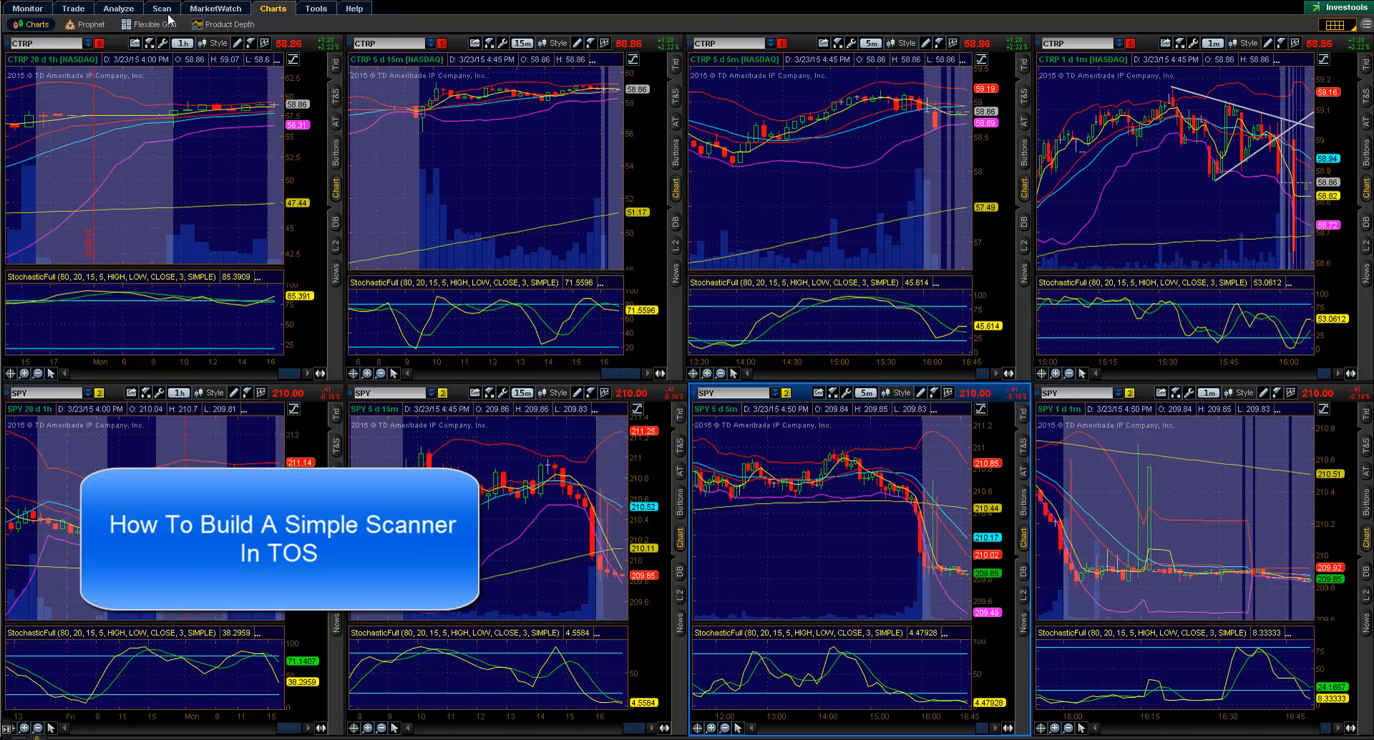
# Show the Stock Hacker scan setup with its Volume, Vol index, Last and % change filters.
pyautogui.click(162, 8)
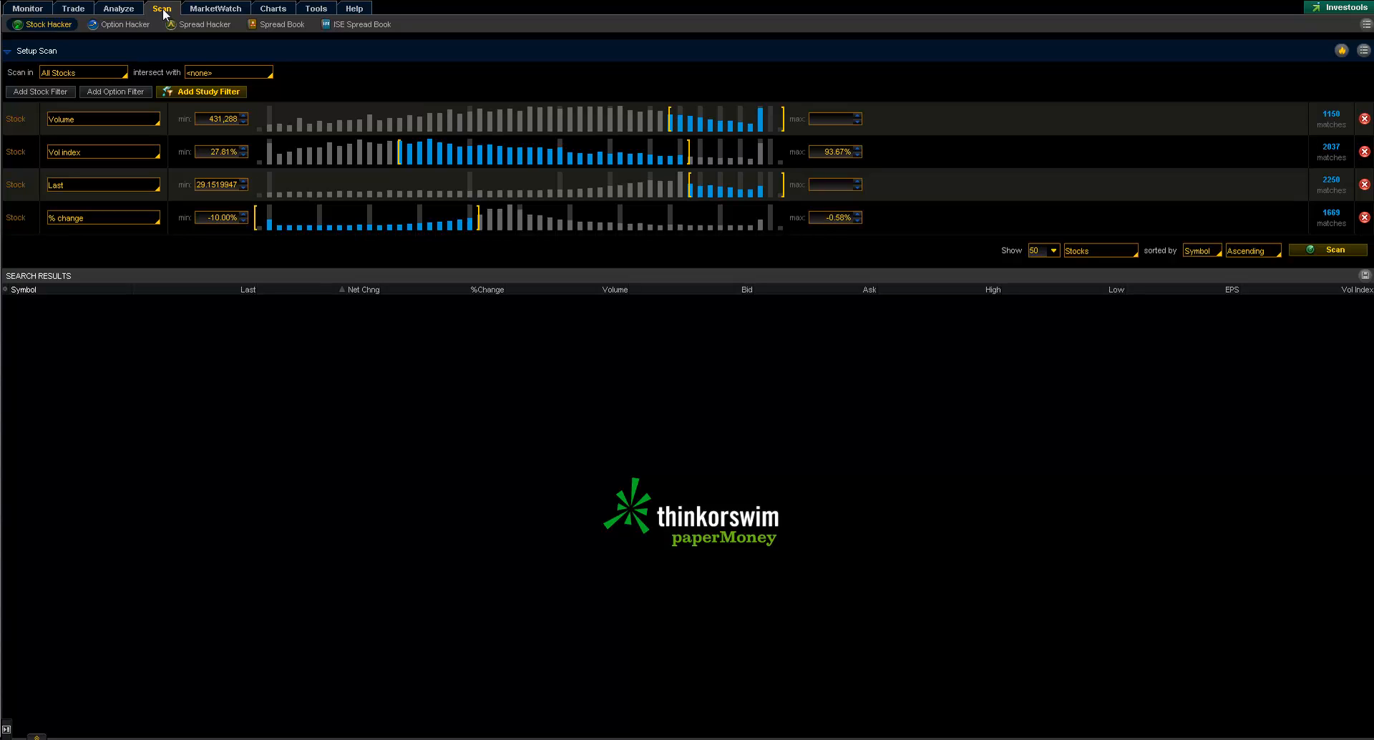
pyautogui.moveTo(200, 24)
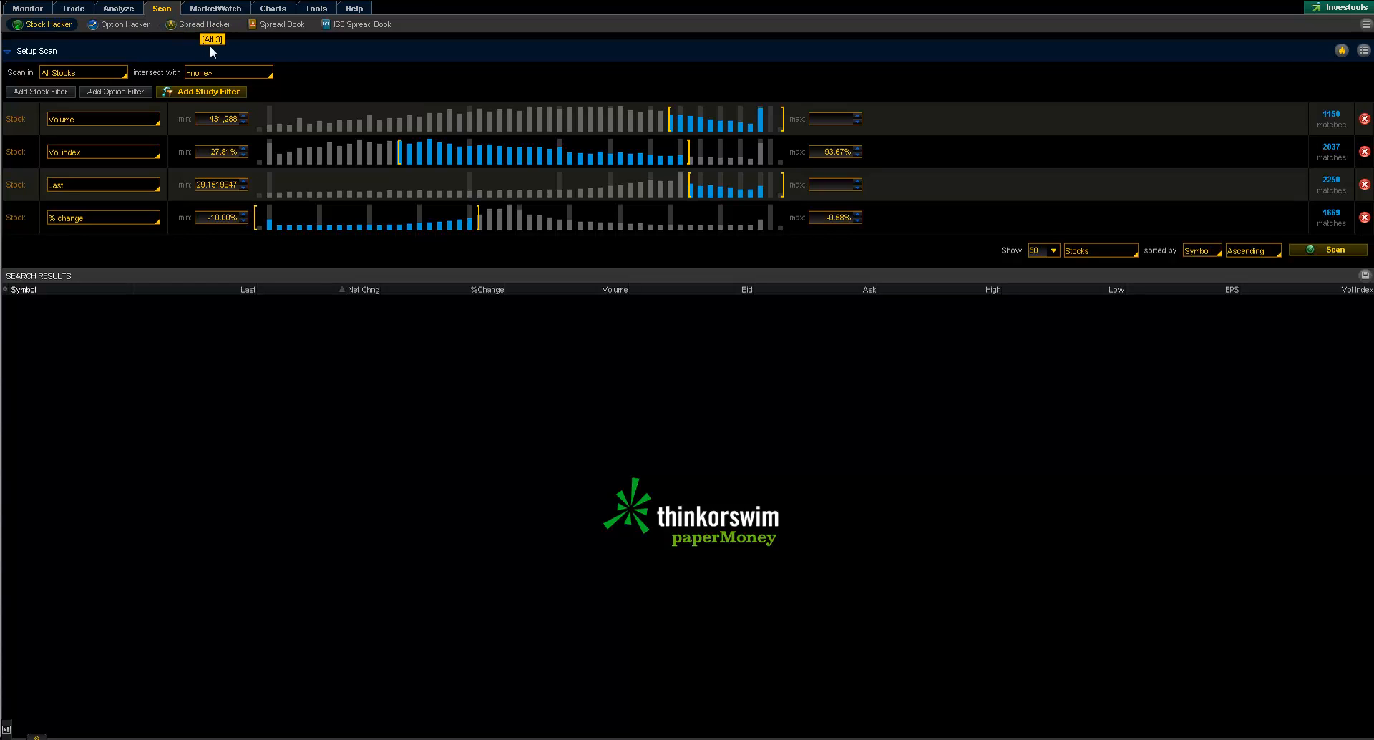
# Run the scan and order the 50 of 149 matching stocks by symbol.
pyautogui.click(1328, 251)
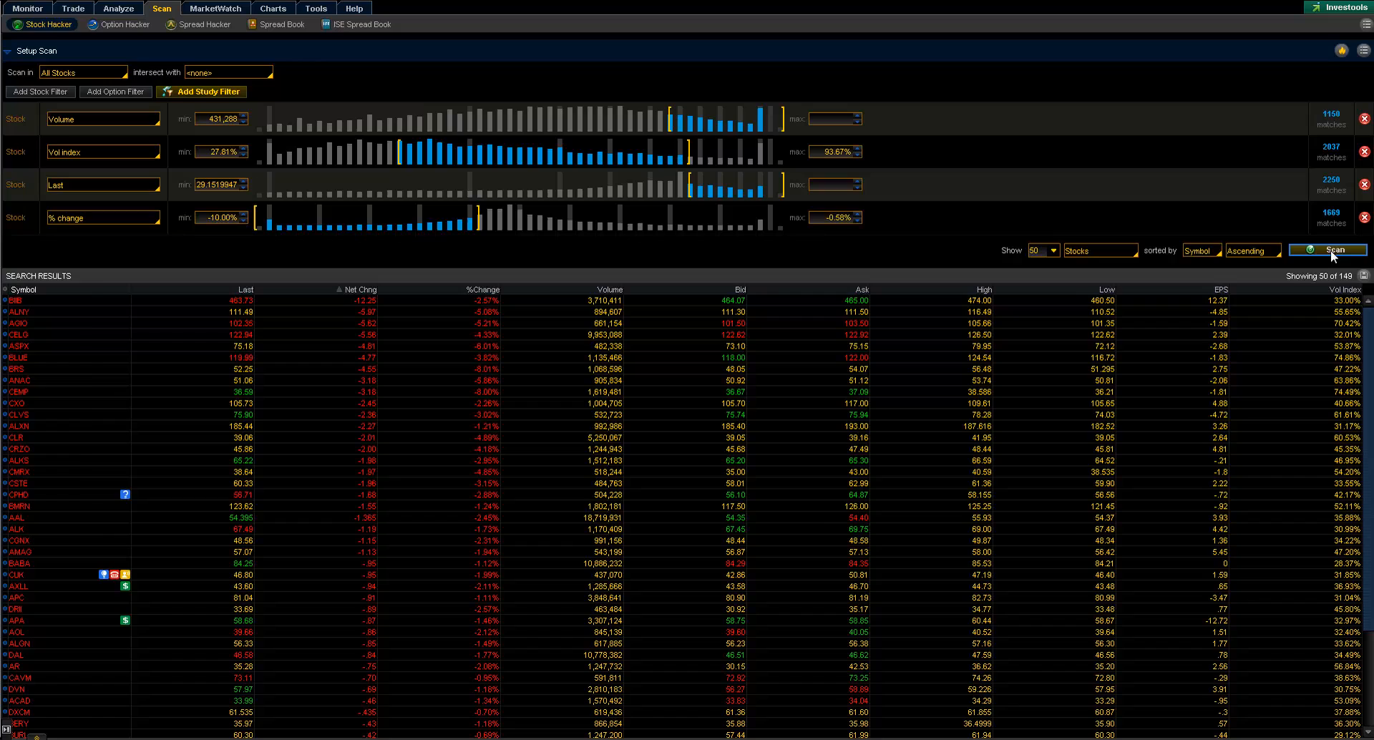
pyautogui.click(358, 289)
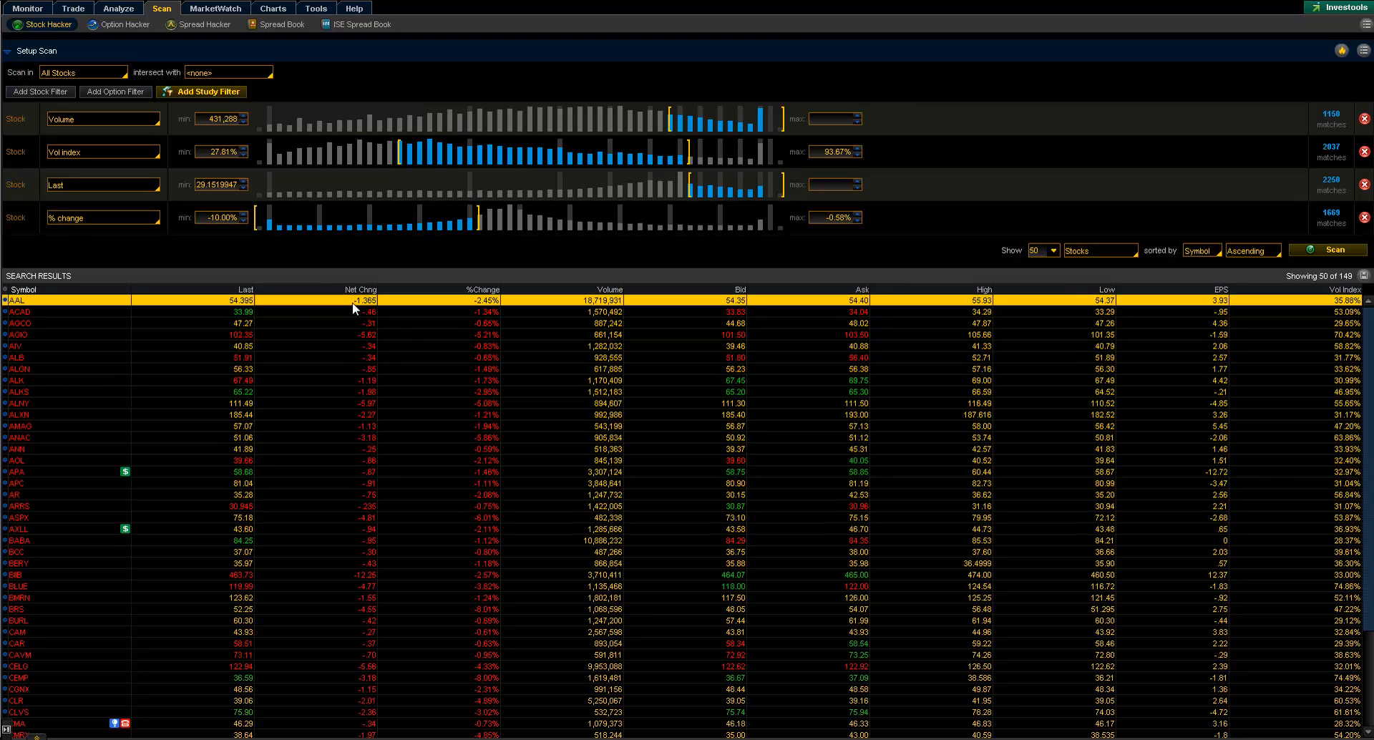
pyautogui.moveTo(92, 322)
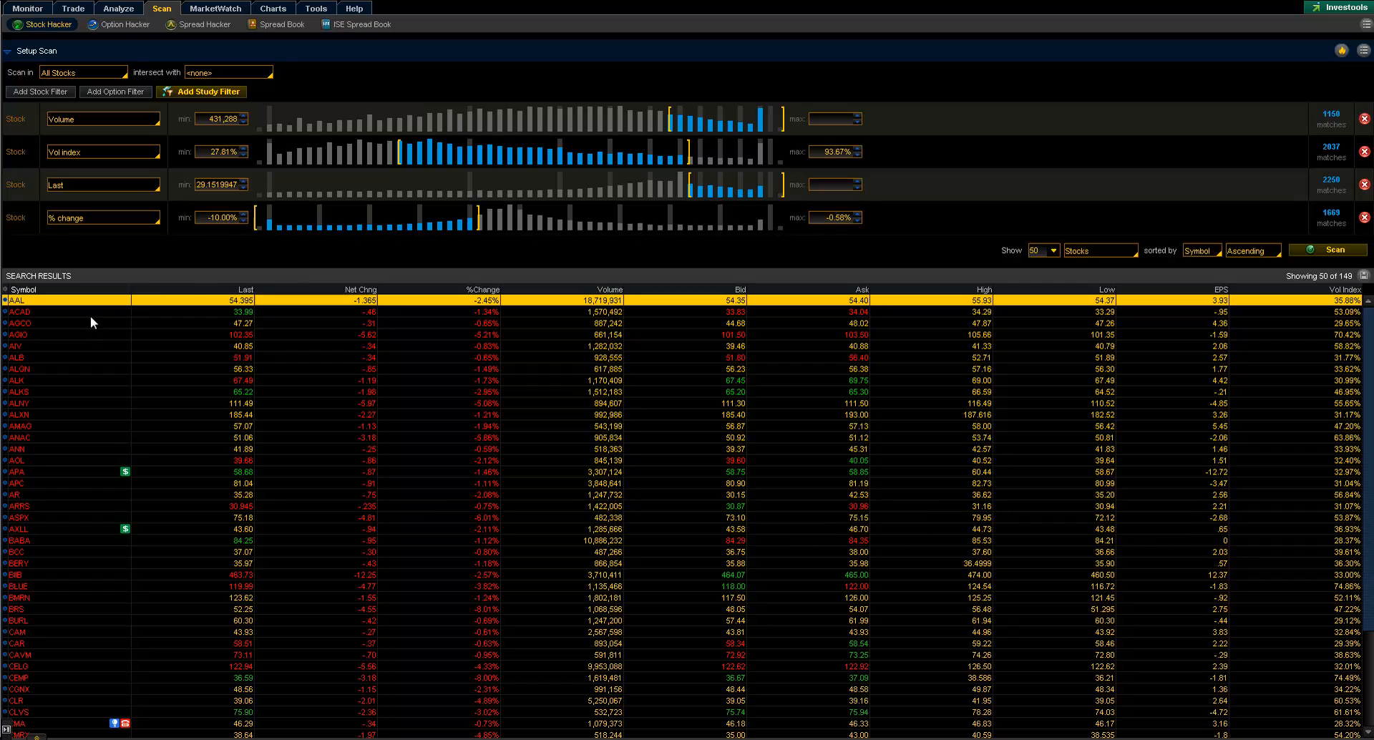
pyautogui.click(70, 333)
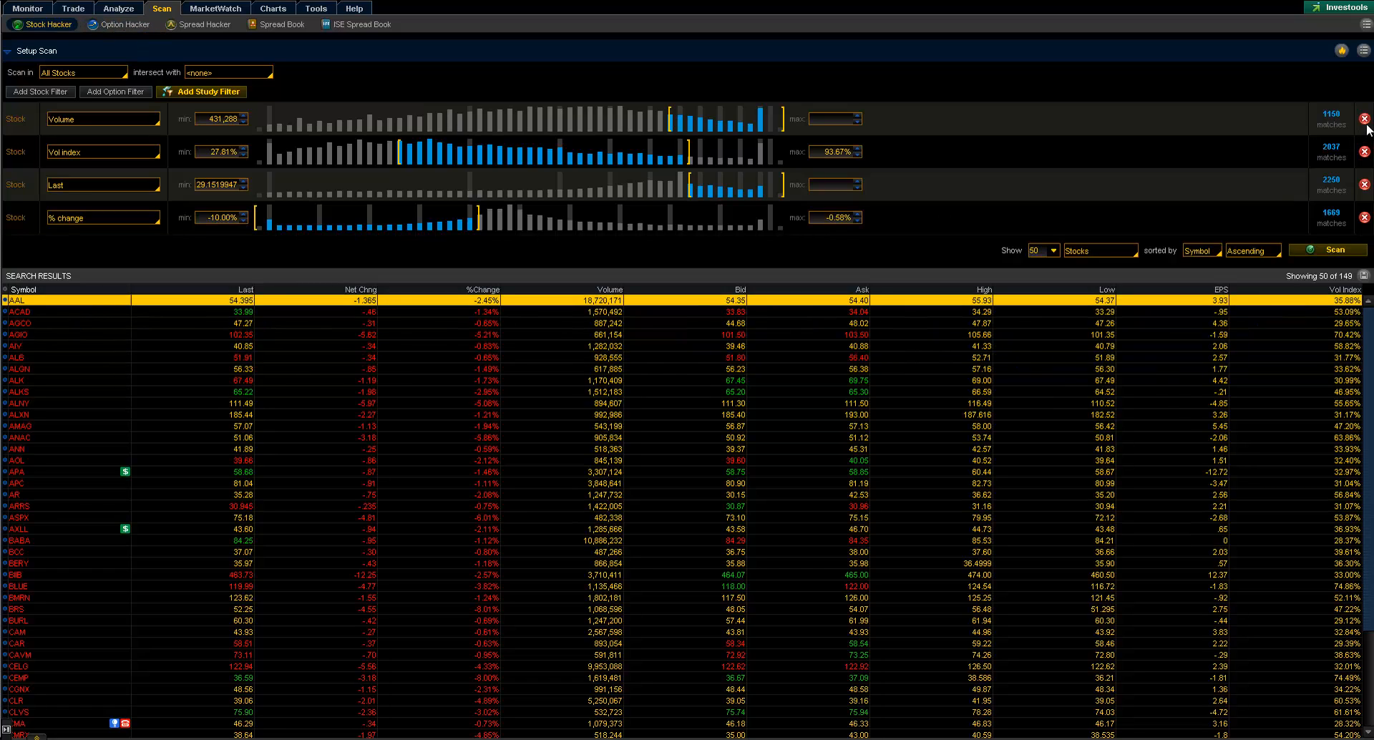
# Remove the filter rows from the scan setup, leaving it empty above the earlier results.
pyautogui.click(1363, 116)
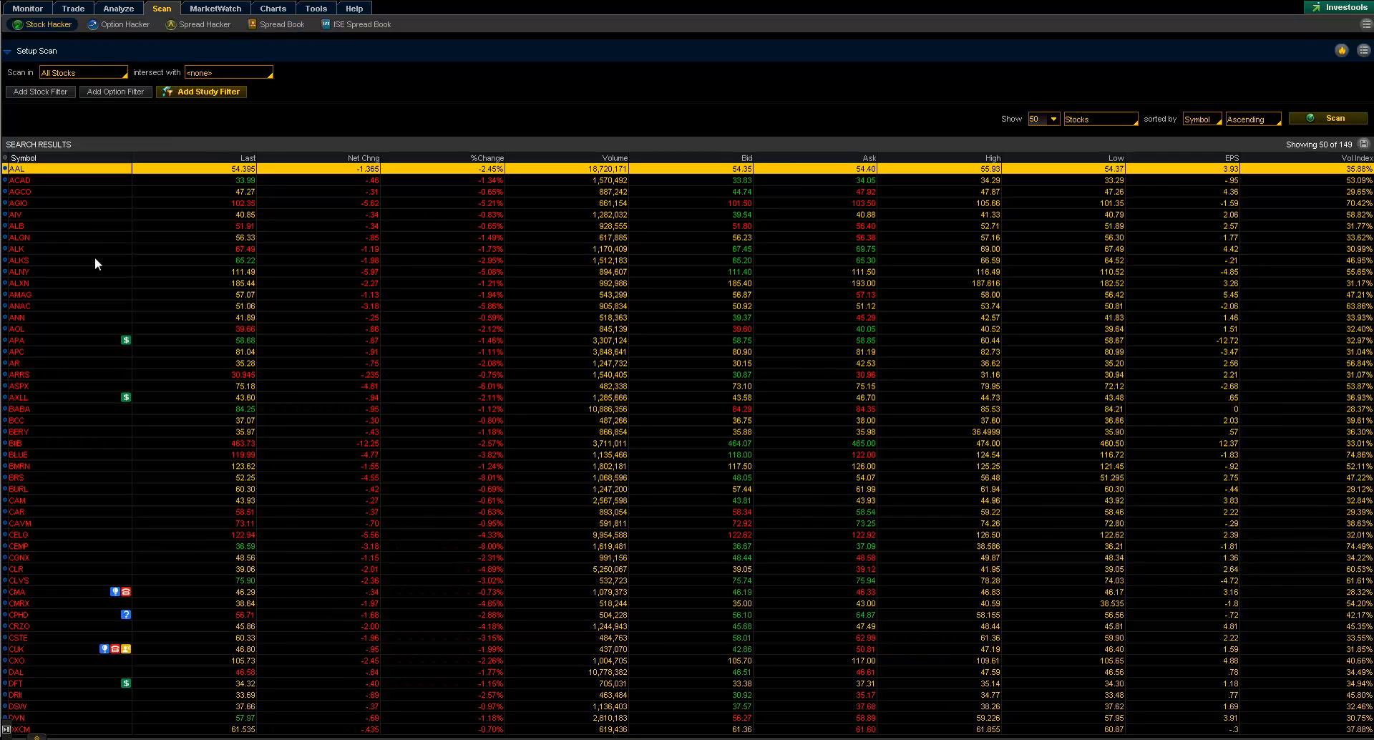
# Add a Last price filter with a minimum near 24.31.
pyautogui.click(40, 92)
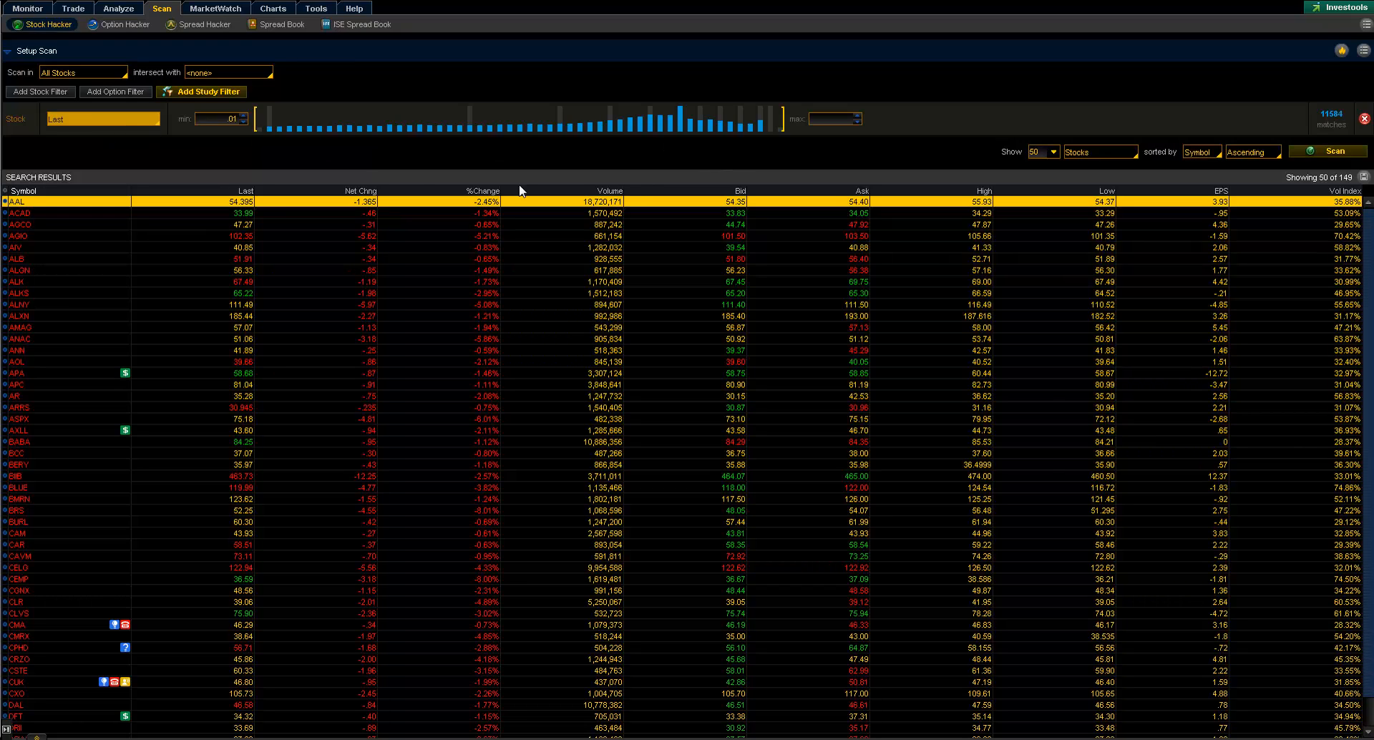
pyautogui.moveTo(282, 119); pyautogui.dragTo(539, 119)
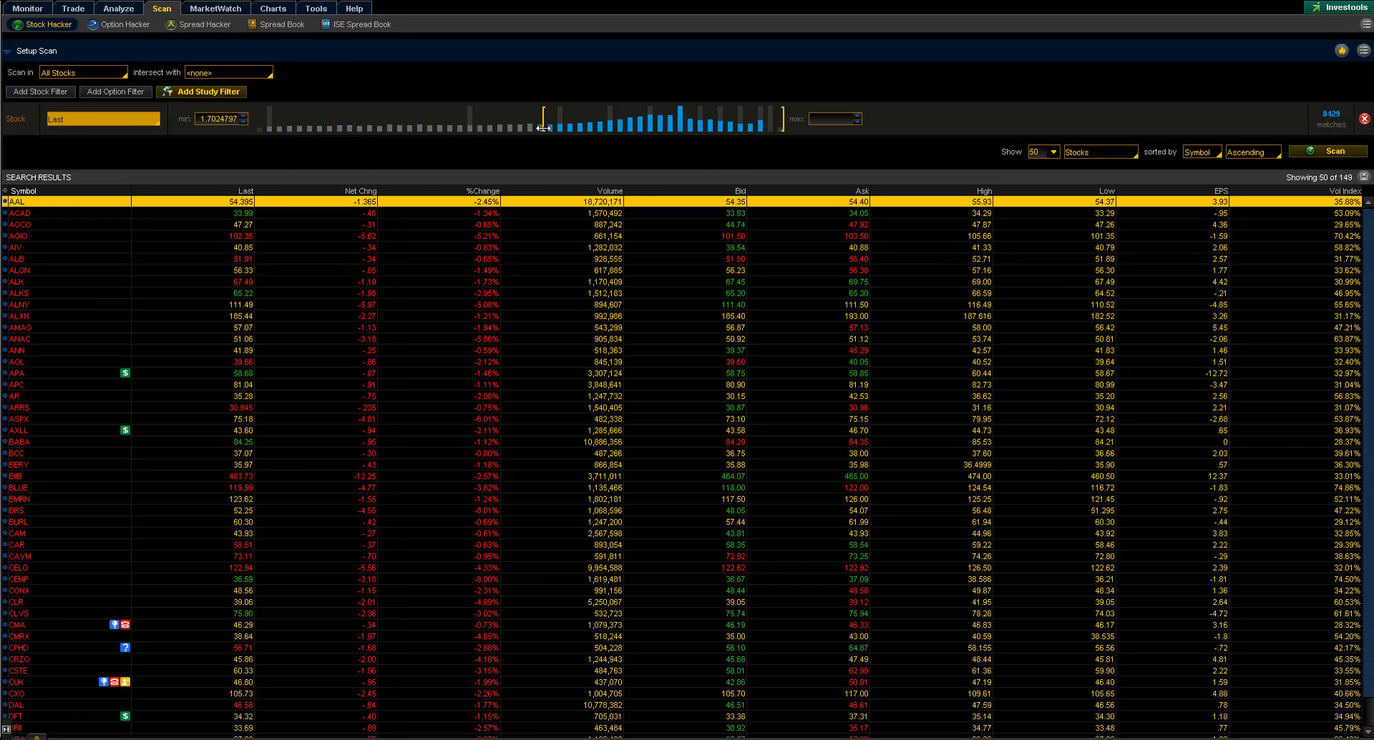
pyautogui.moveTo(541, 117); pyautogui.dragTo(674, 118)
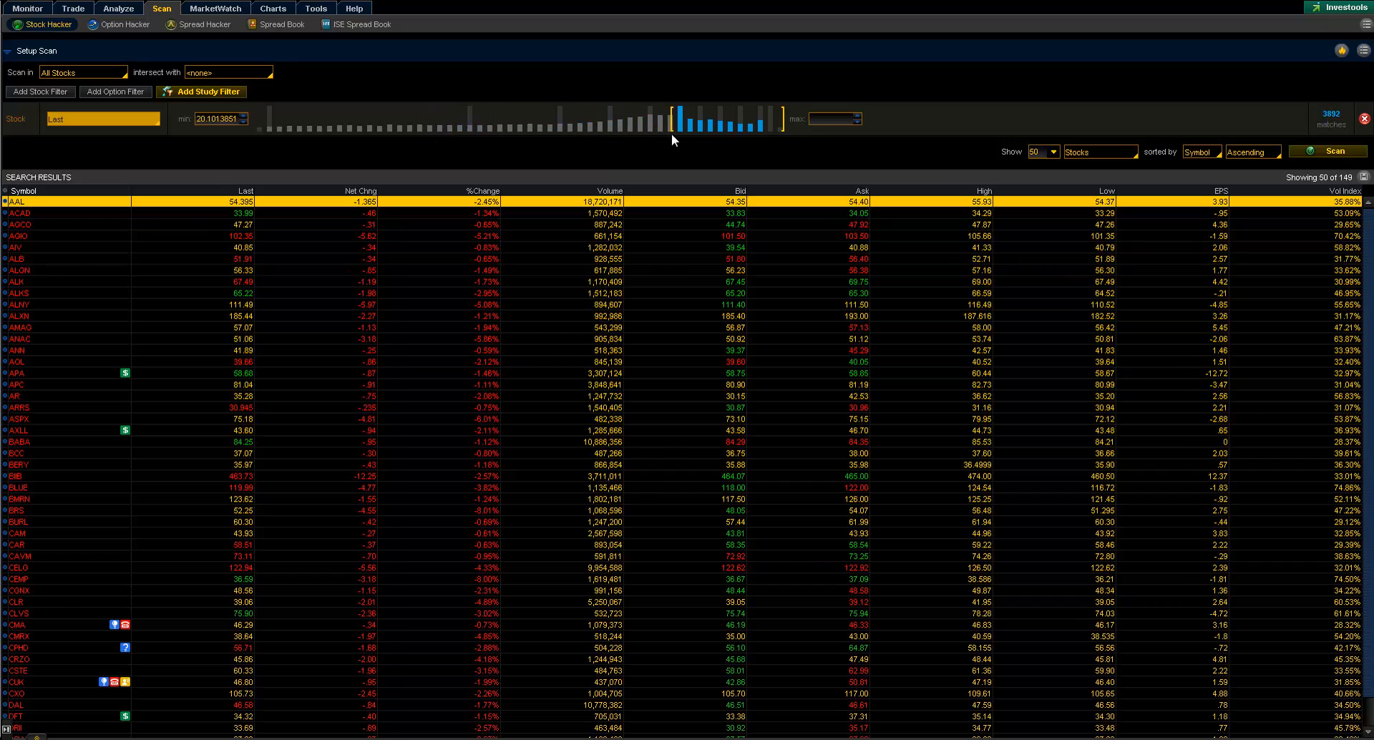
pyautogui.moveTo(670, 119); pyautogui.dragTo(684, 118)
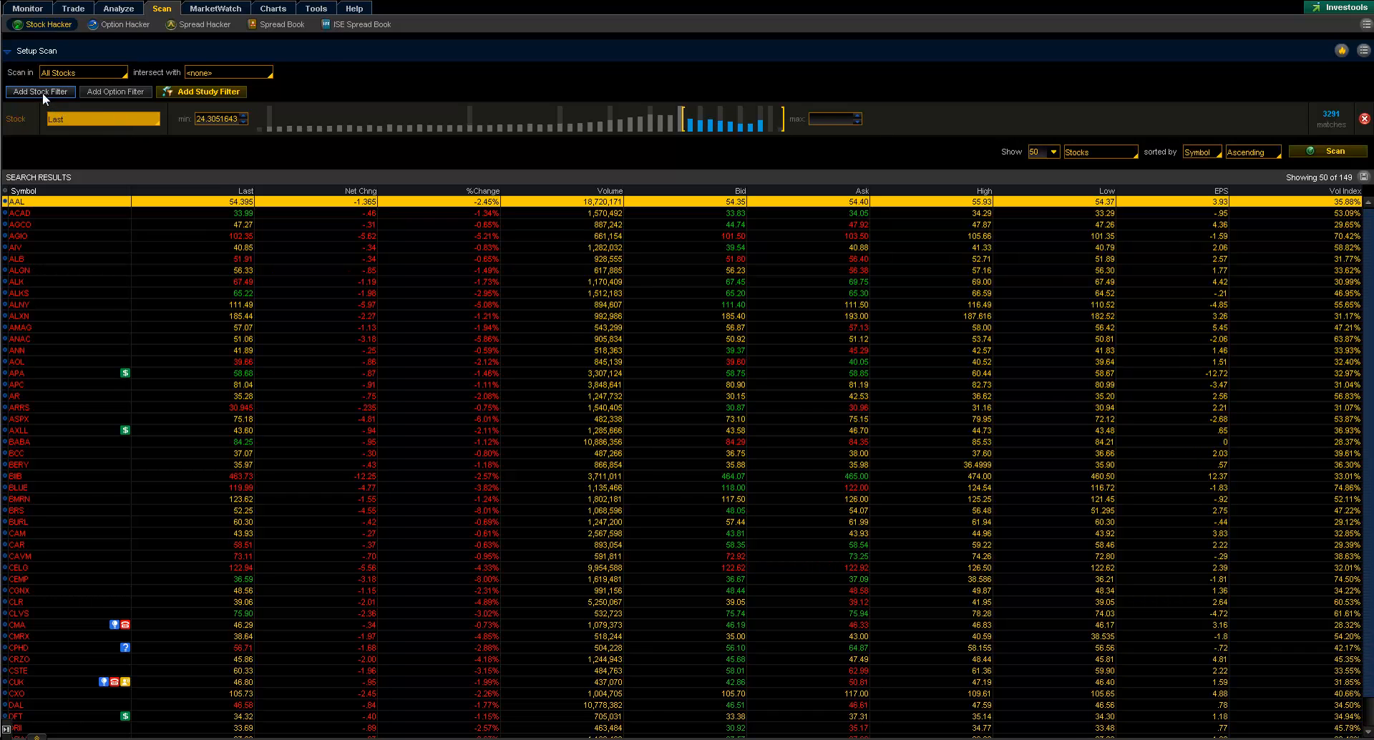
# Add a Net change filter bounded between -10.00 and -2.00.
pyautogui.click(40, 91)
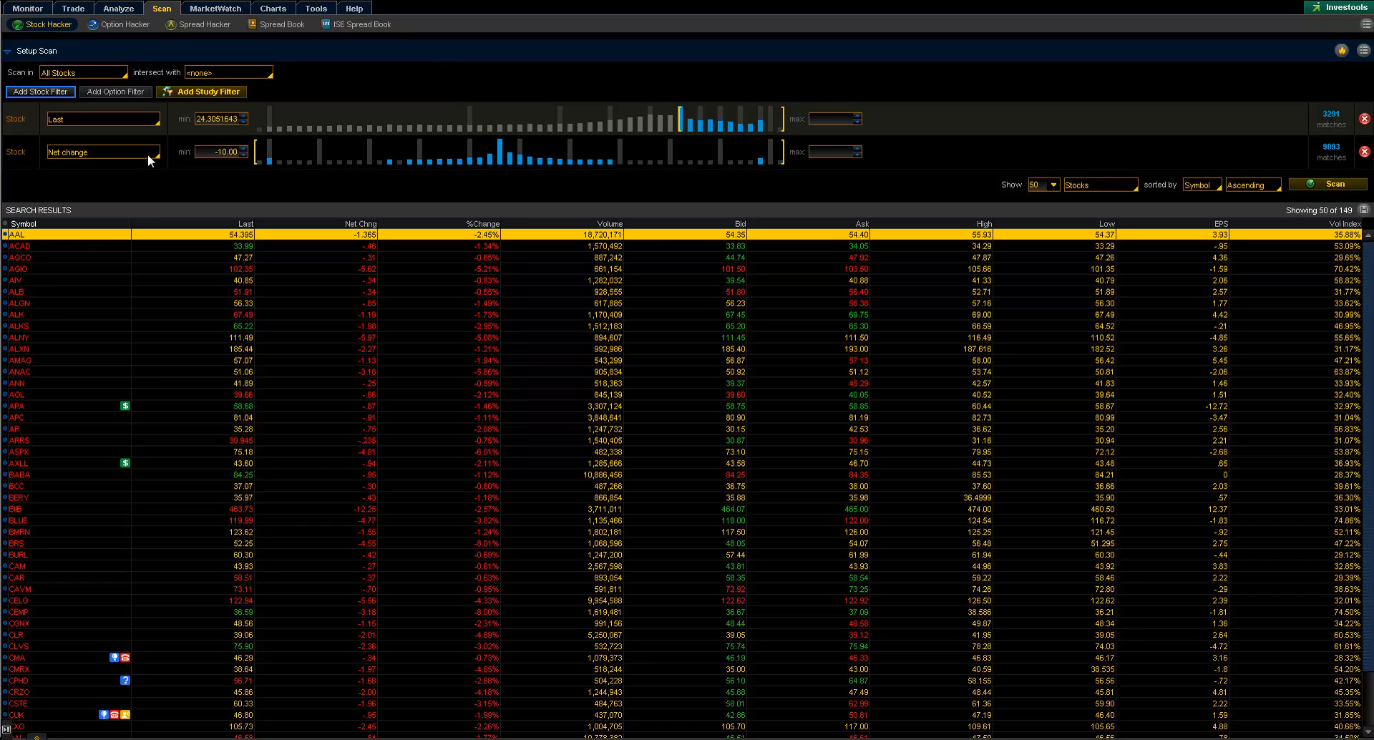
pyautogui.moveTo(749, 151)
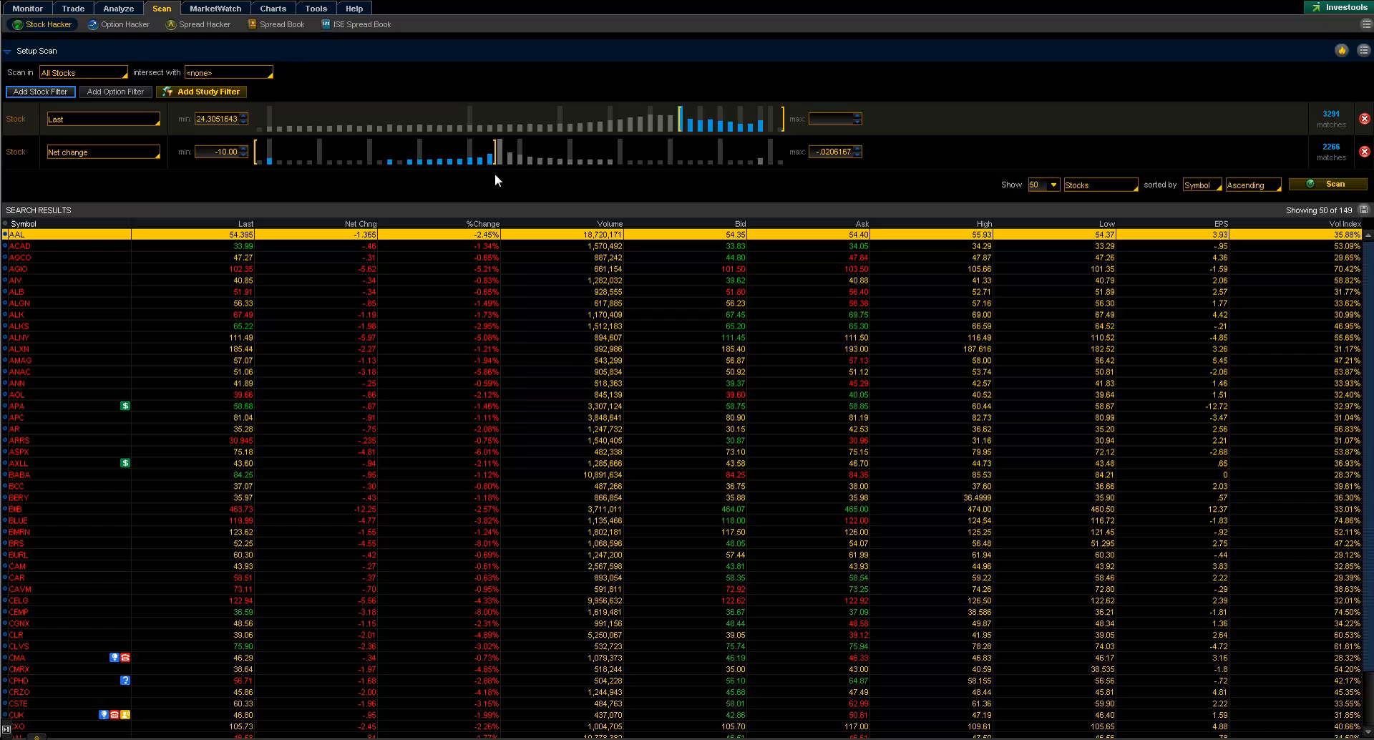
pyautogui.moveTo(492, 150); pyautogui.dragTo(471, 150)
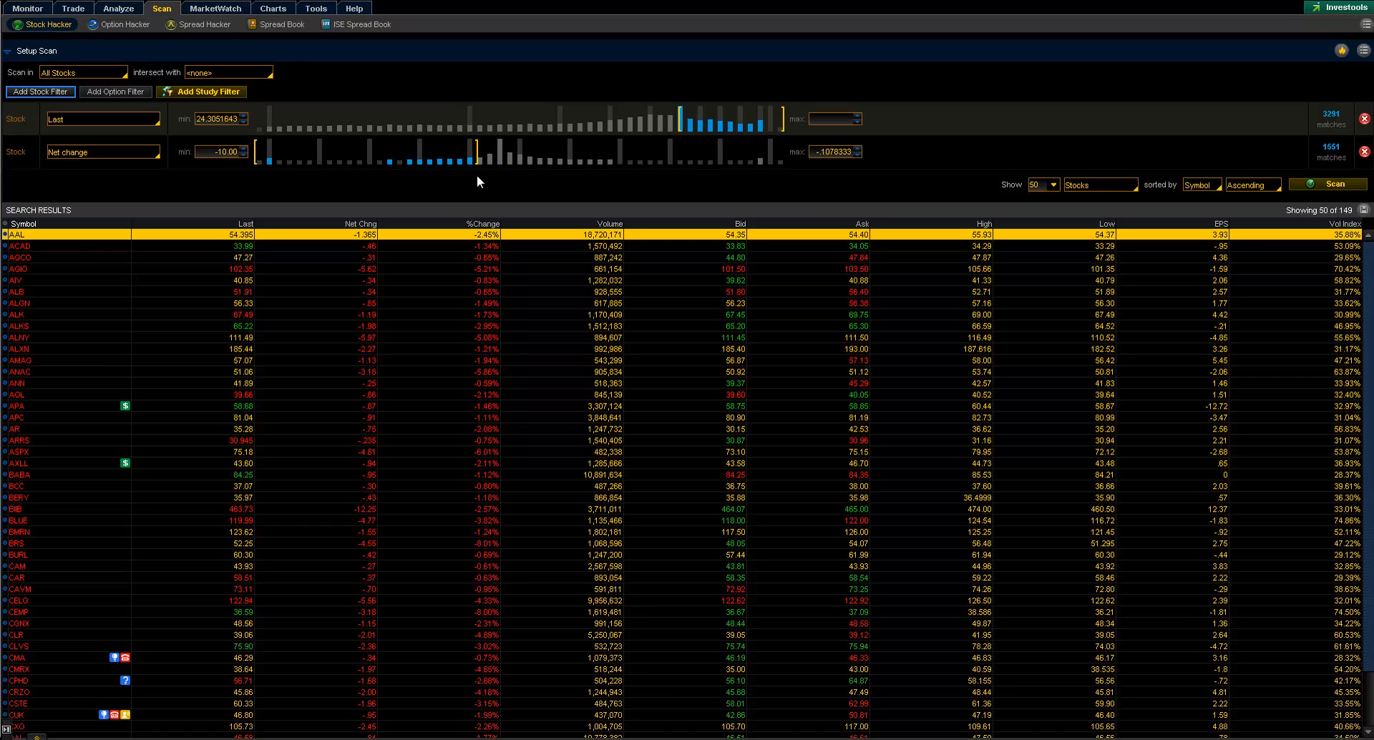
pyautogui.moveTo(473, 151); pyautogui.dragTo(429, 150)
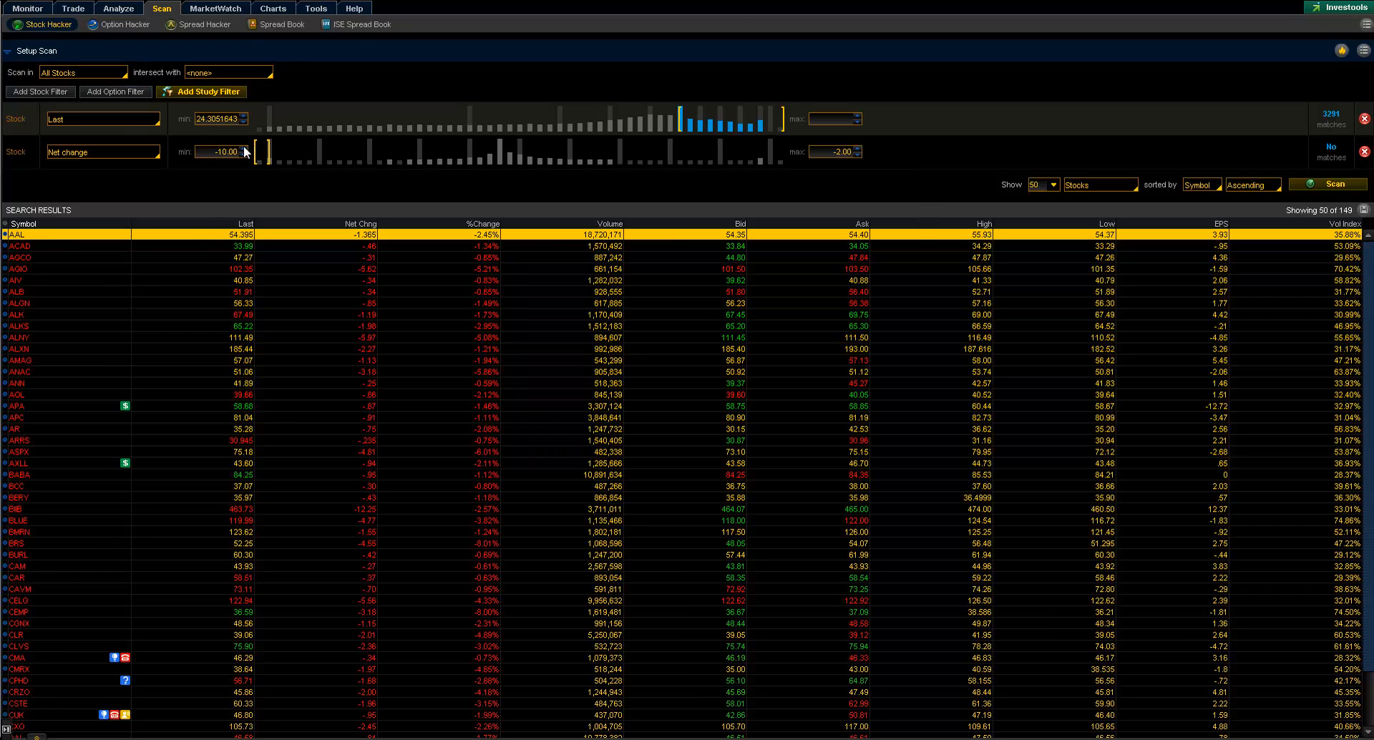
pyautogui.click(241, 156)
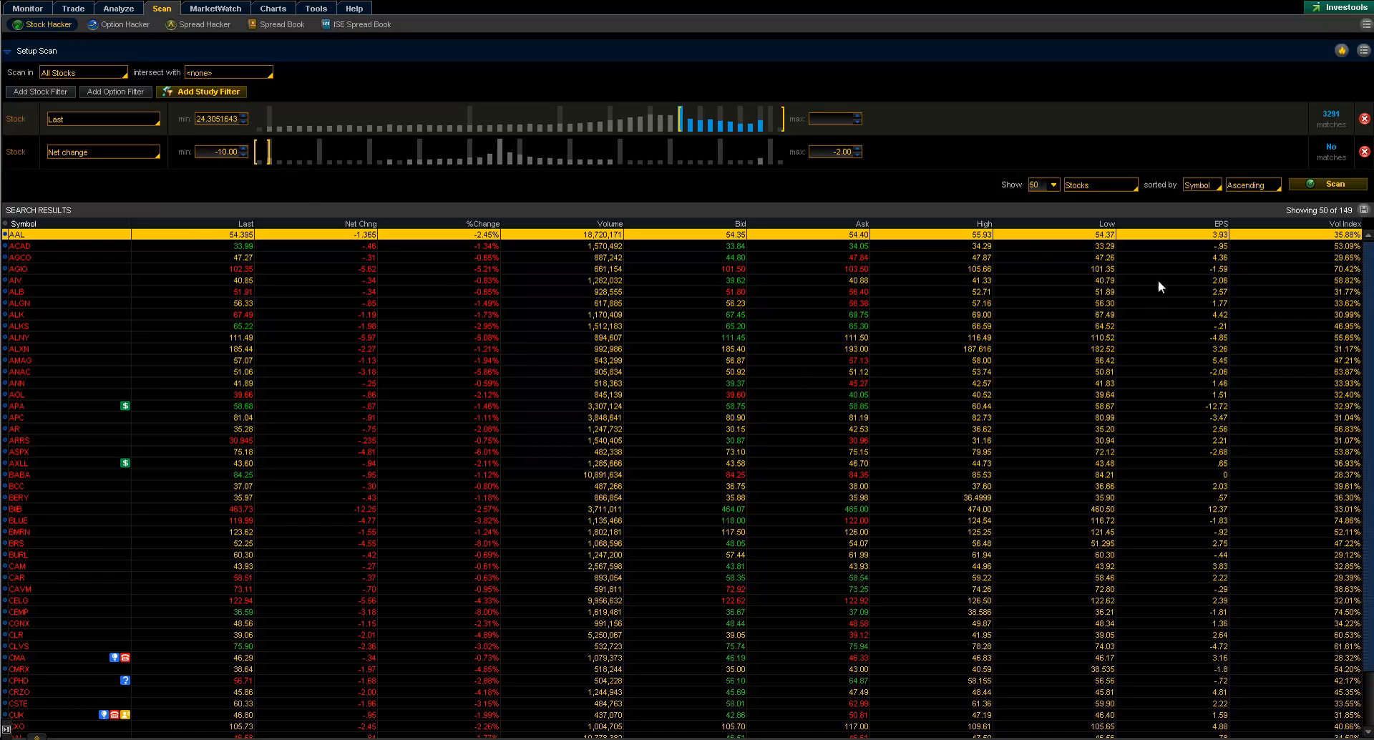
pyautogui.moveTo(53, 89)
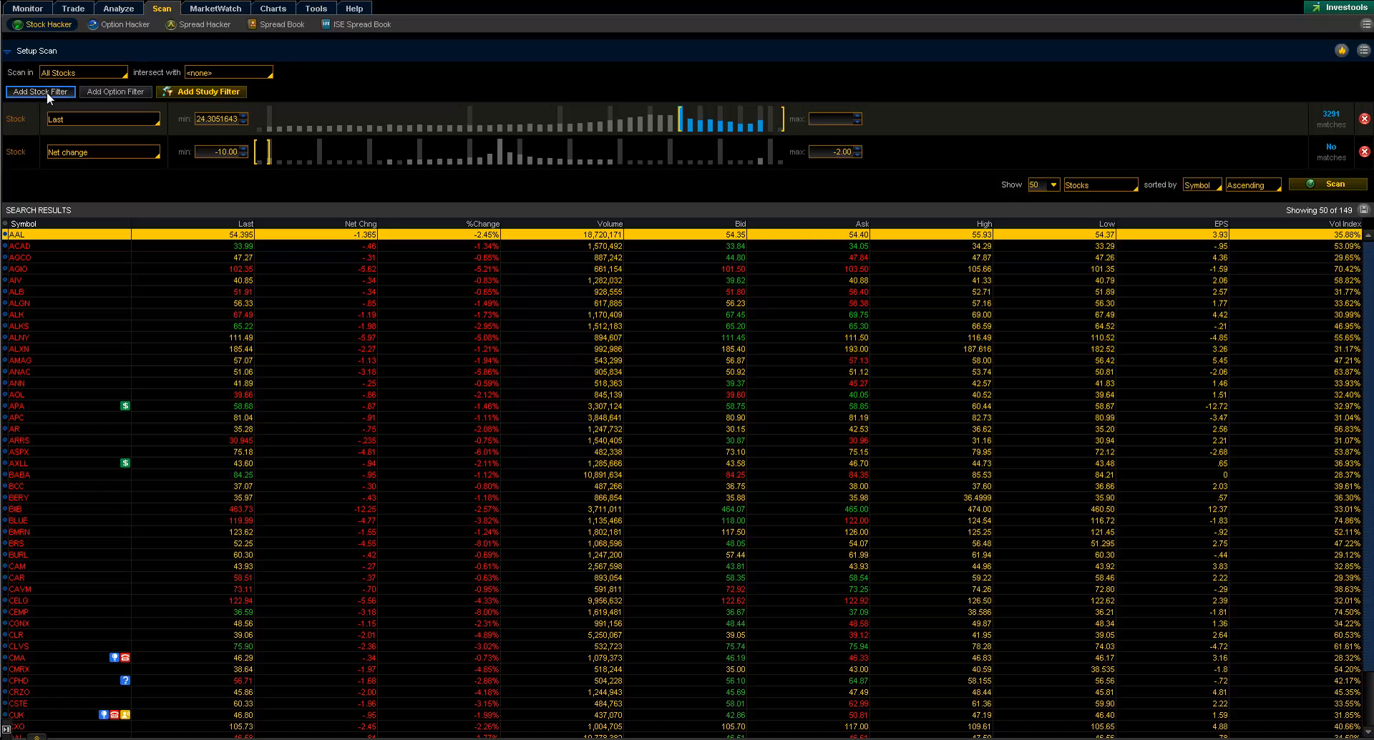
# Add a Volume filter with a 1,000,000 minimum.
pyautogui.click(40, 91)
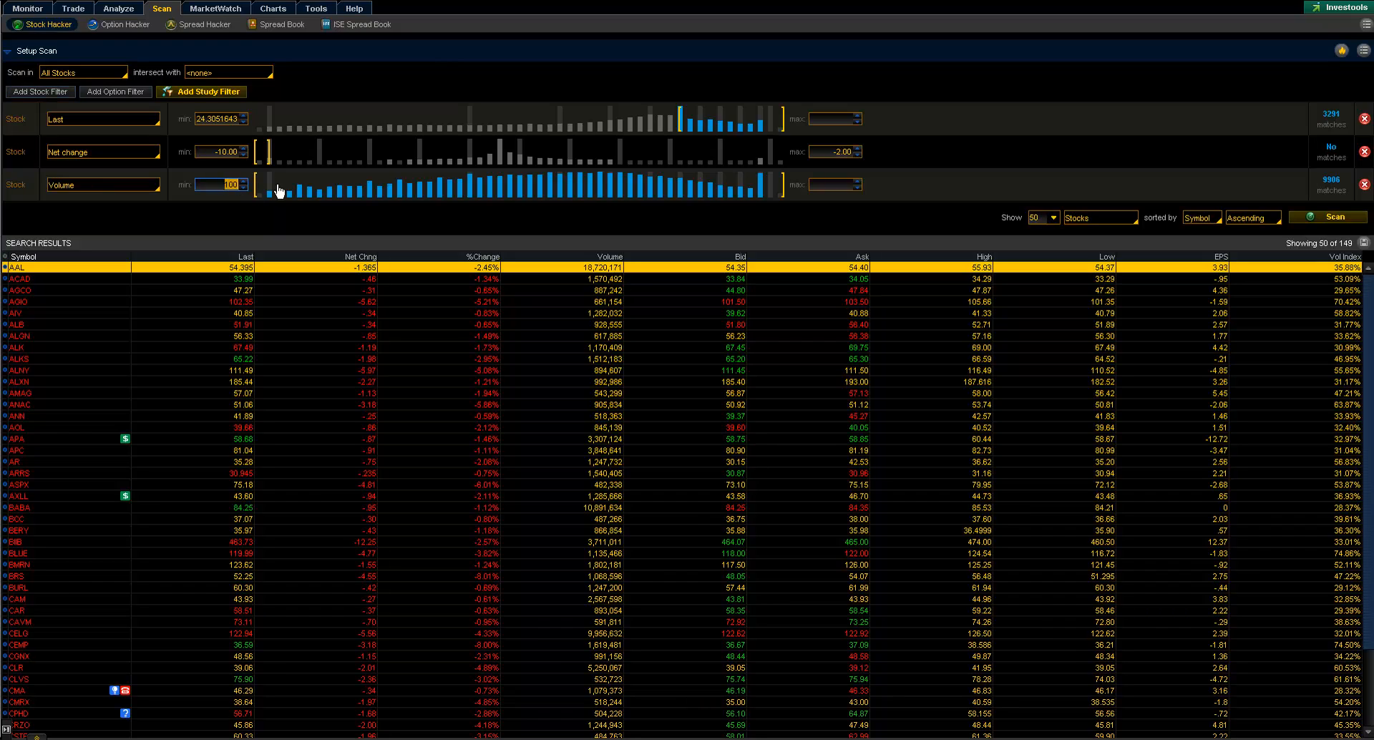
pyautogui.write('10000,000')
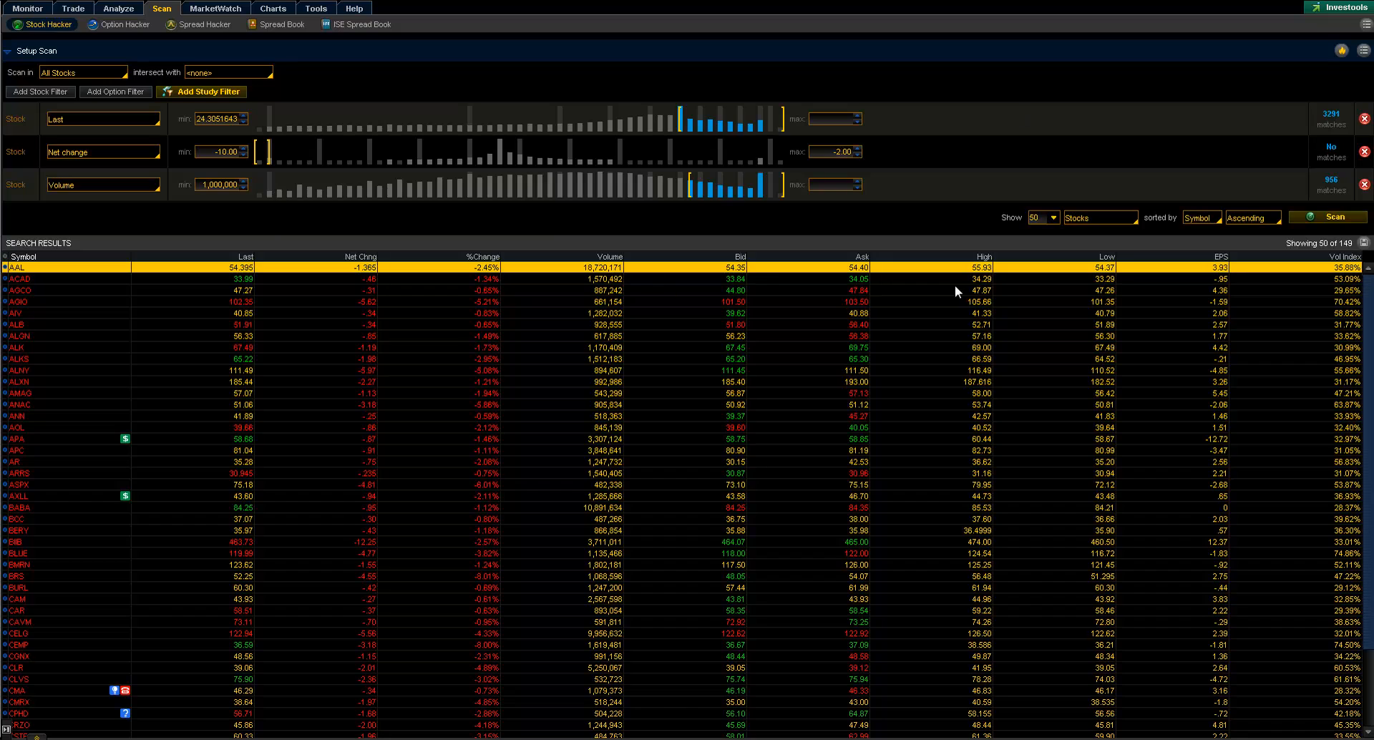
pyautogui.moveTo(119, 132)
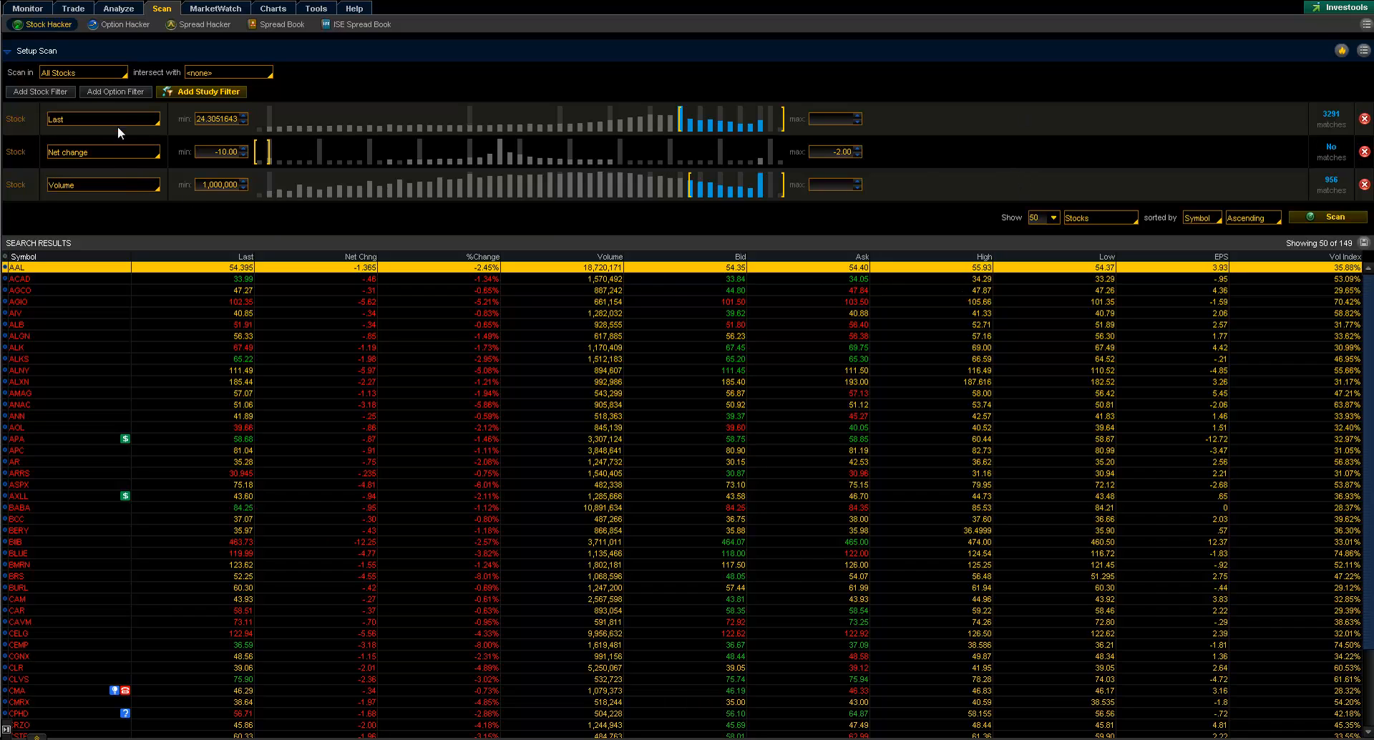
pyautogui.click(40, 91)
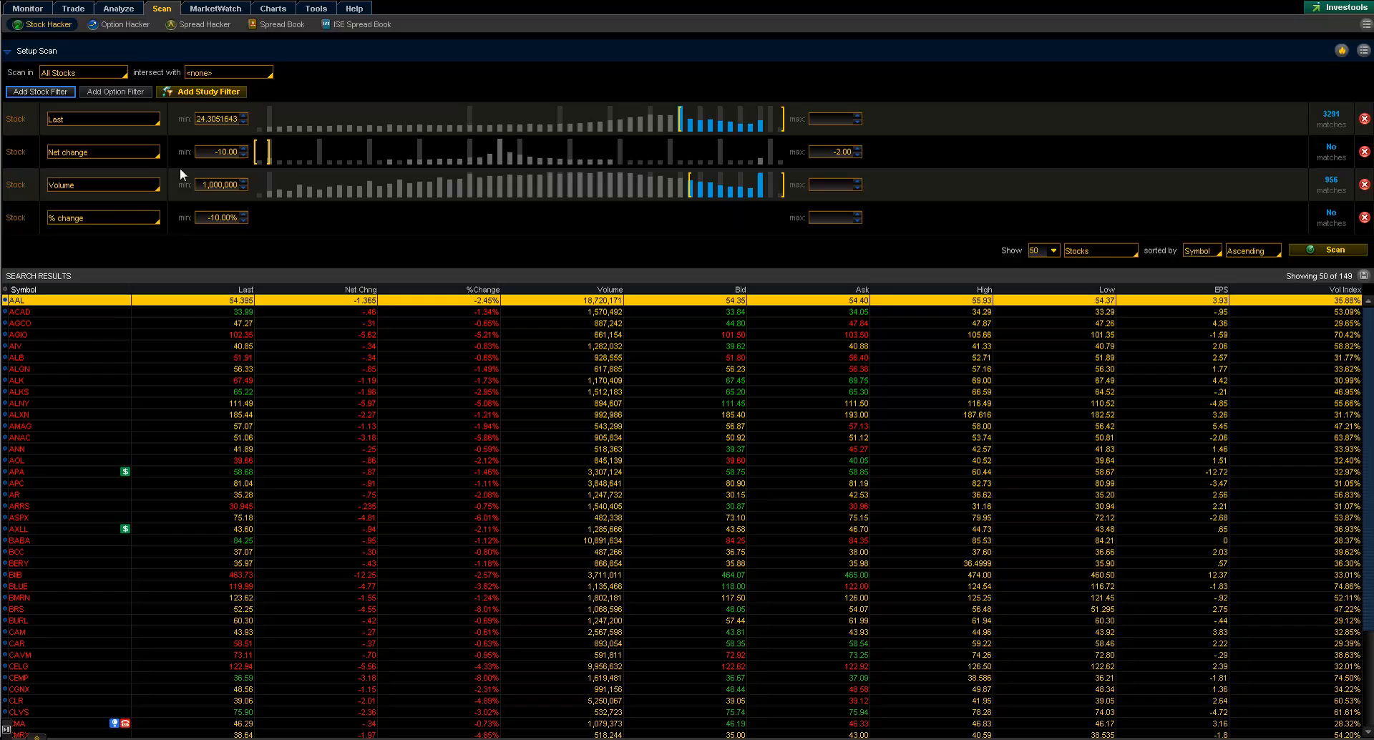
# Add a % change filter keeping stocks between -10.00% and -2.00%.
pyautogui.click(100, 217)
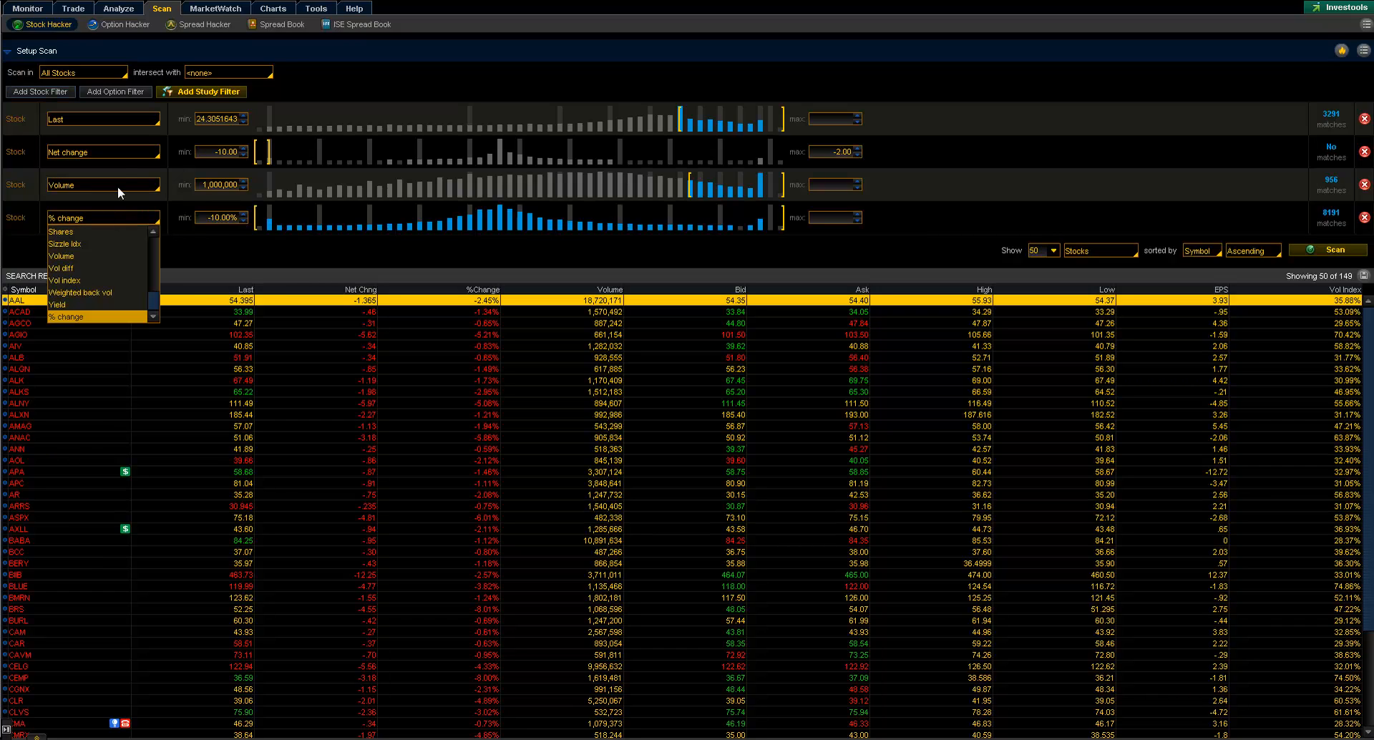
pyautogui.moveTo(120, 163)
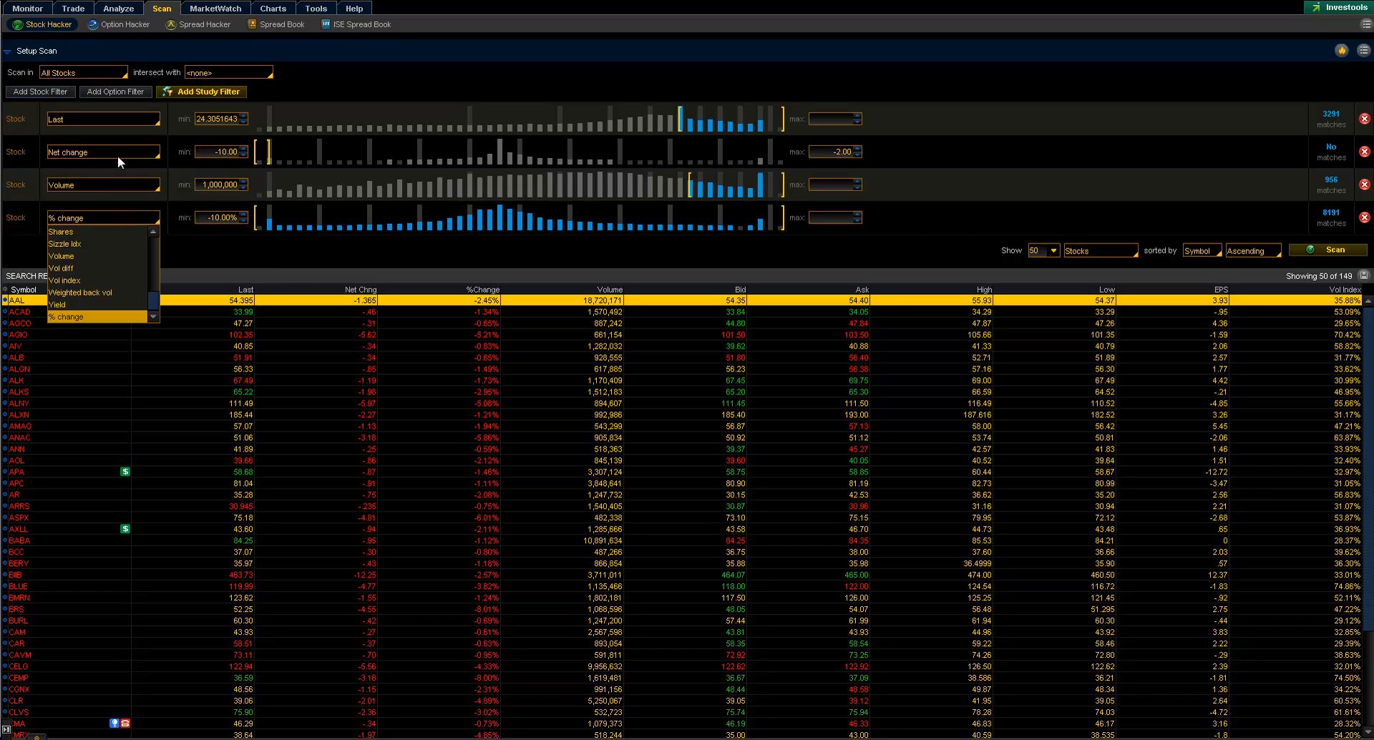
pyautogui.moveTo(143, 162)
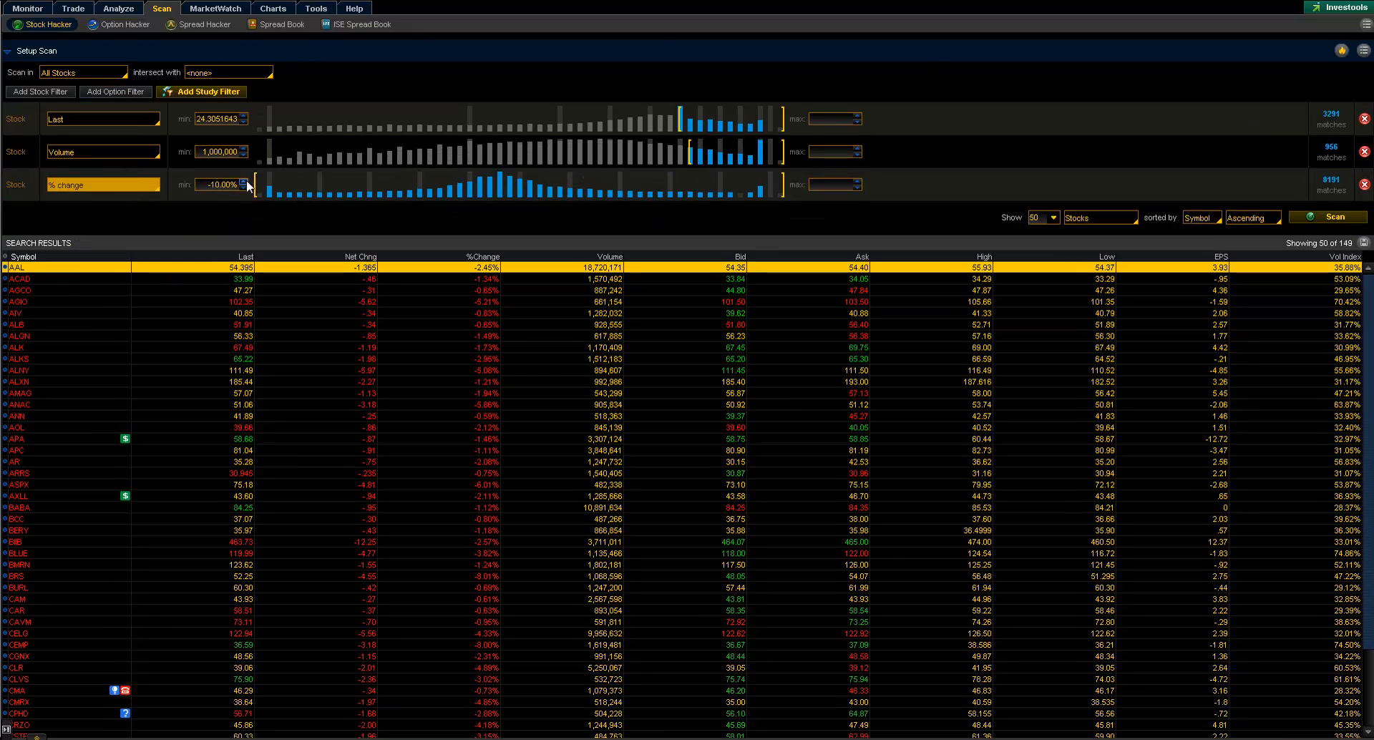
pyautogui.click(830, 184)
pyautogui.write('-2')
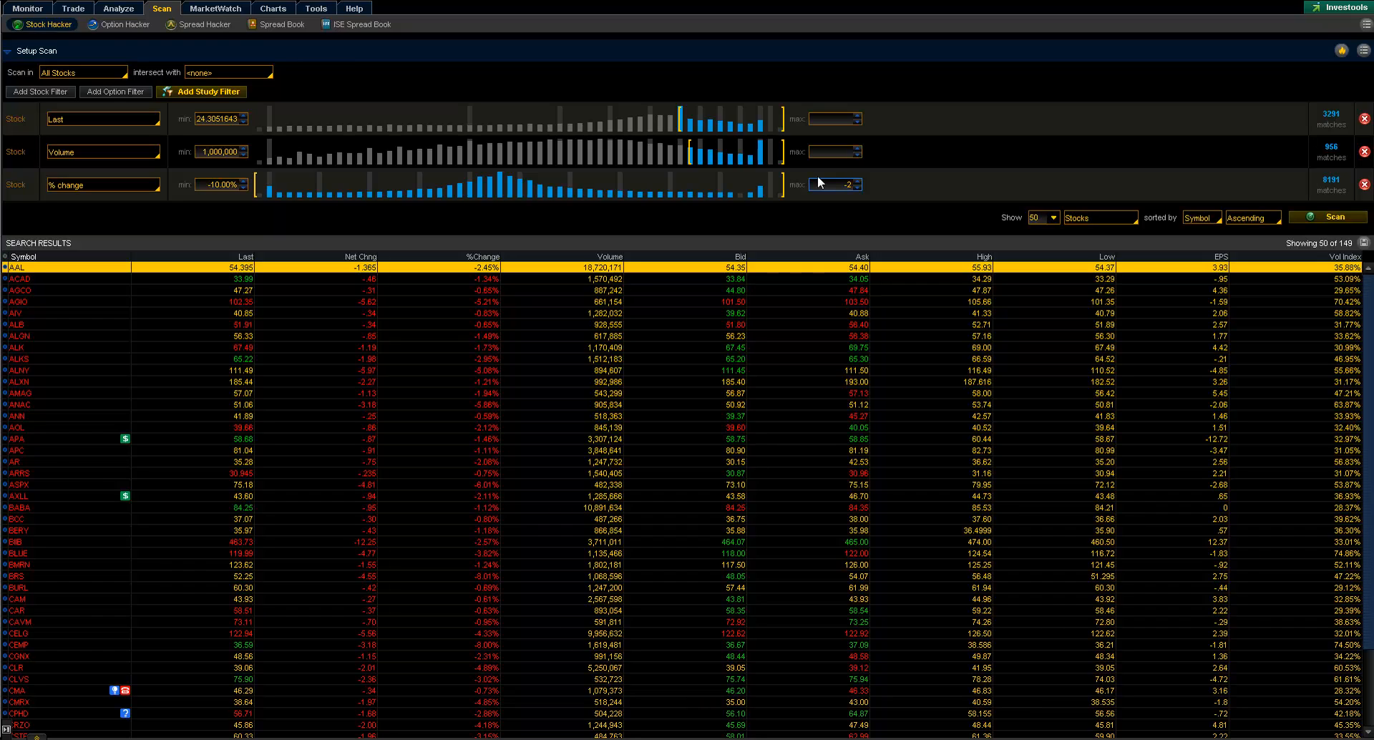
pyautogui.click(831, 184)
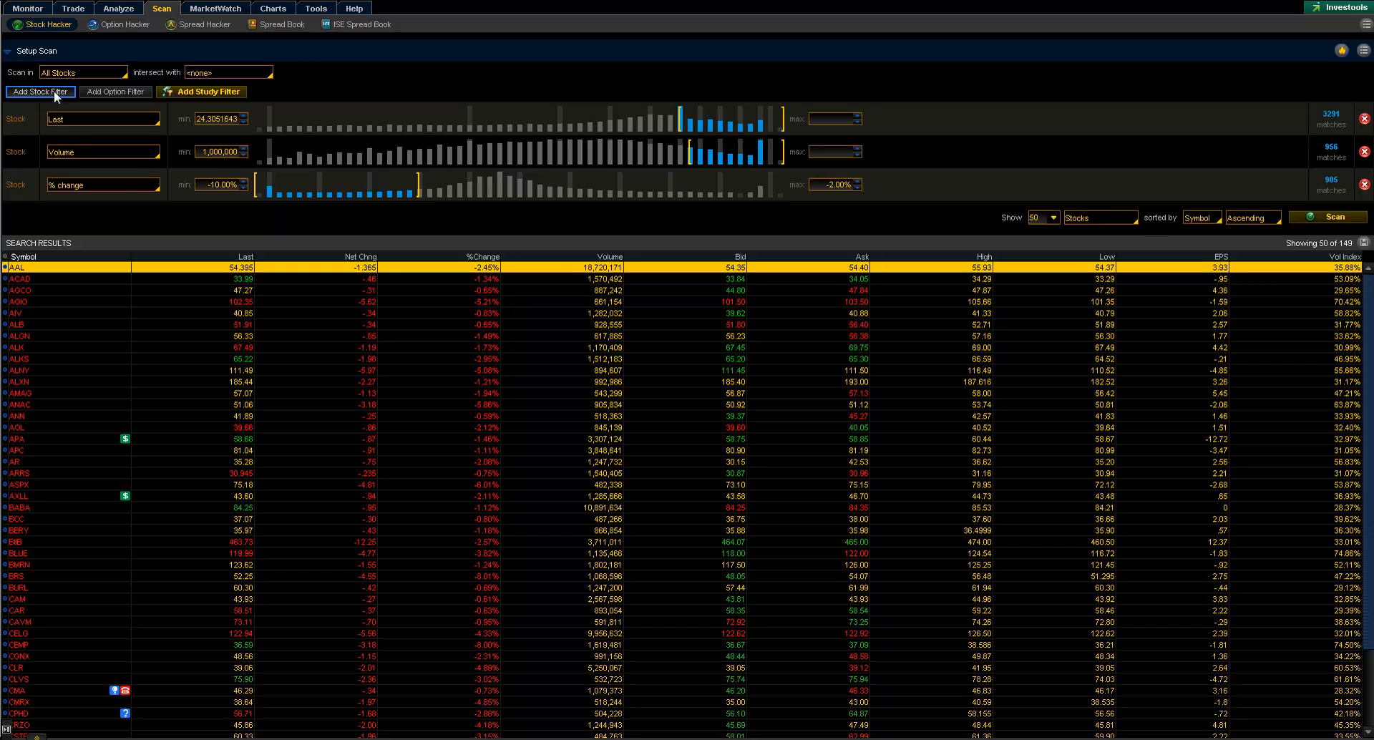
# Add a Vol index filter with a 45.25% minimum and apply it to the results.
pyautogui.click(40, 92)
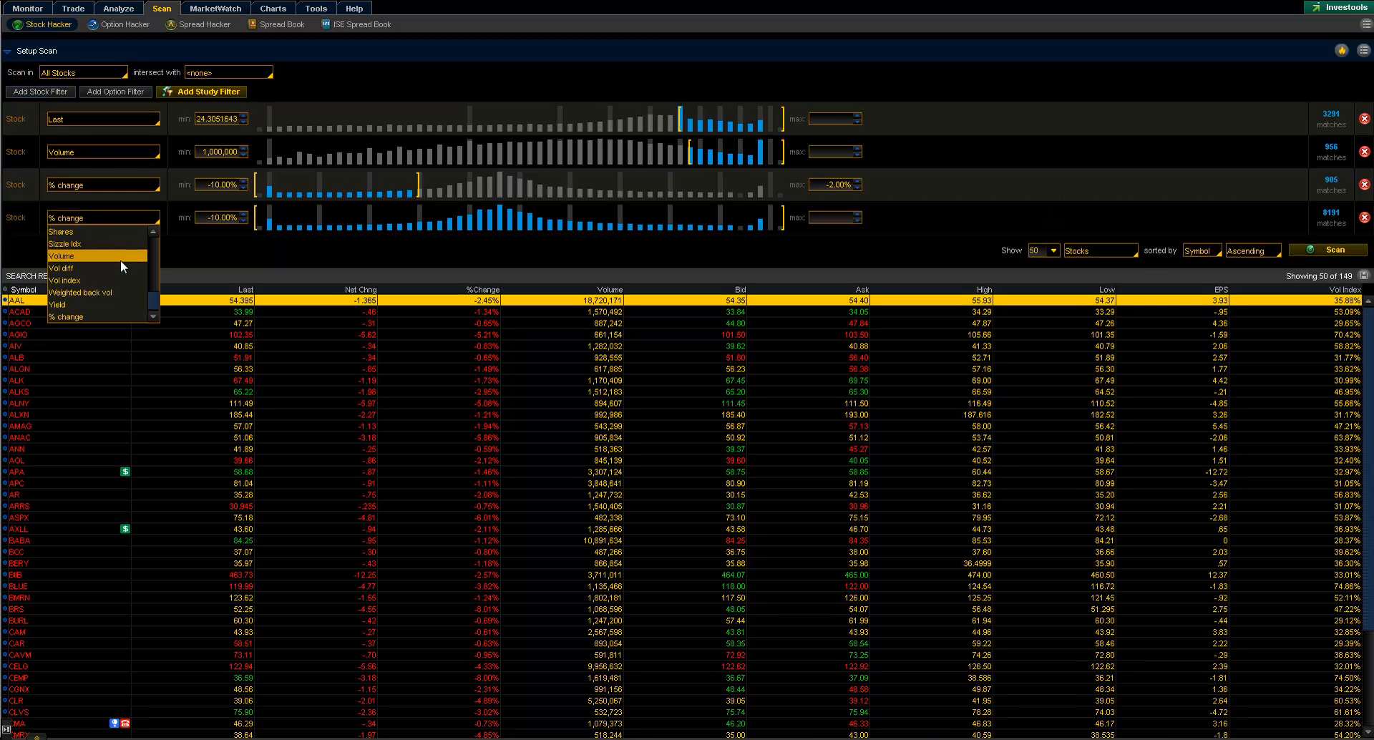
pyautogui.click(64, 279)
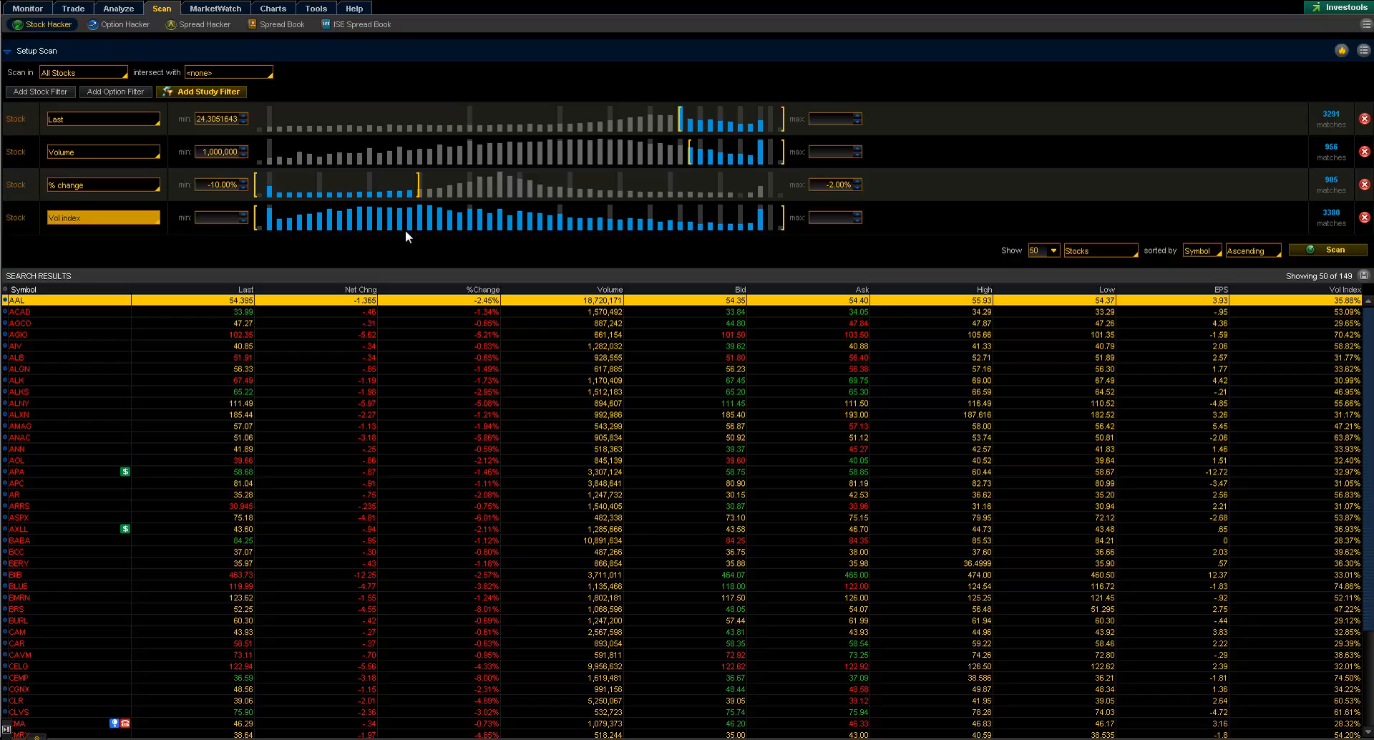
pyautogui.moveTo(260, 227)
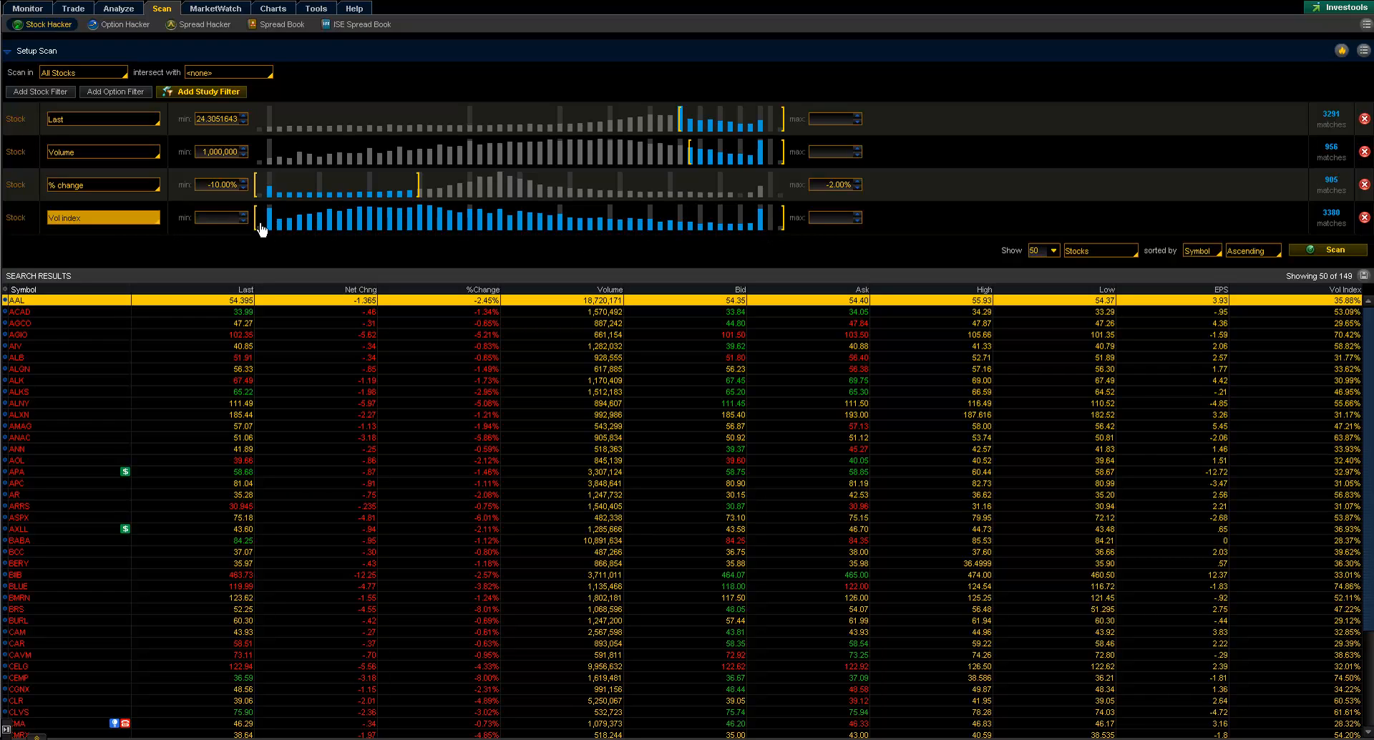
pyautogui.moveTo(255, 217); pyautogui.dragTo(614, 217)
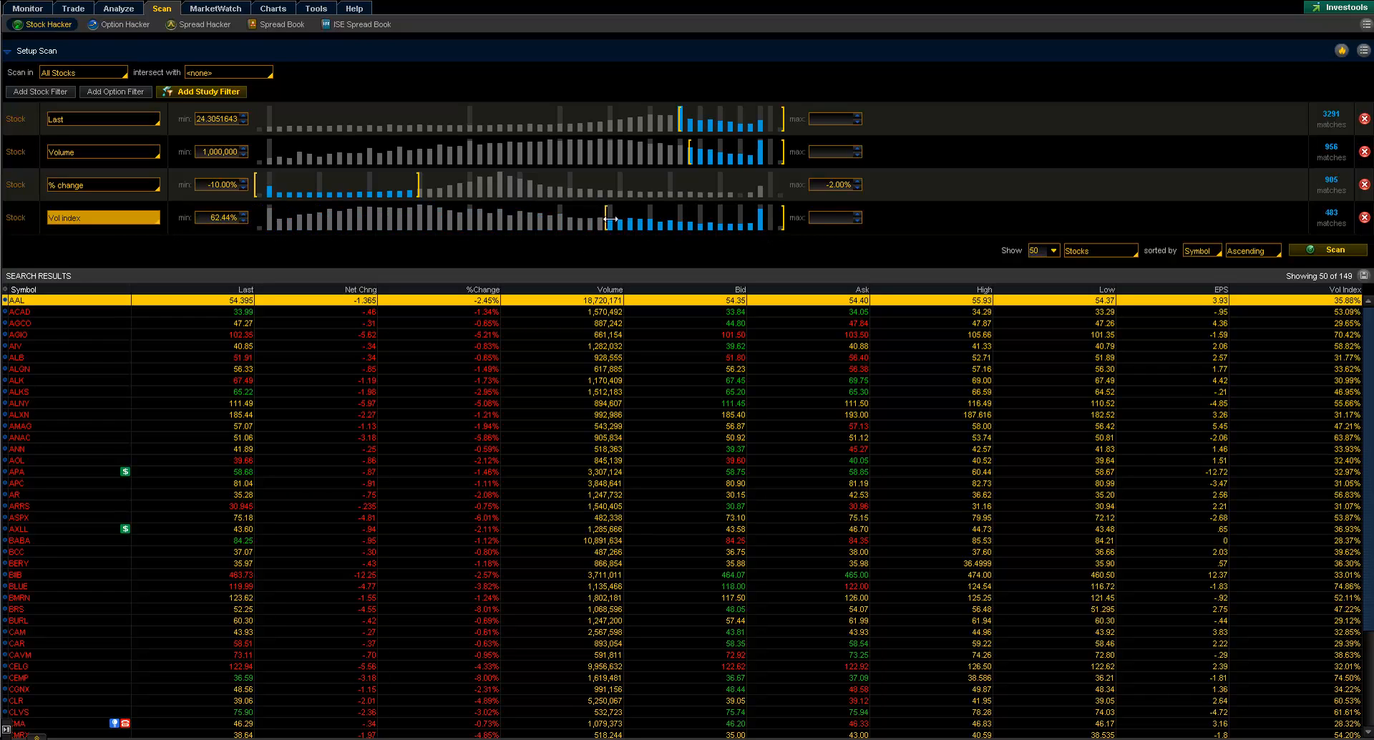
pyautogui.moveTo(611, 218); pyautogui.dragTo(525, 218)
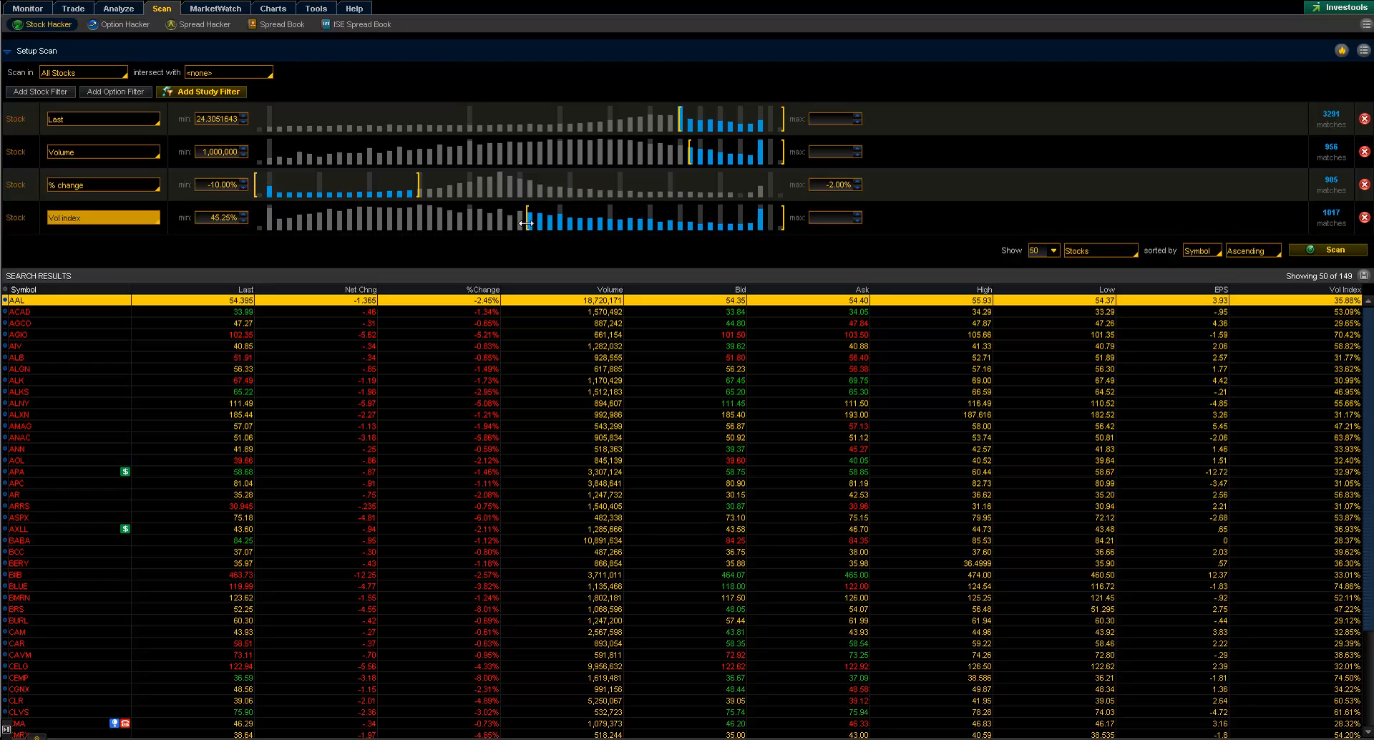
pyautogui.click(1325, 250)
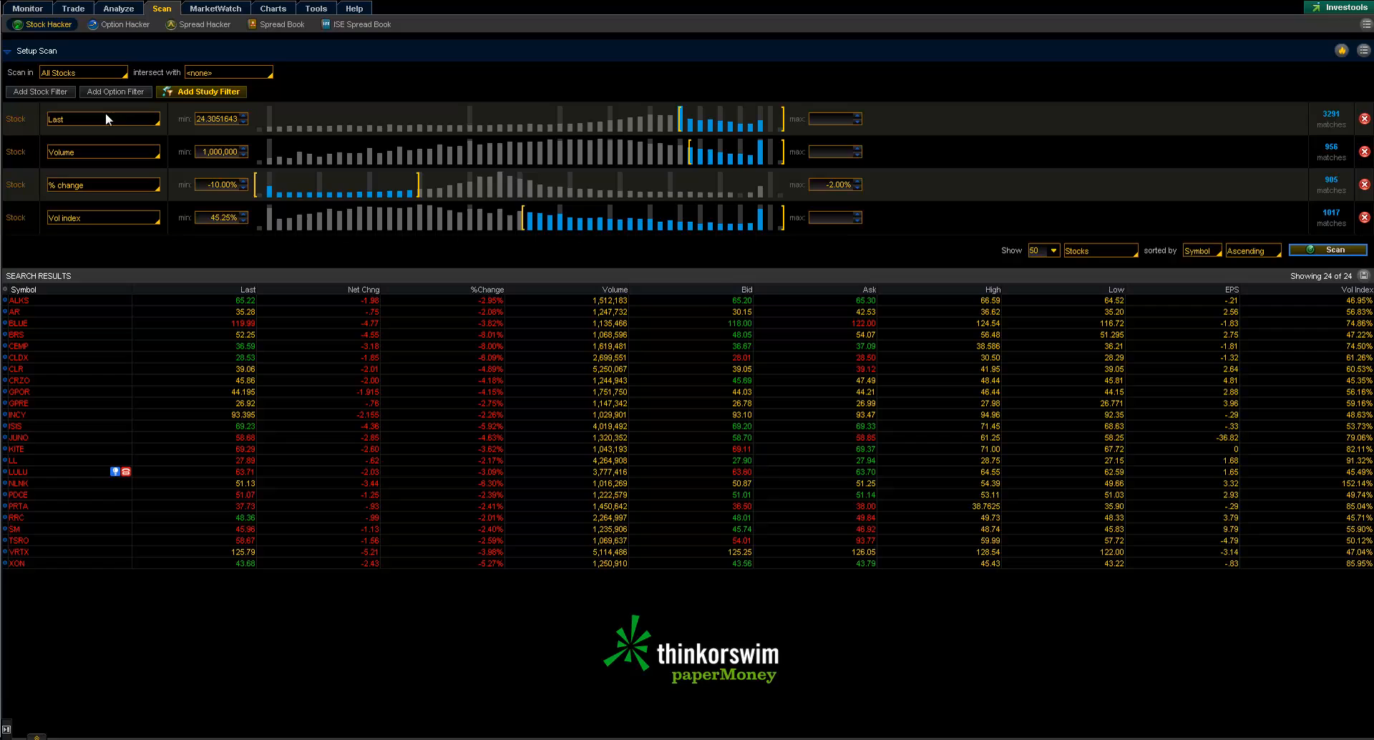
pyautogui.moveTo(329, 170)
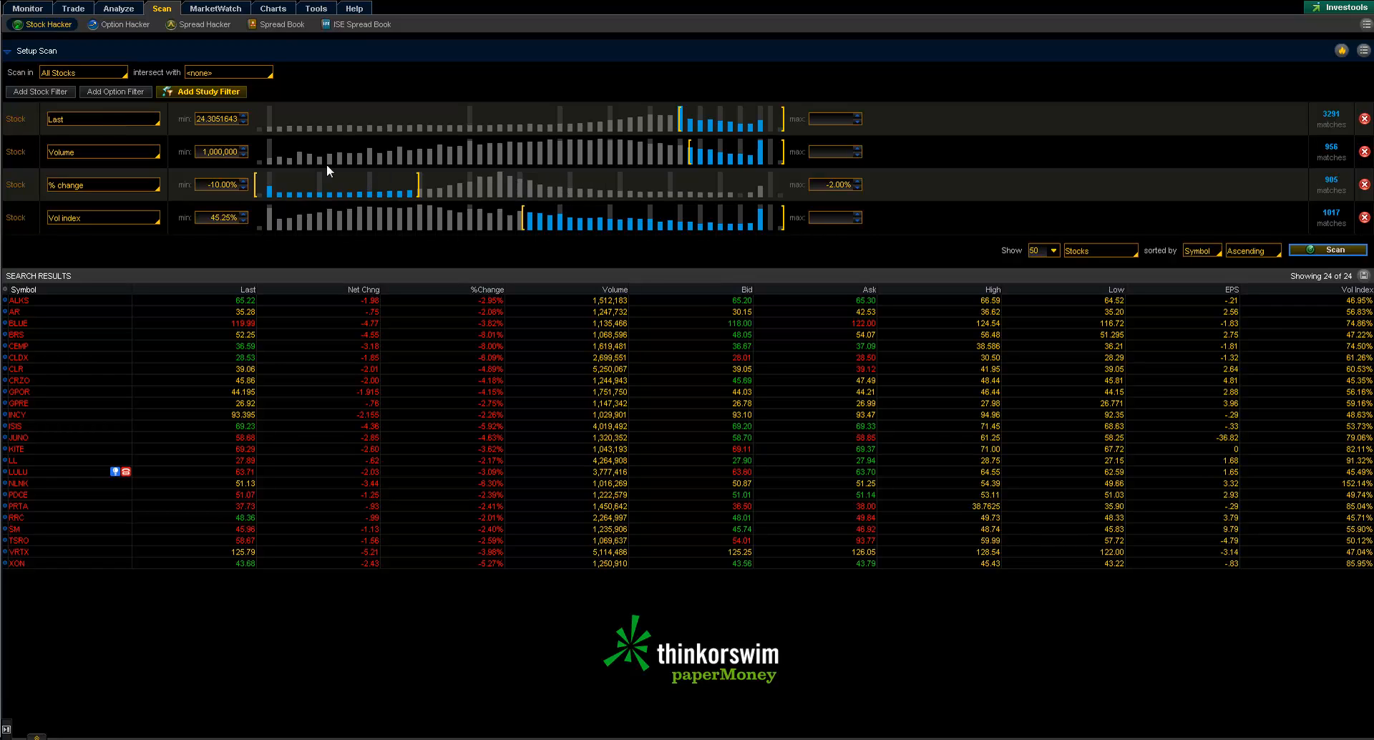
pyautogui.moveTo(495, 214)
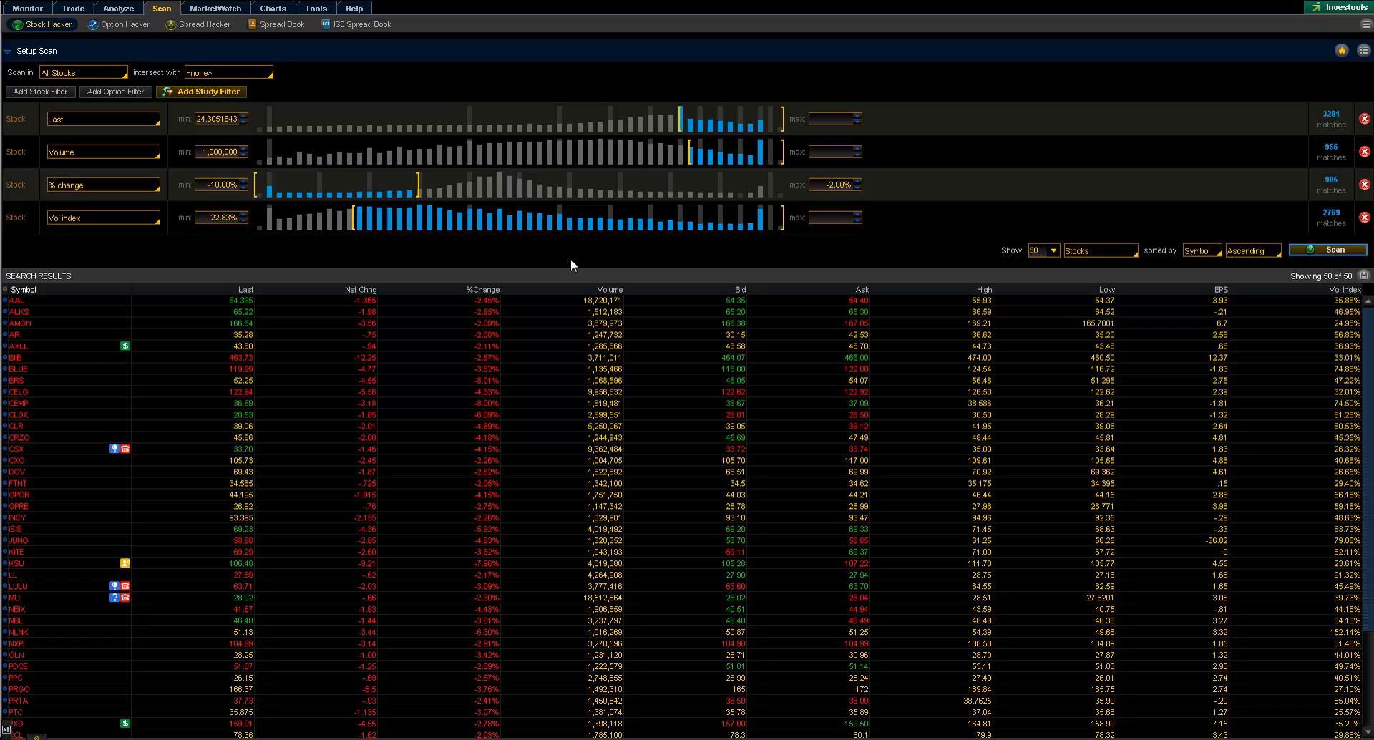
# Reset the Vol index bounds to a minimum near 32.79% with no upper limit, rescan for 38 stocks sorted by % change.
pyautogui.click(219, 217)
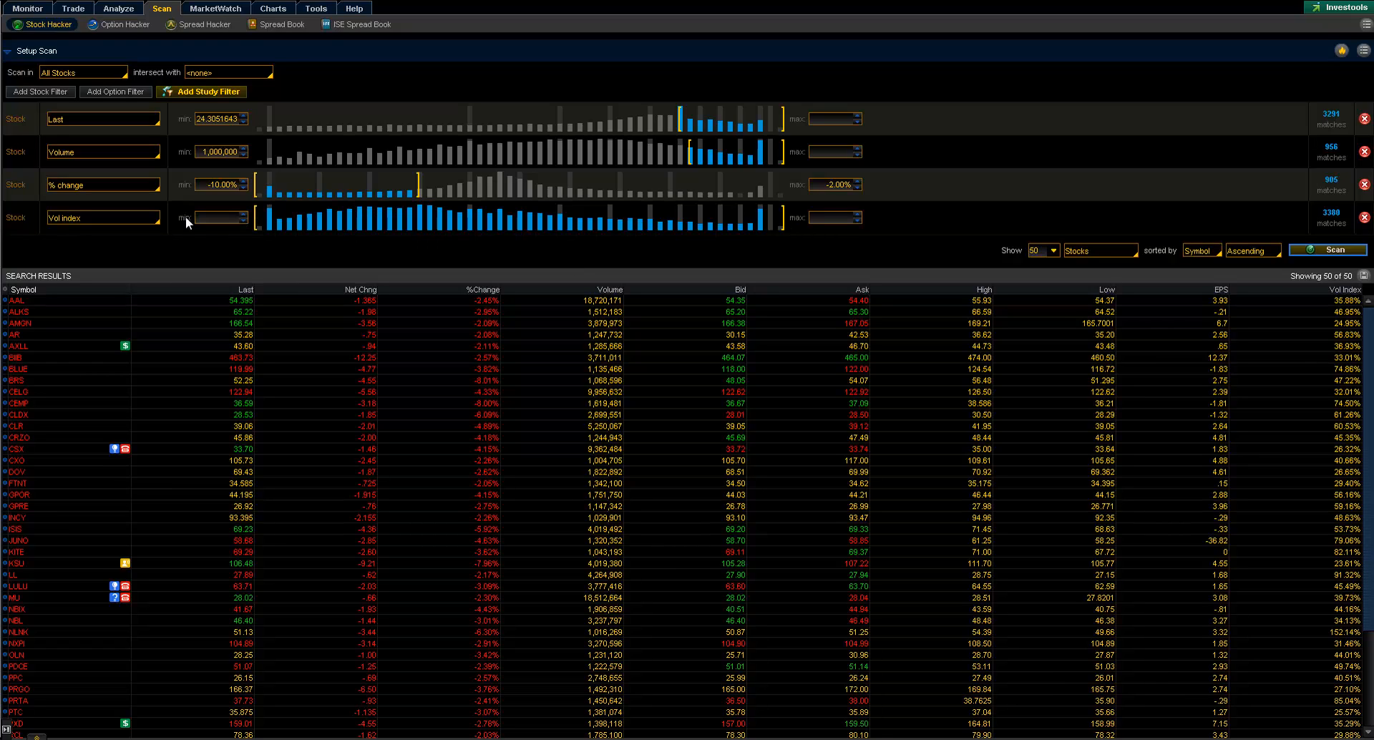
pyautogui.moveTo(784, 216)
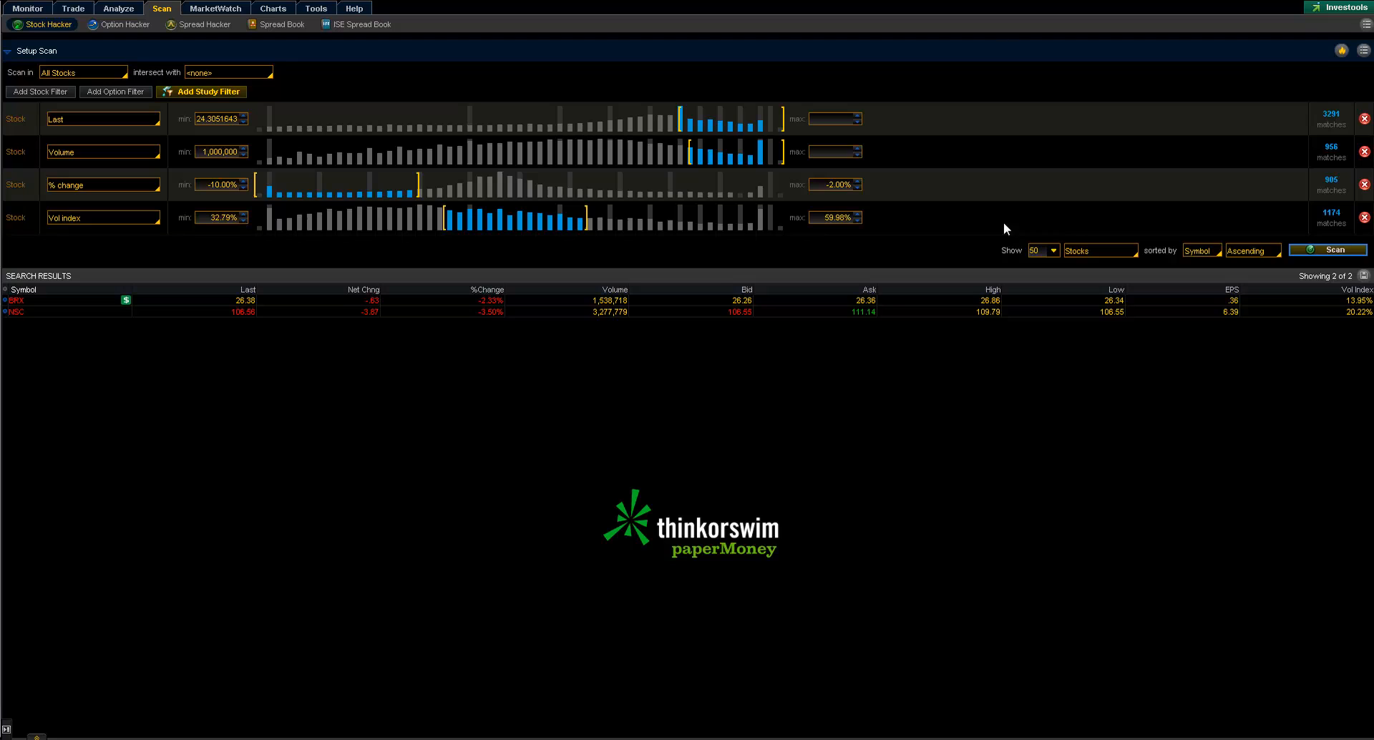
pyautogui.click(1327, 249)
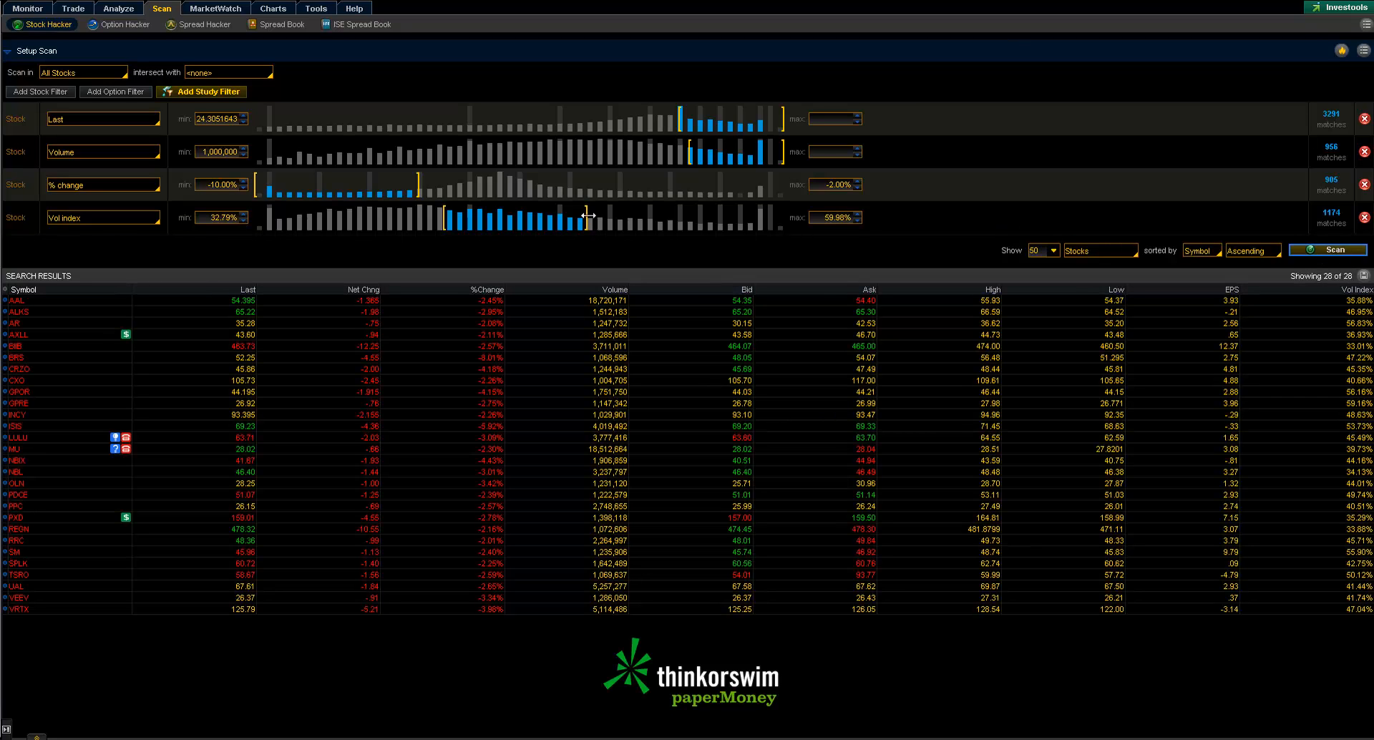
pyautogui.moveTo(586, 217); pyautogui.dragTo(784, 226)
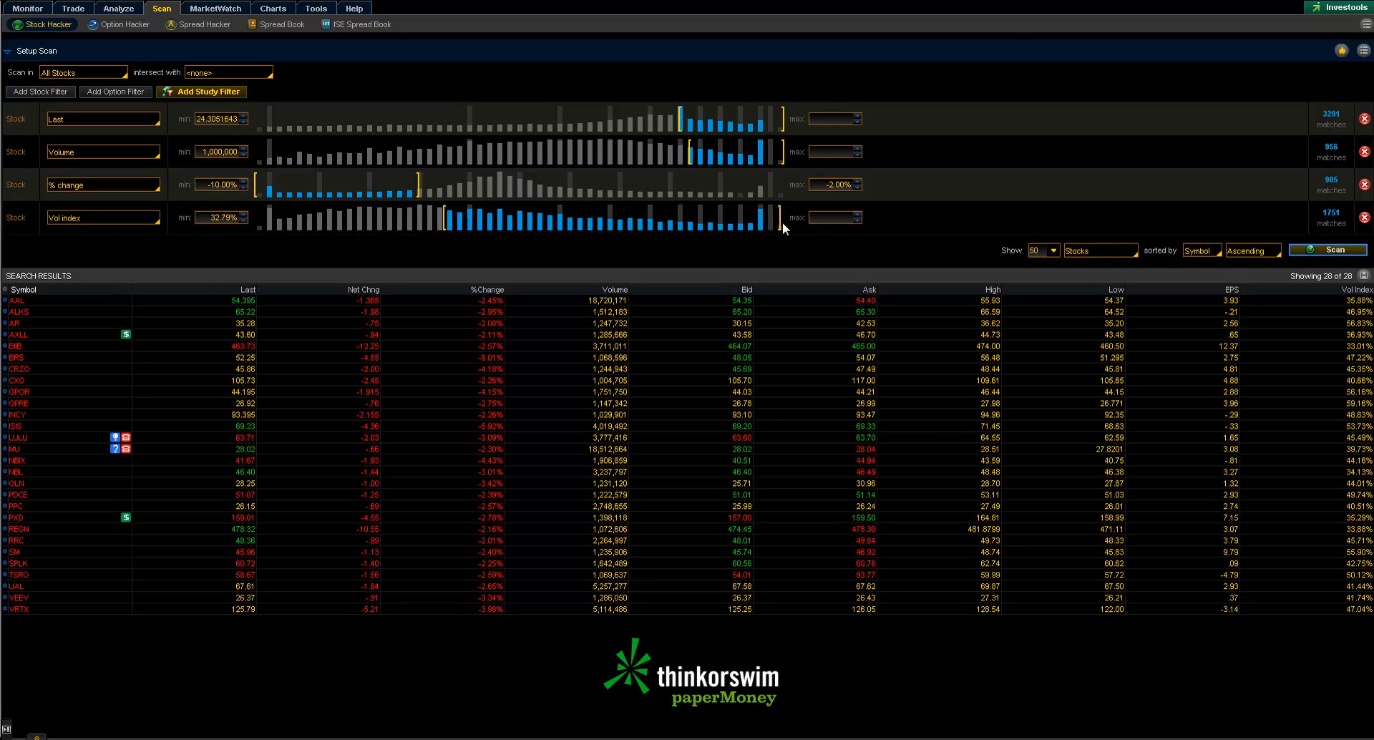
pyautogui.click(1327, 249)
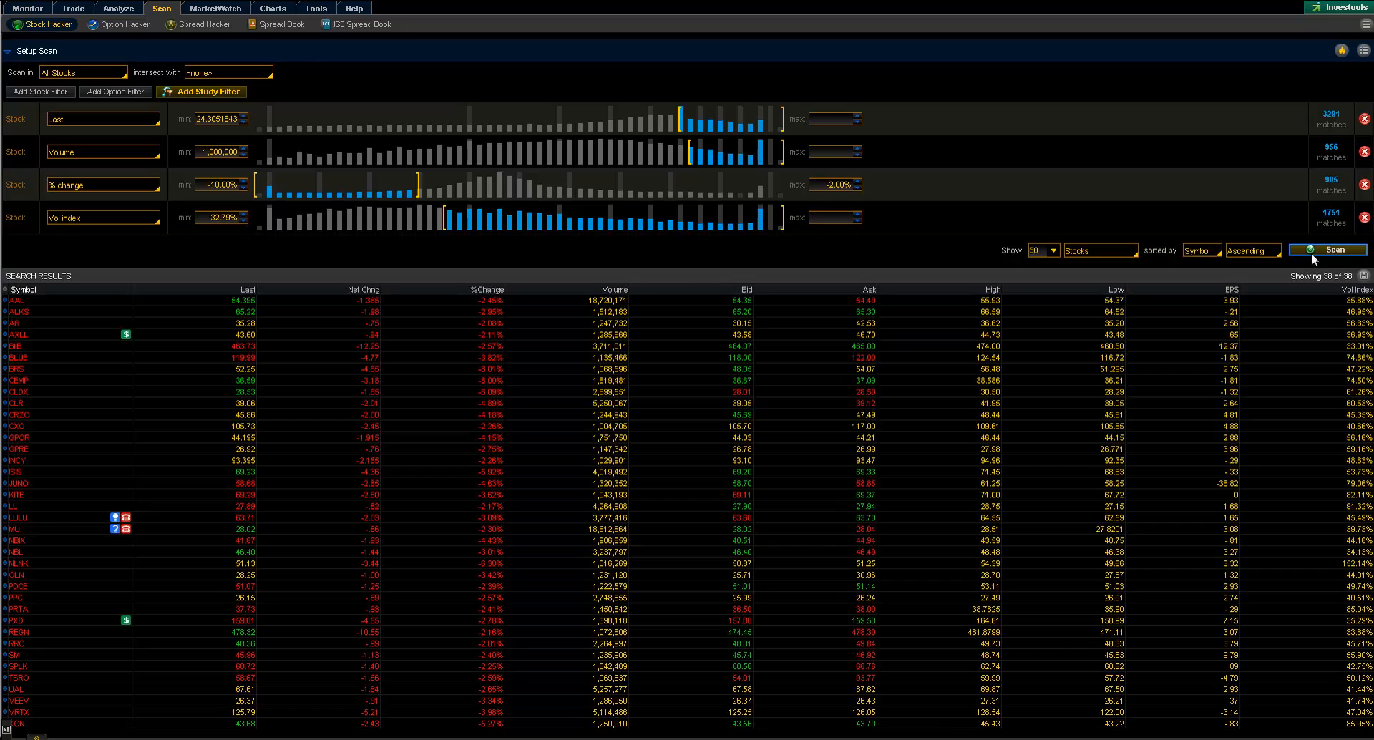
pyautogui.moveTo(1311, 440)
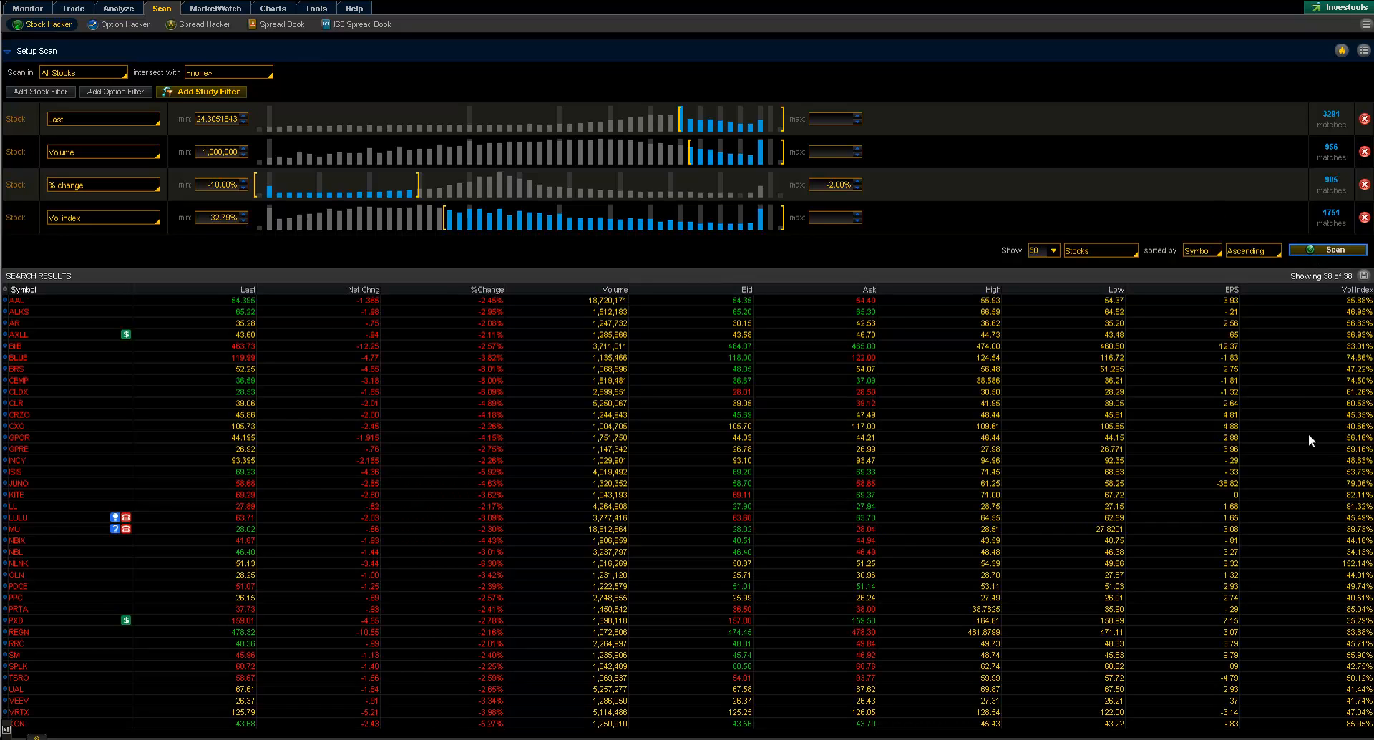
pyautogui.click(361, 289)
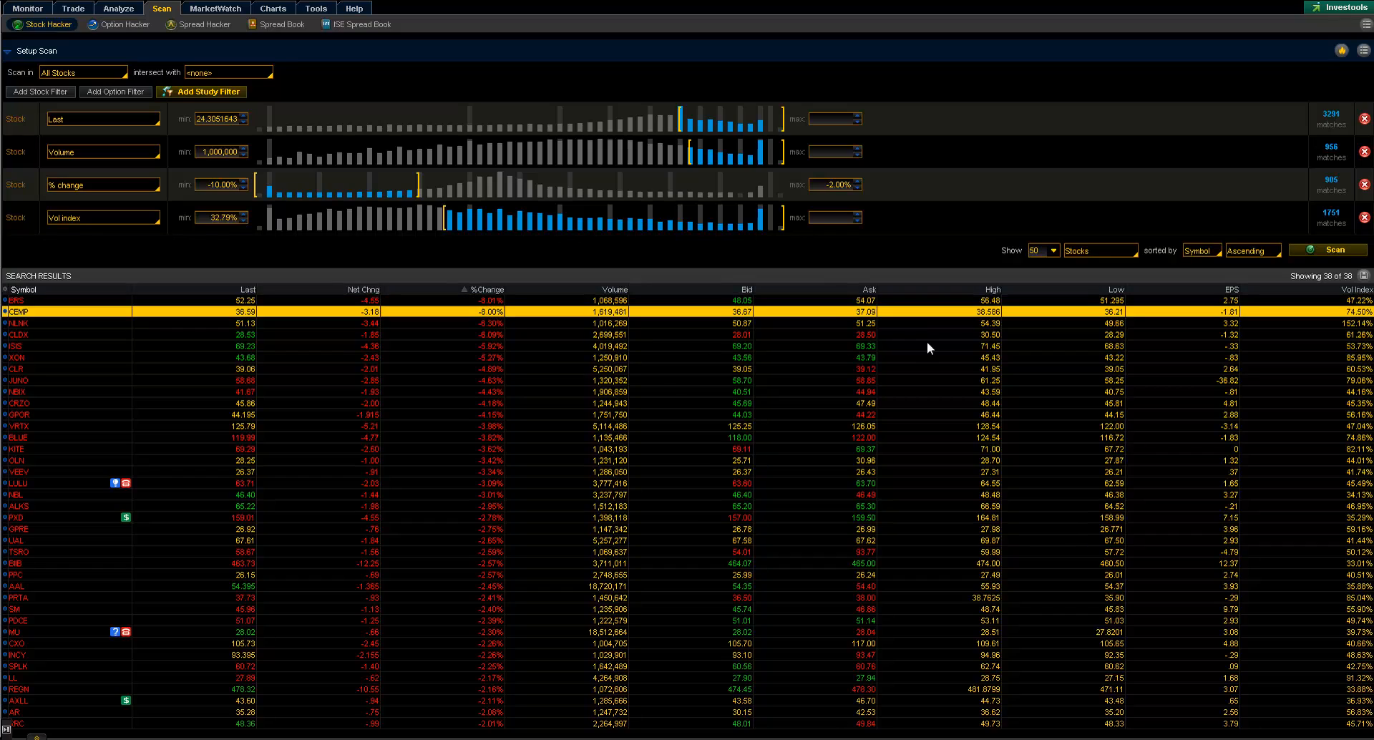
# Review the 38 results from the steepest decliner, BRS at -8.01%.
pyautogui.click(17, 333)
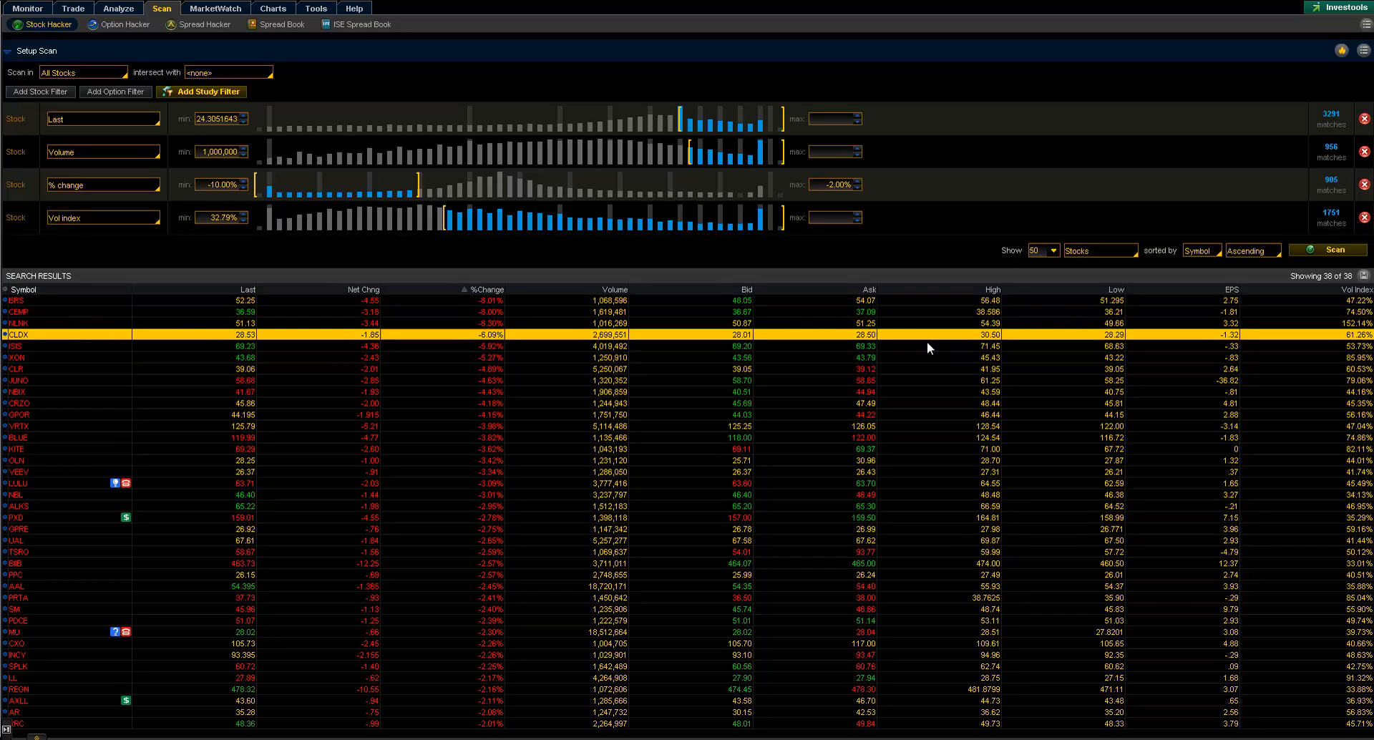
pyautogui.click(929, 344)
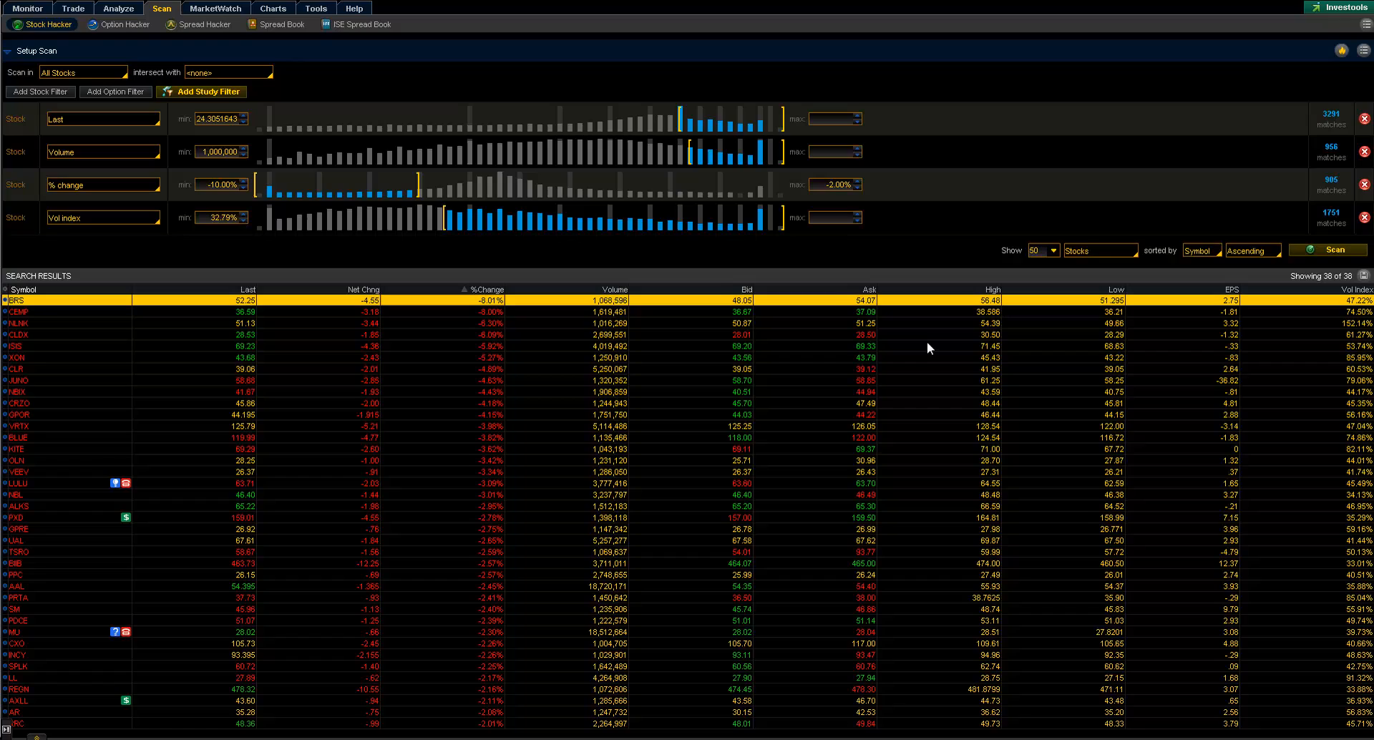
pyautogui.moveTo(248, 334)
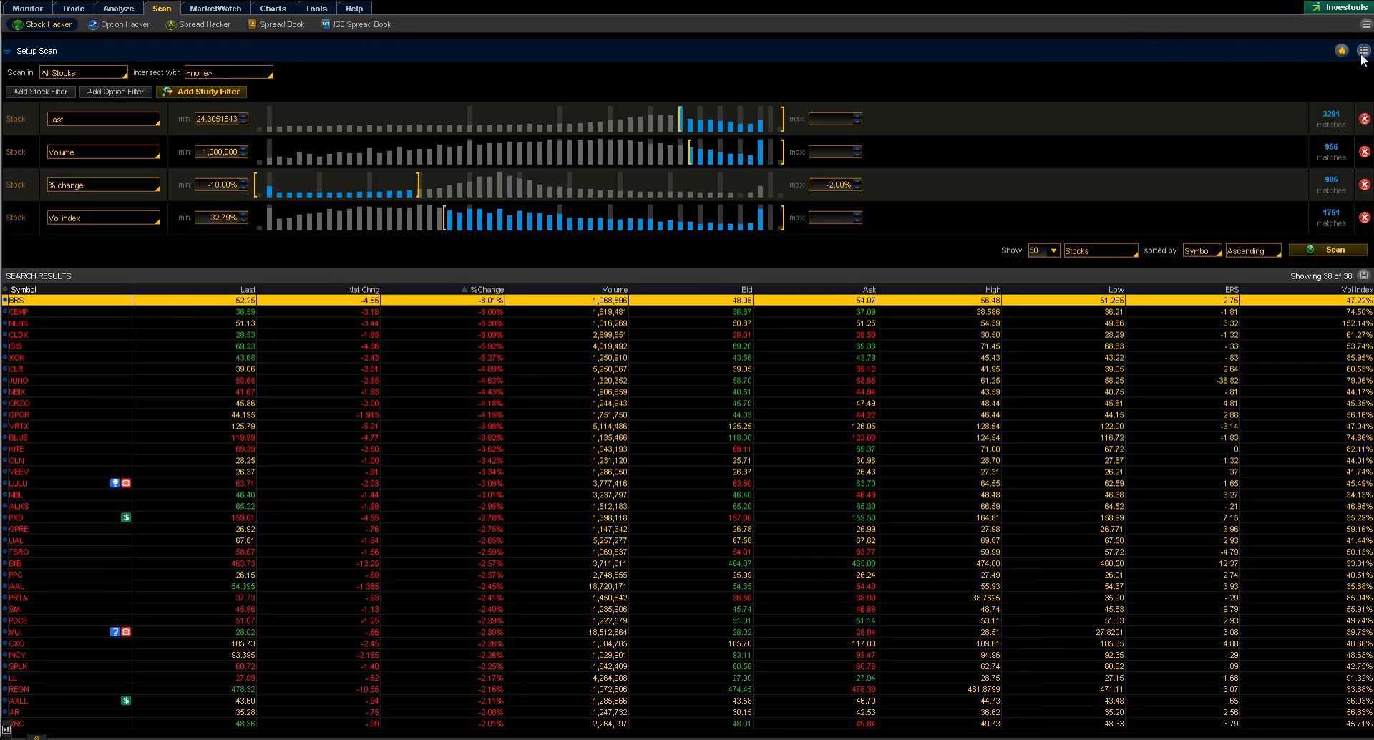
pyautogui.moveTo(1361, 50)
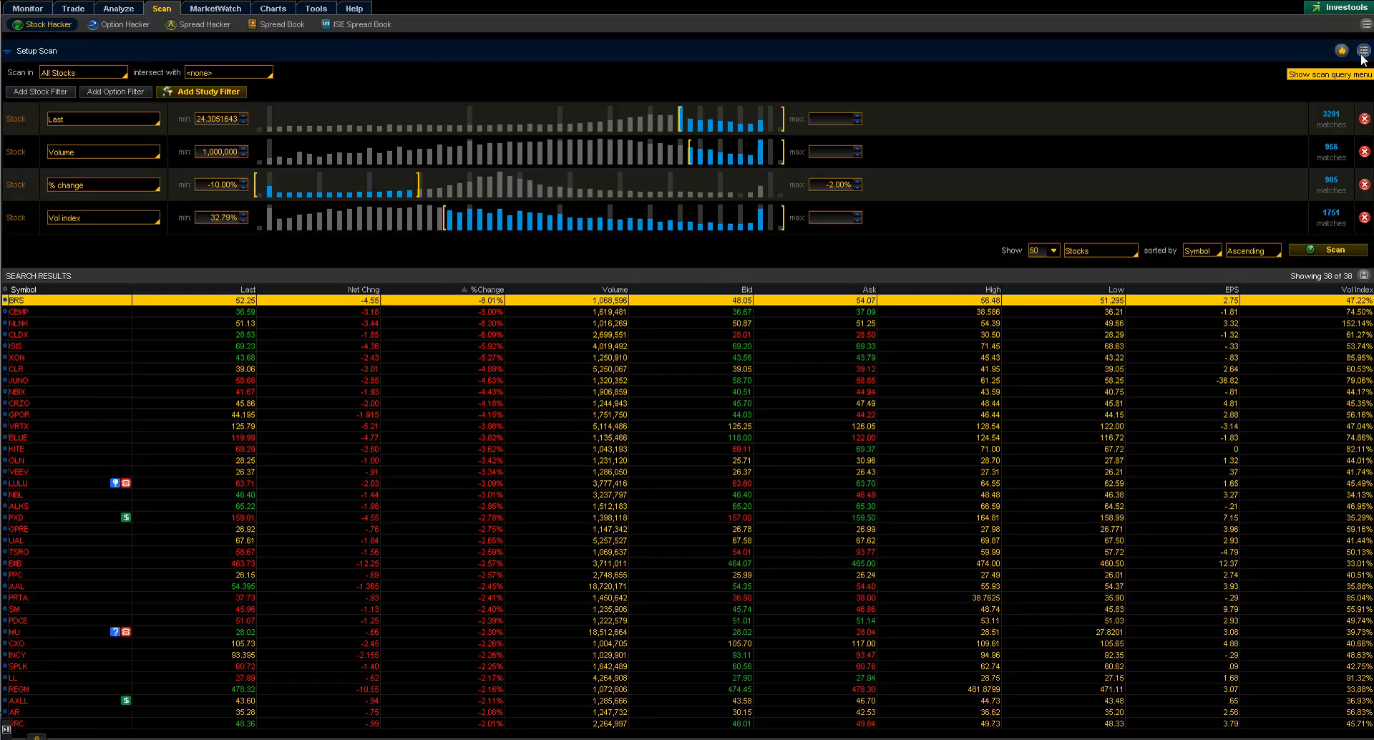
# Save the scan query under the name 'Hot List (Bearish)'.
pyautogui.click(1361, 50)
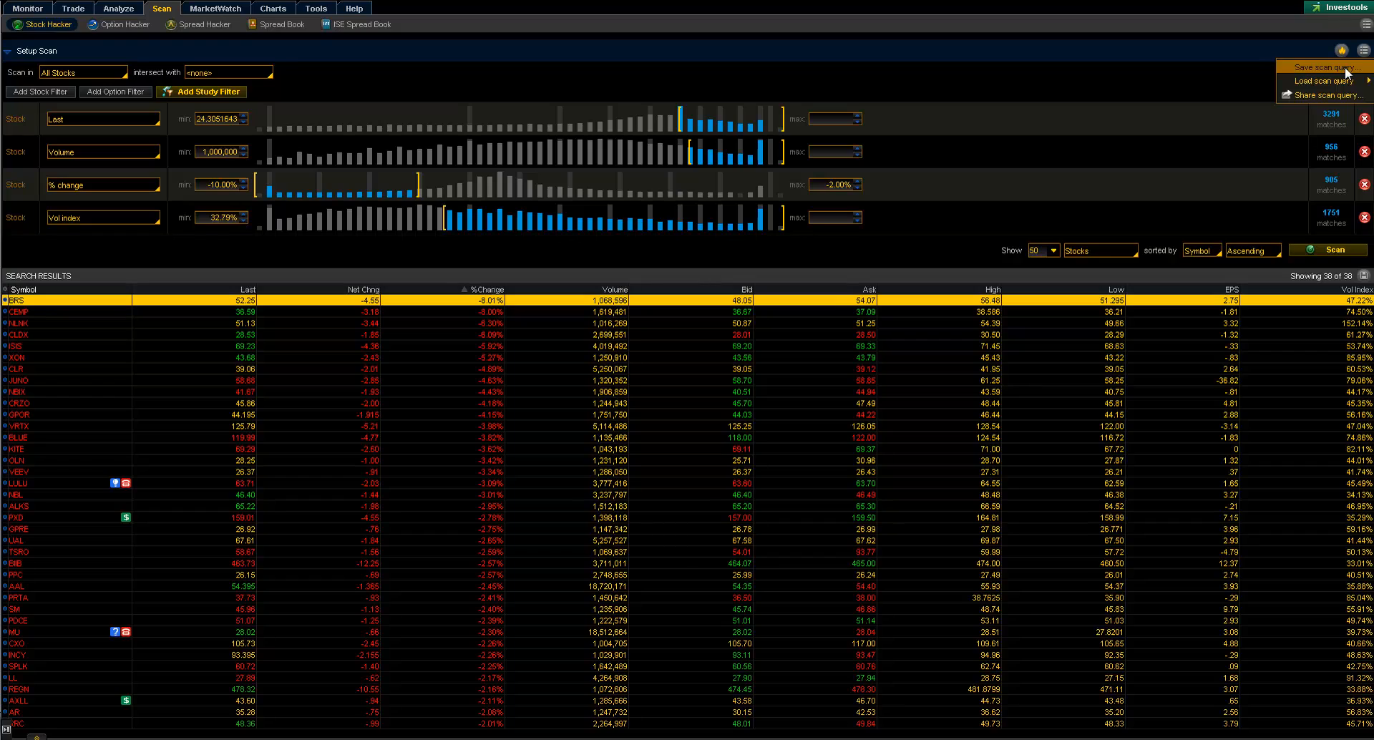
pyautogui.click(1312, 68)
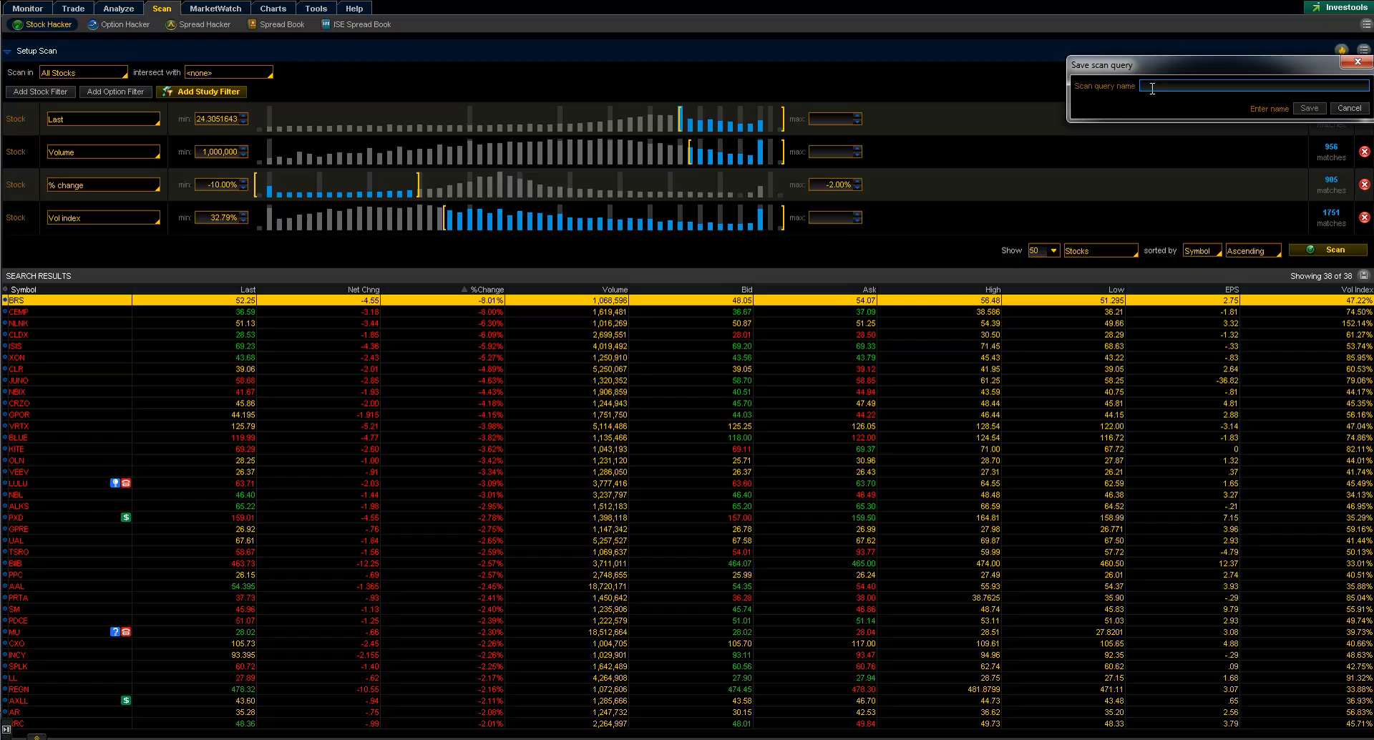
pyautogui.write('TOS')
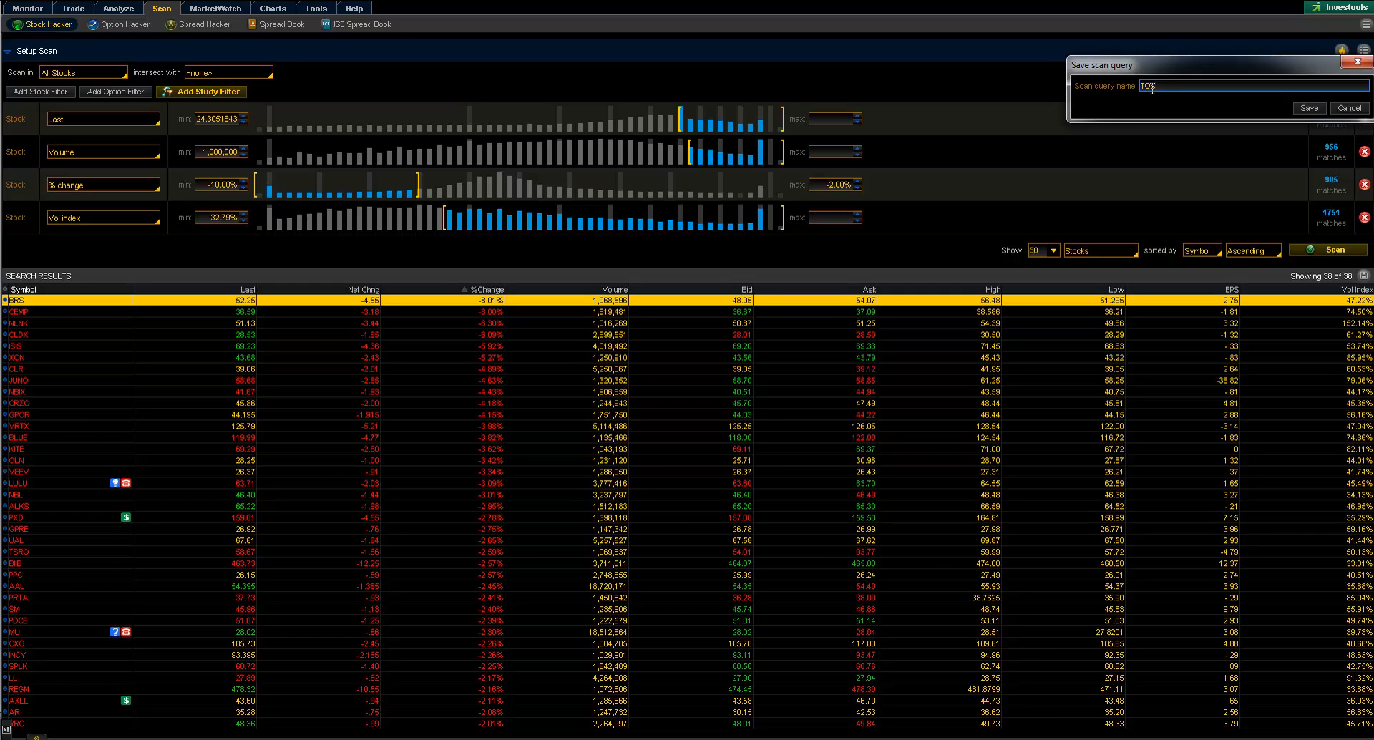
pyautogui.write('HotList')
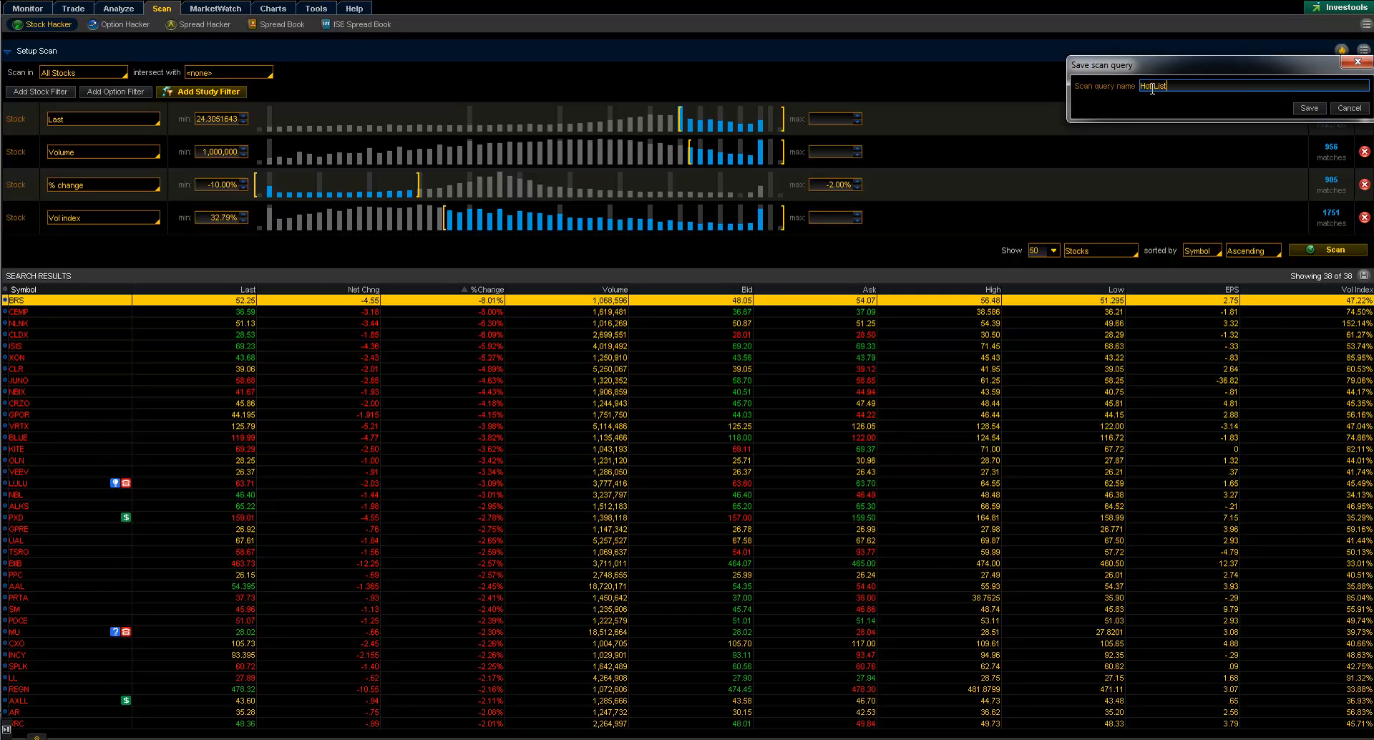
pyautogui.write('(Bearish)')
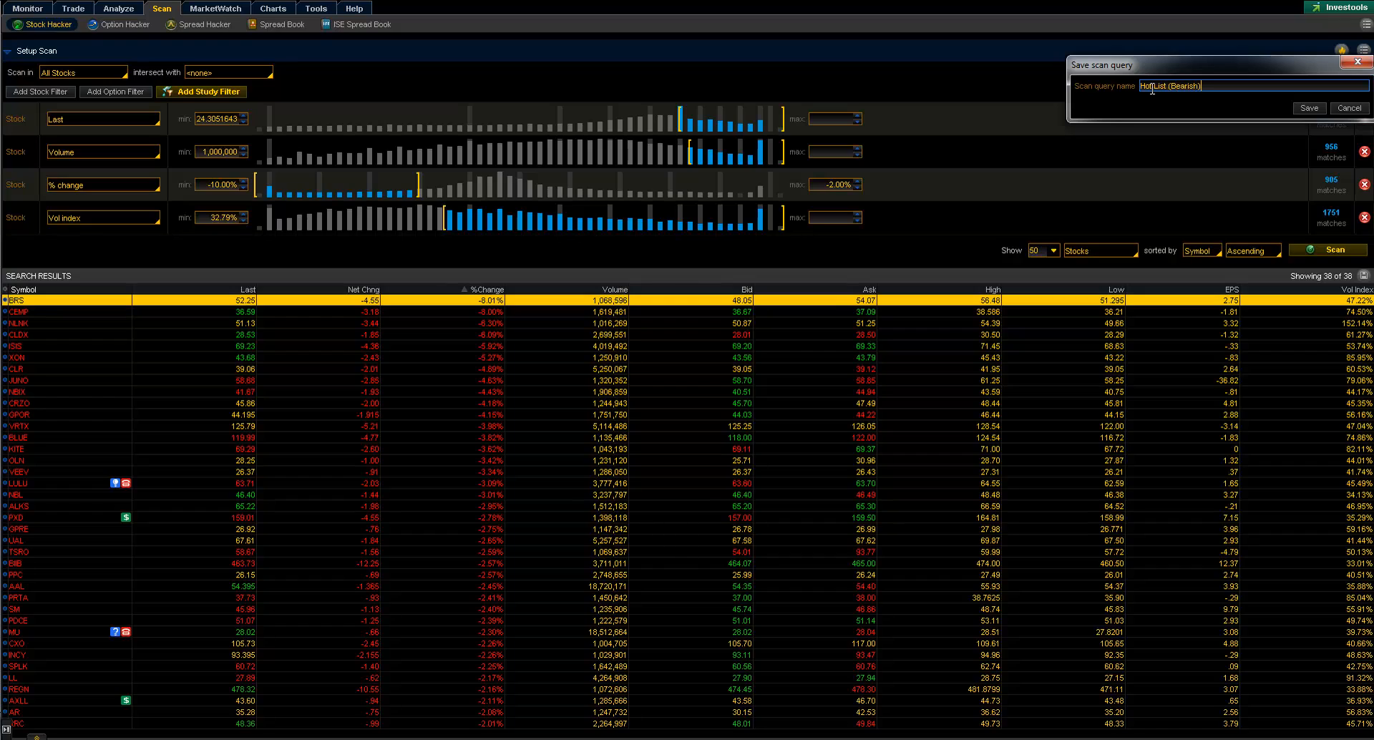
pyautogui.click(1308, 108)
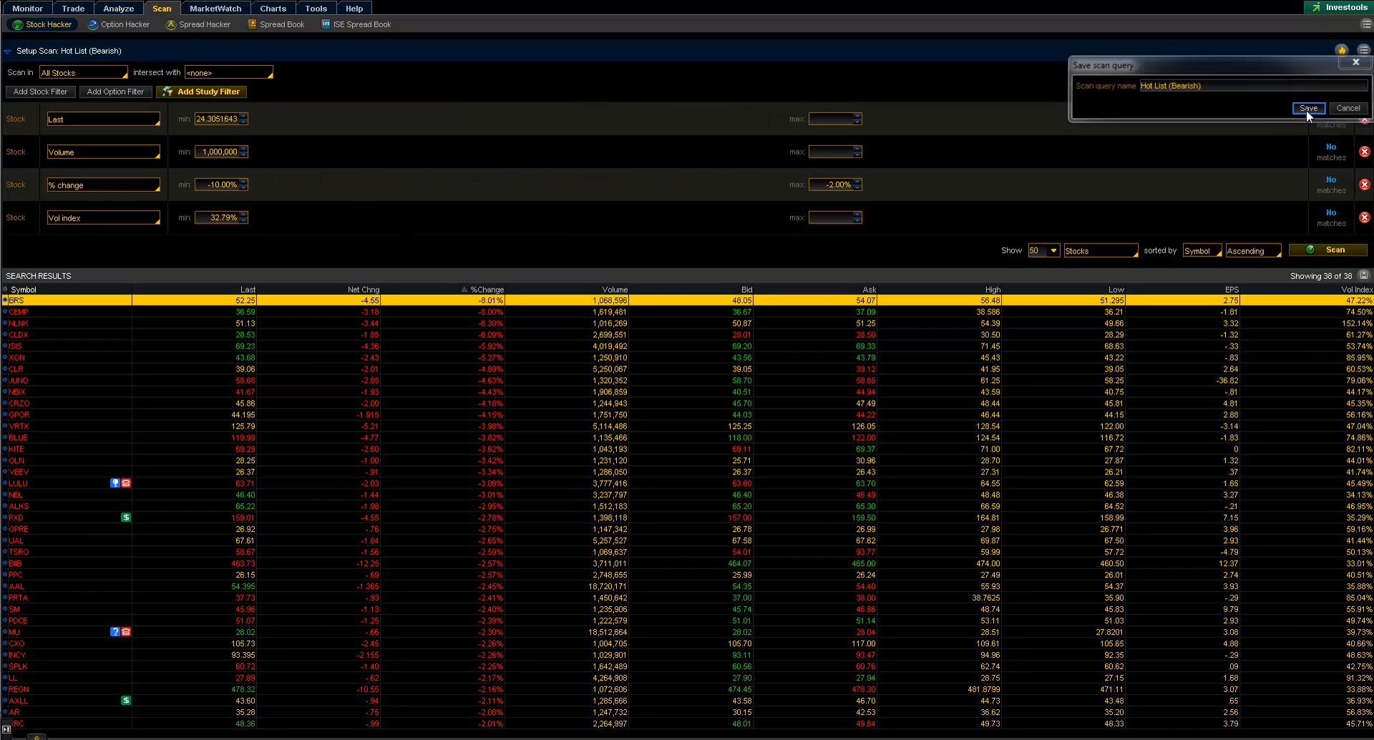
pyautogui.click(1309, 107)
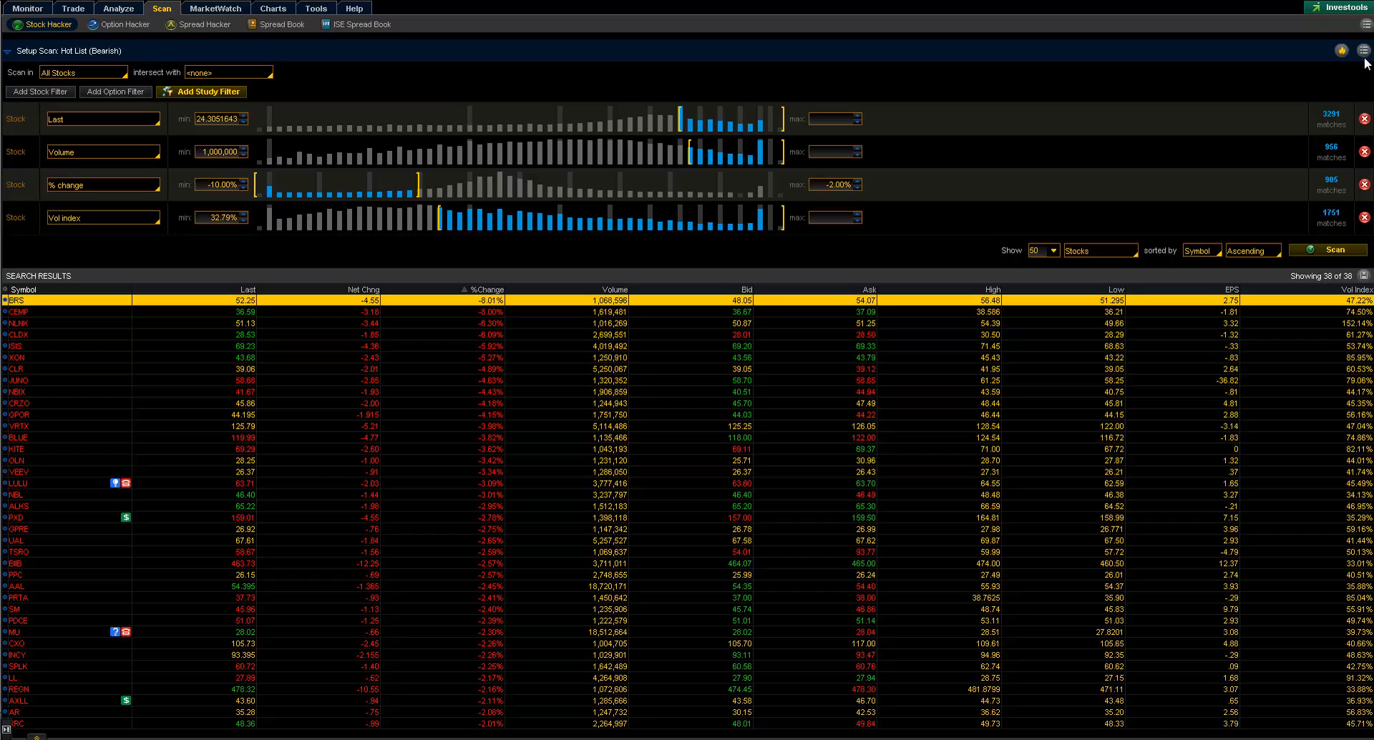
pyautogui.click(1363, 50)
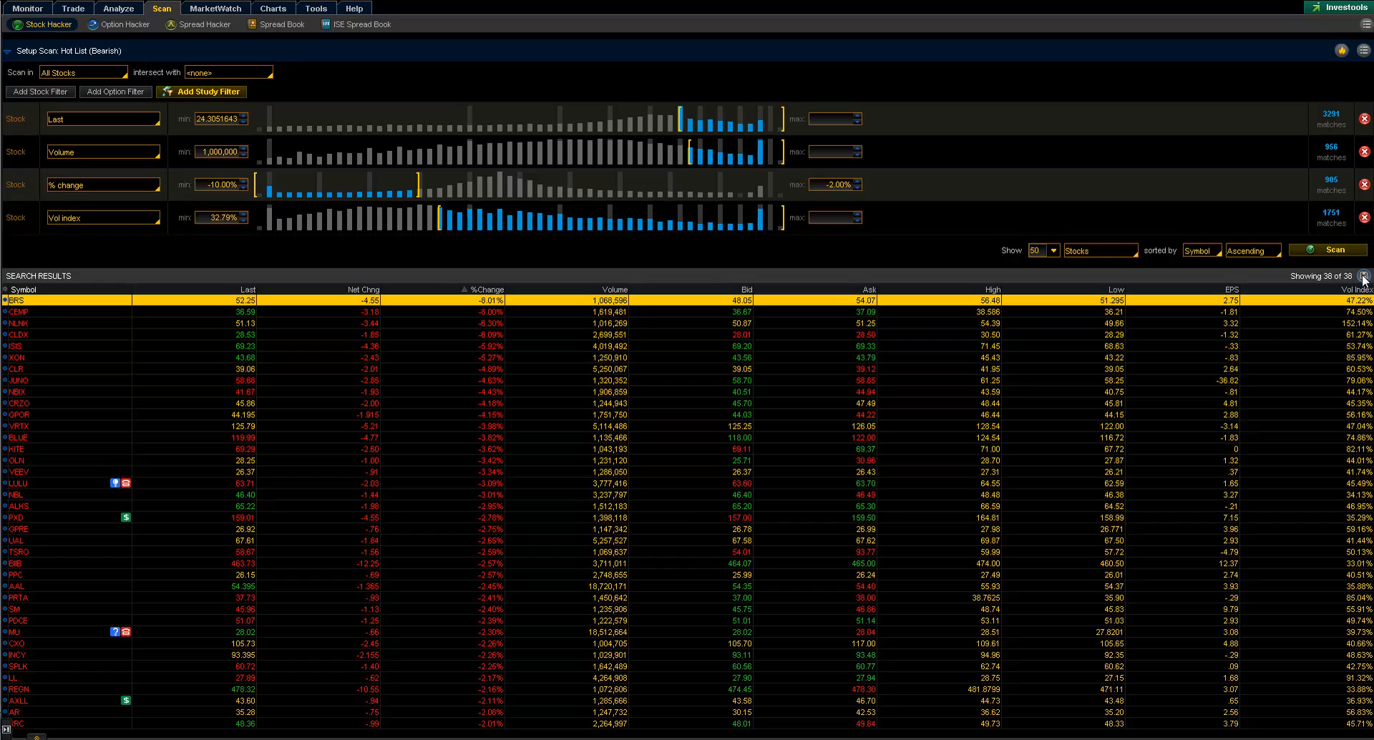
pyautogui.click(1364, 50)
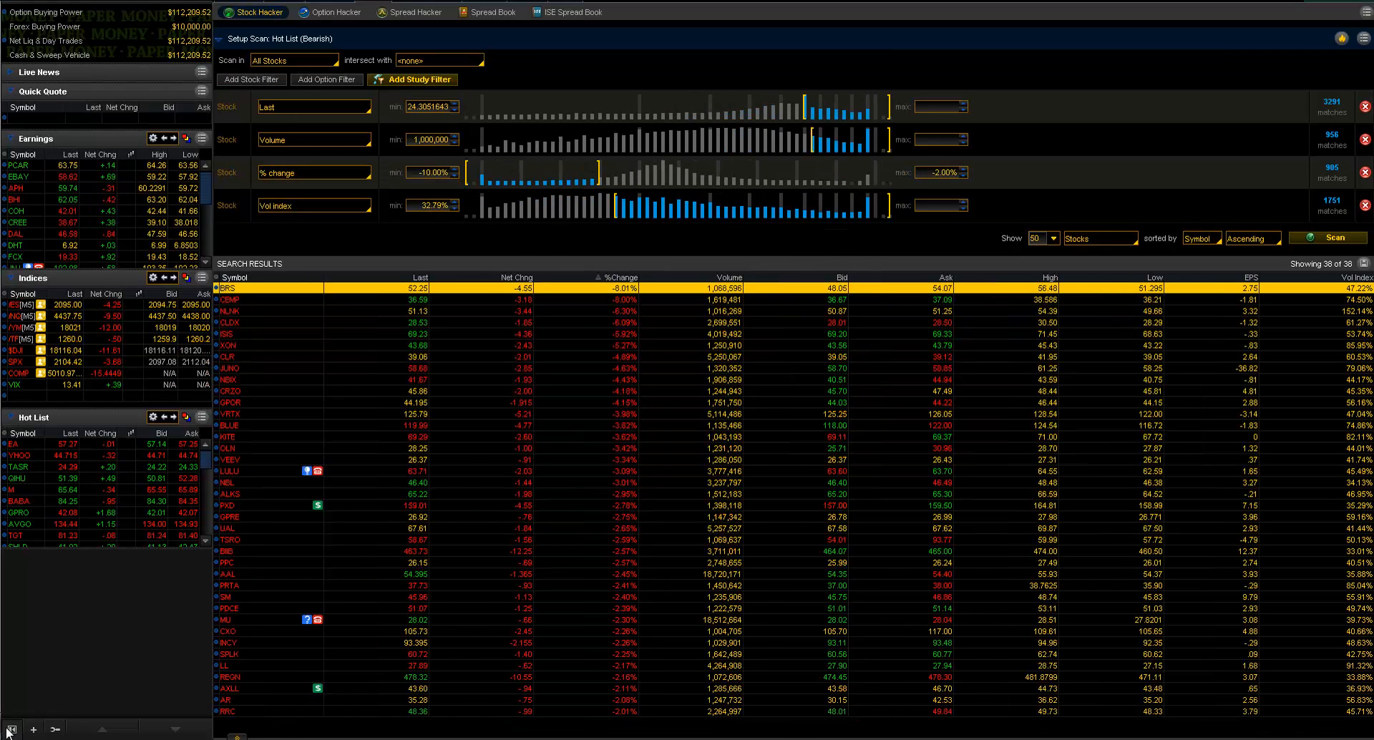
pyautogui.click(8, 729)
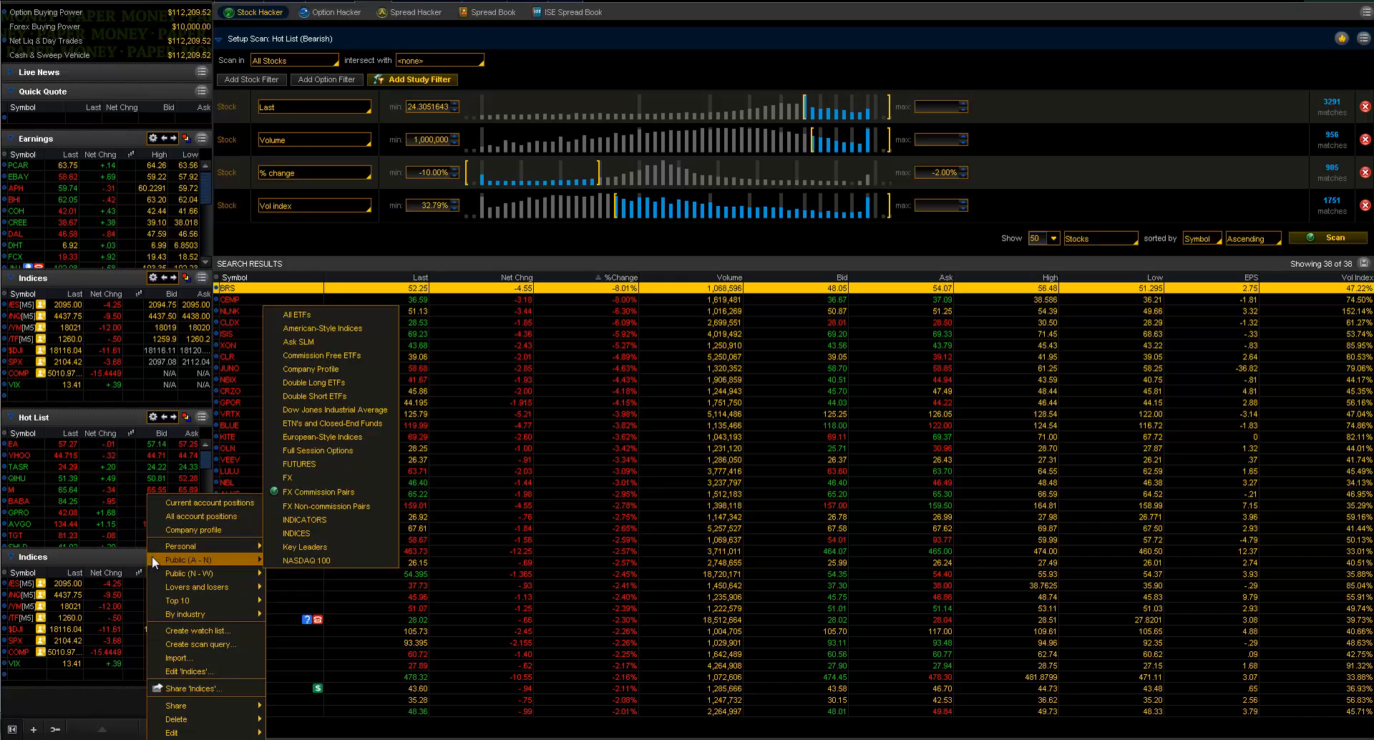
pyautogui.click(179, 547)
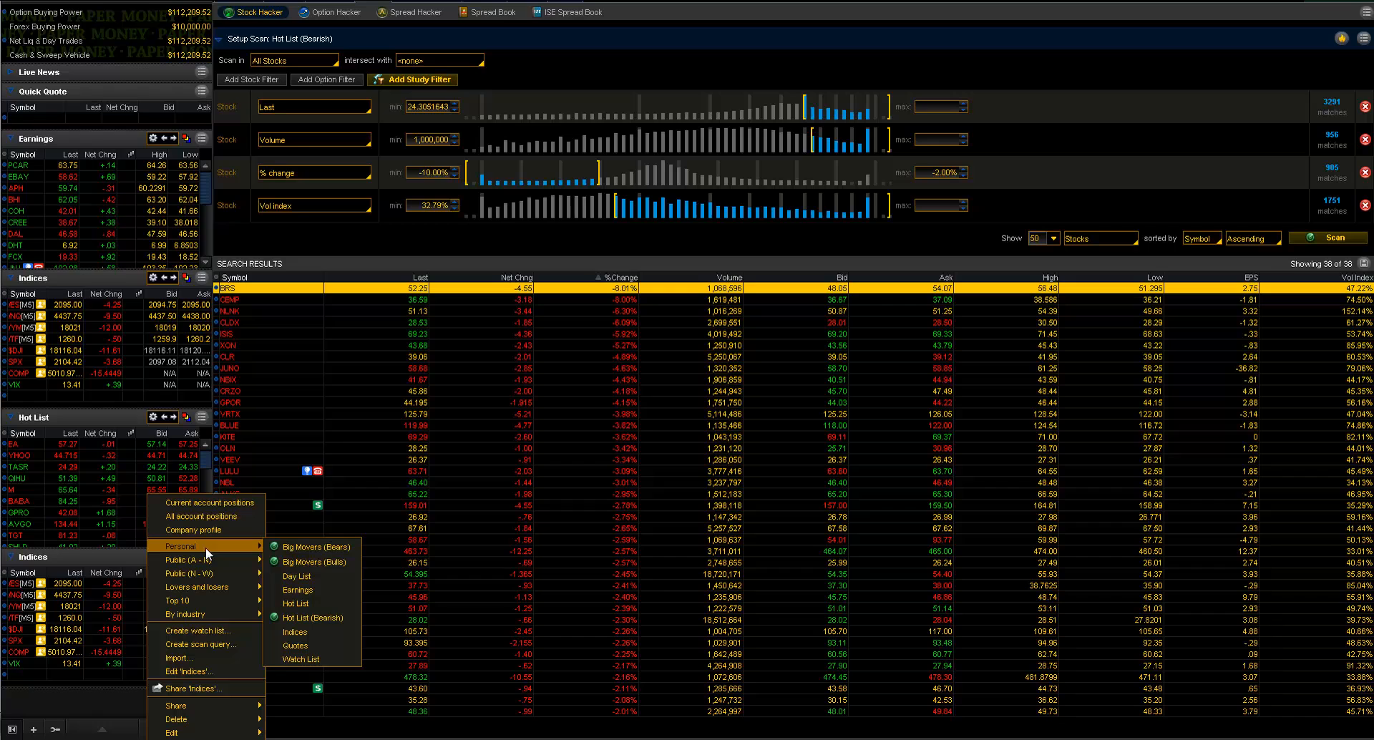
pyautogui.moveTo(313, 547)
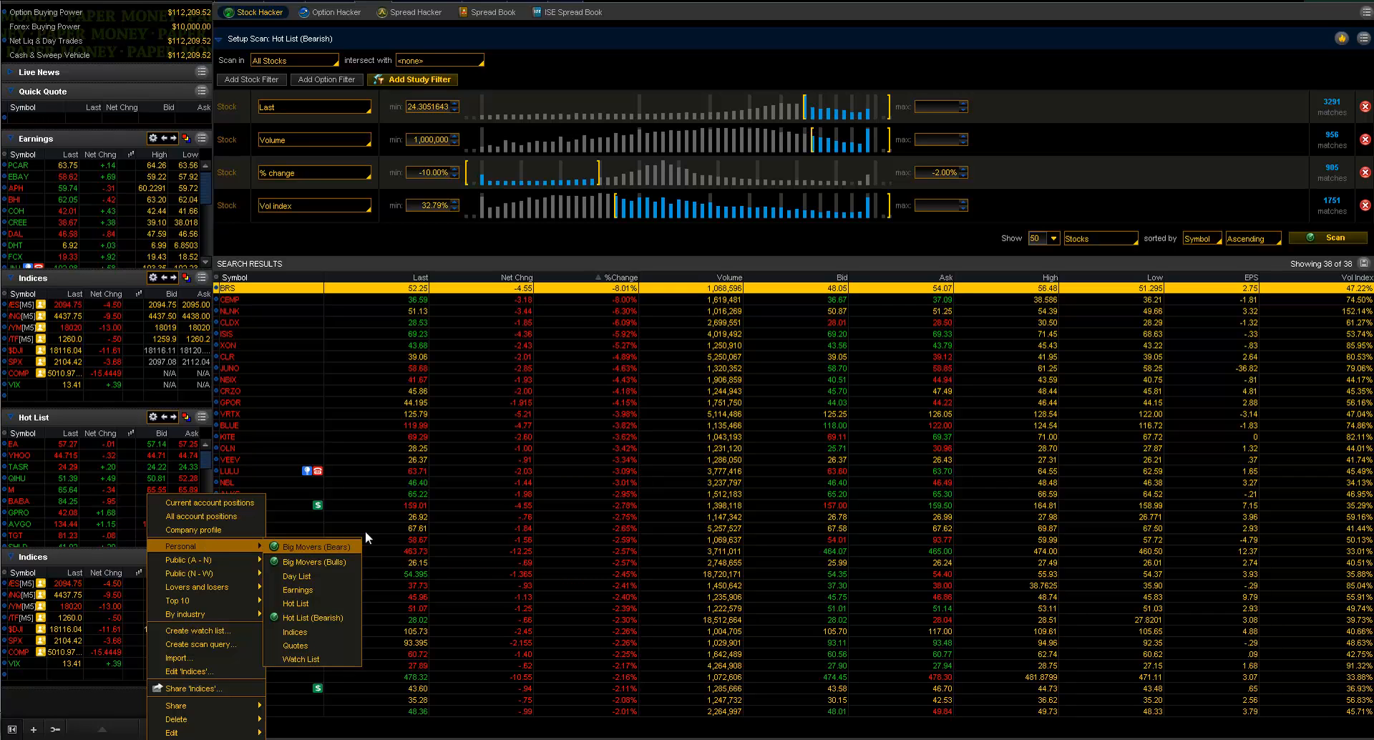
pyautogui.click(302, 11)
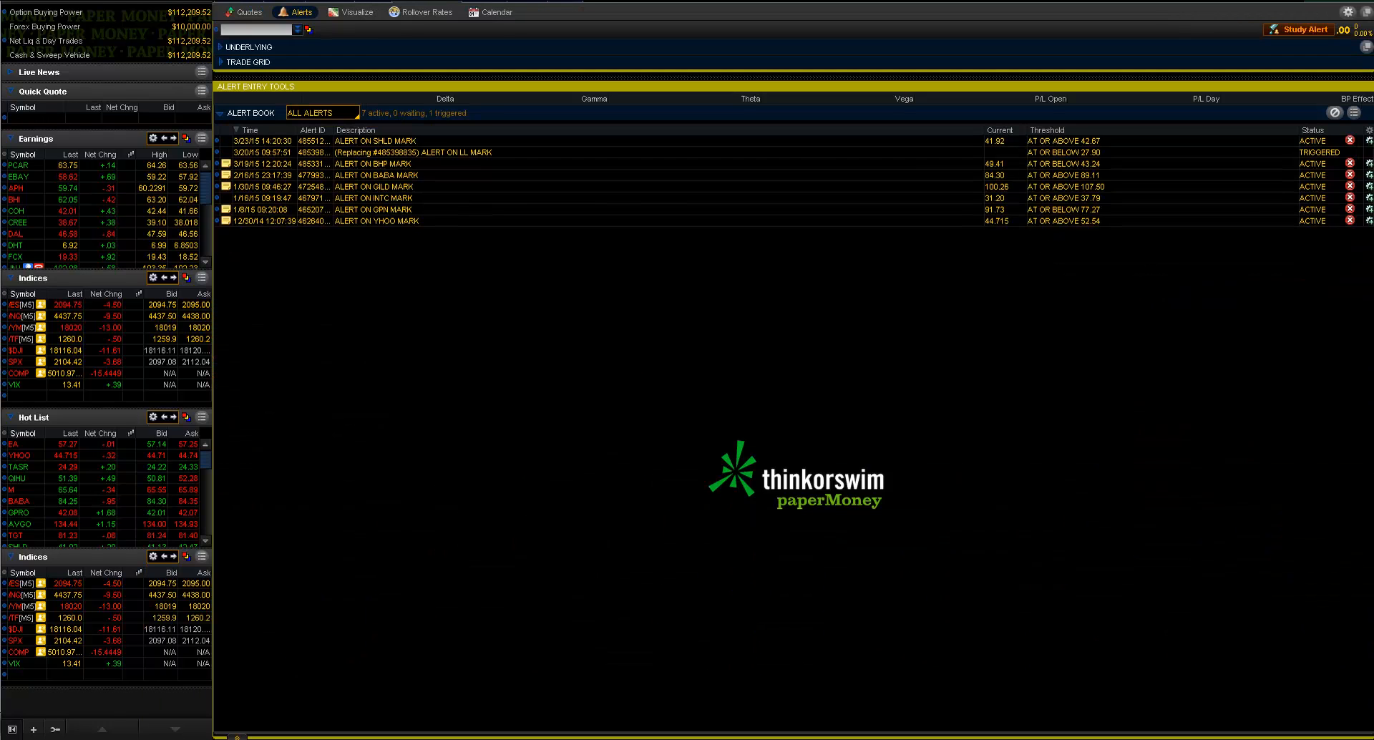
pyautogui.click(161, 8)
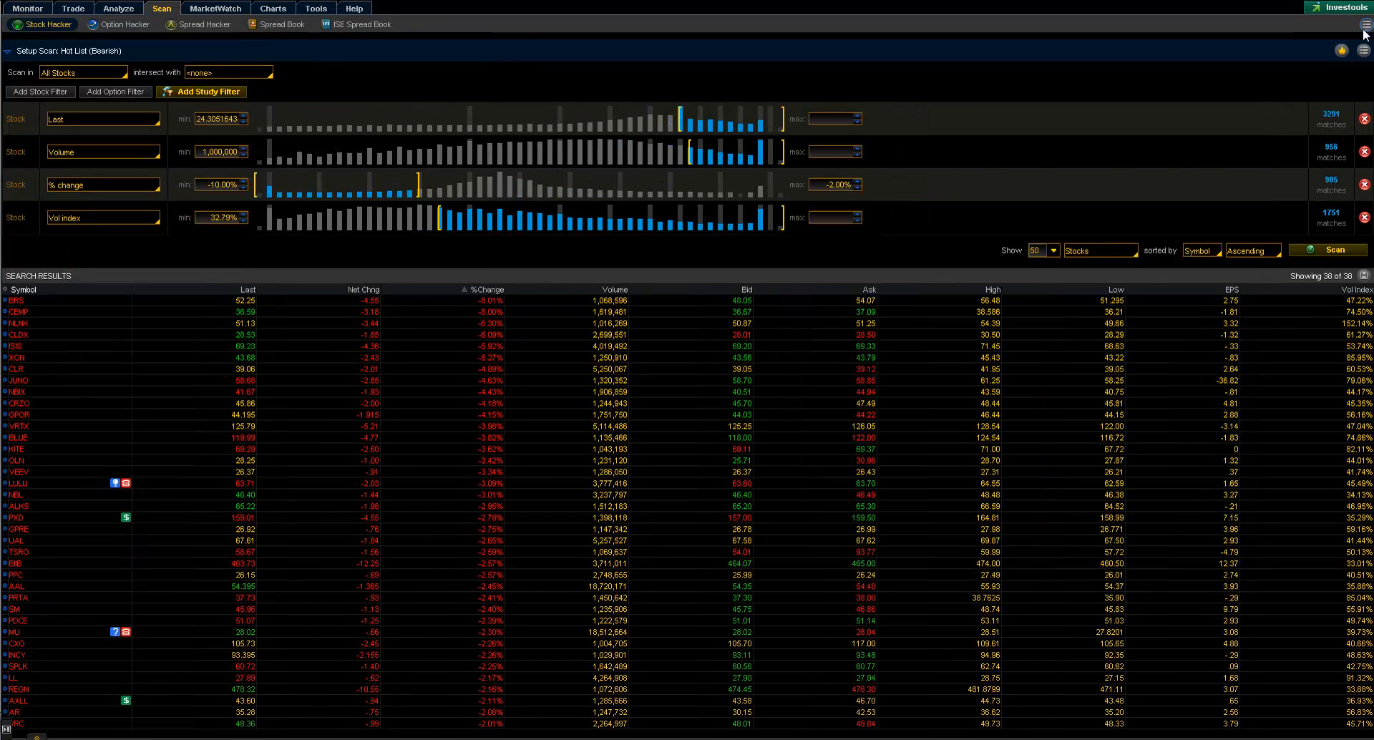
pyautogui.click(1340, 50)
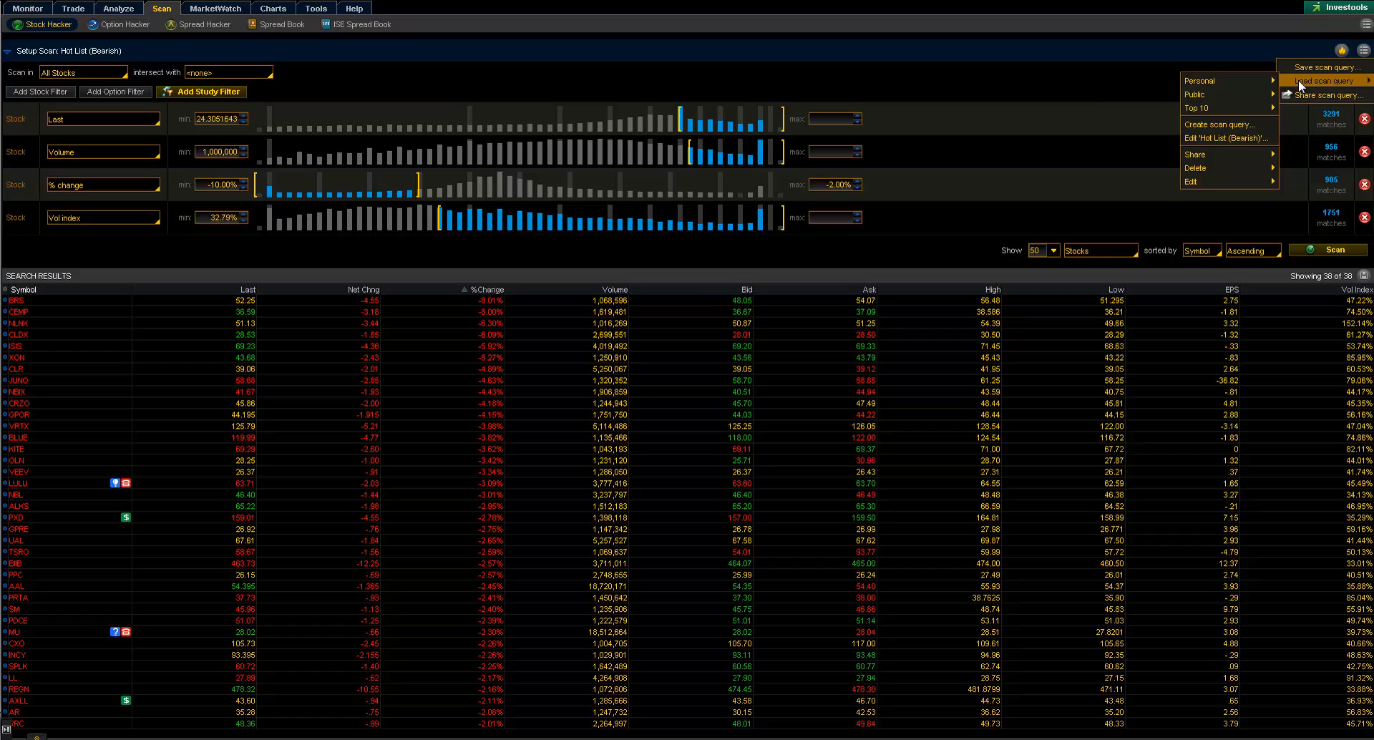
pyautogui.moveTo(1227, 155)
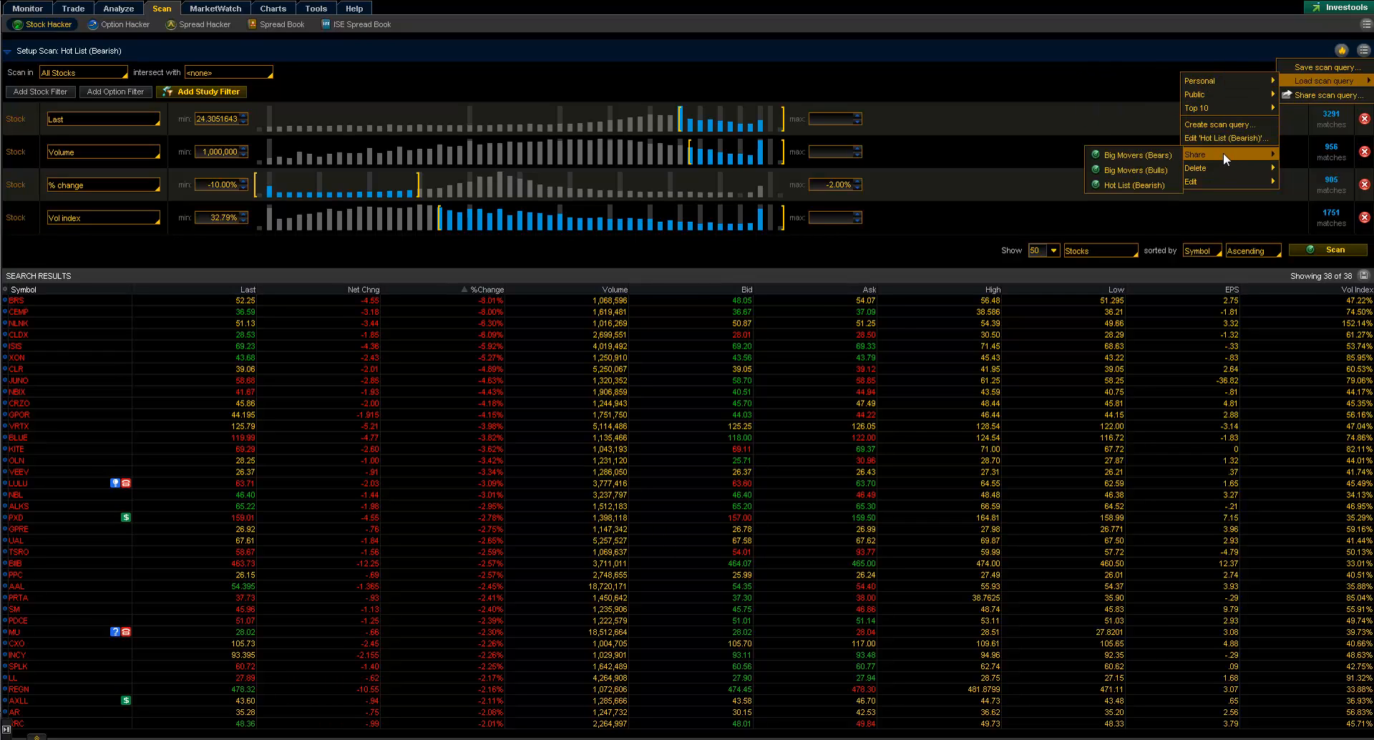
pyautogui.moveTo(1227, 138)
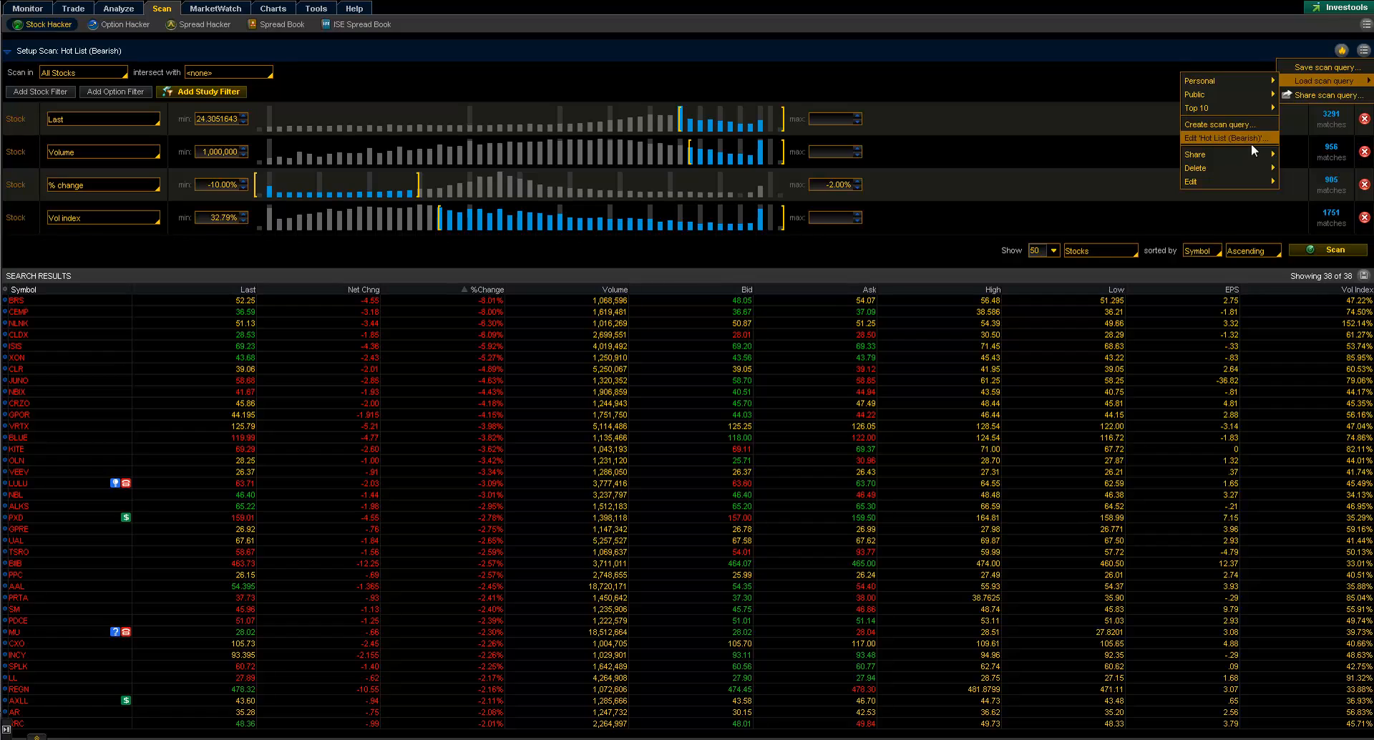
pyautogui.moveTo(1193, 154)
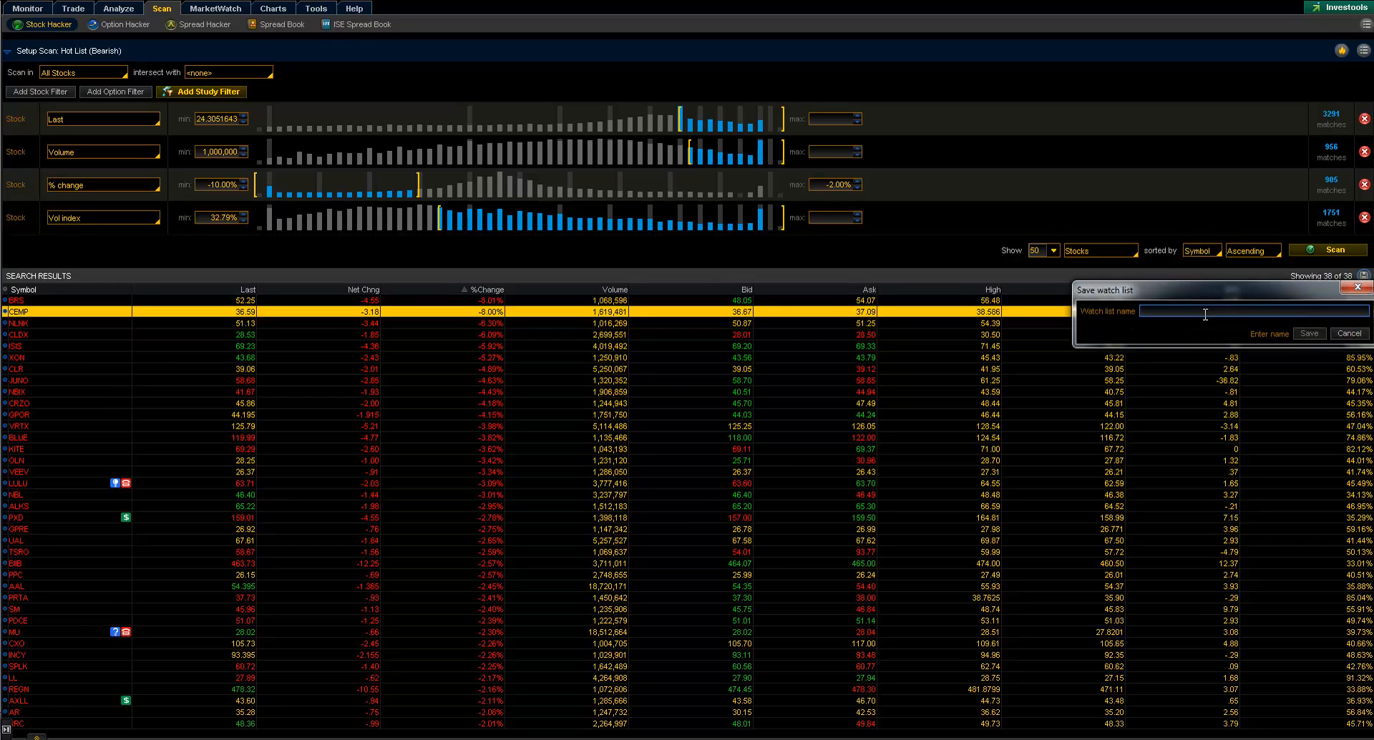
# Save the 38 results as a watch list named 'Todays Hotlist'.
pyautogui.write('Todays')
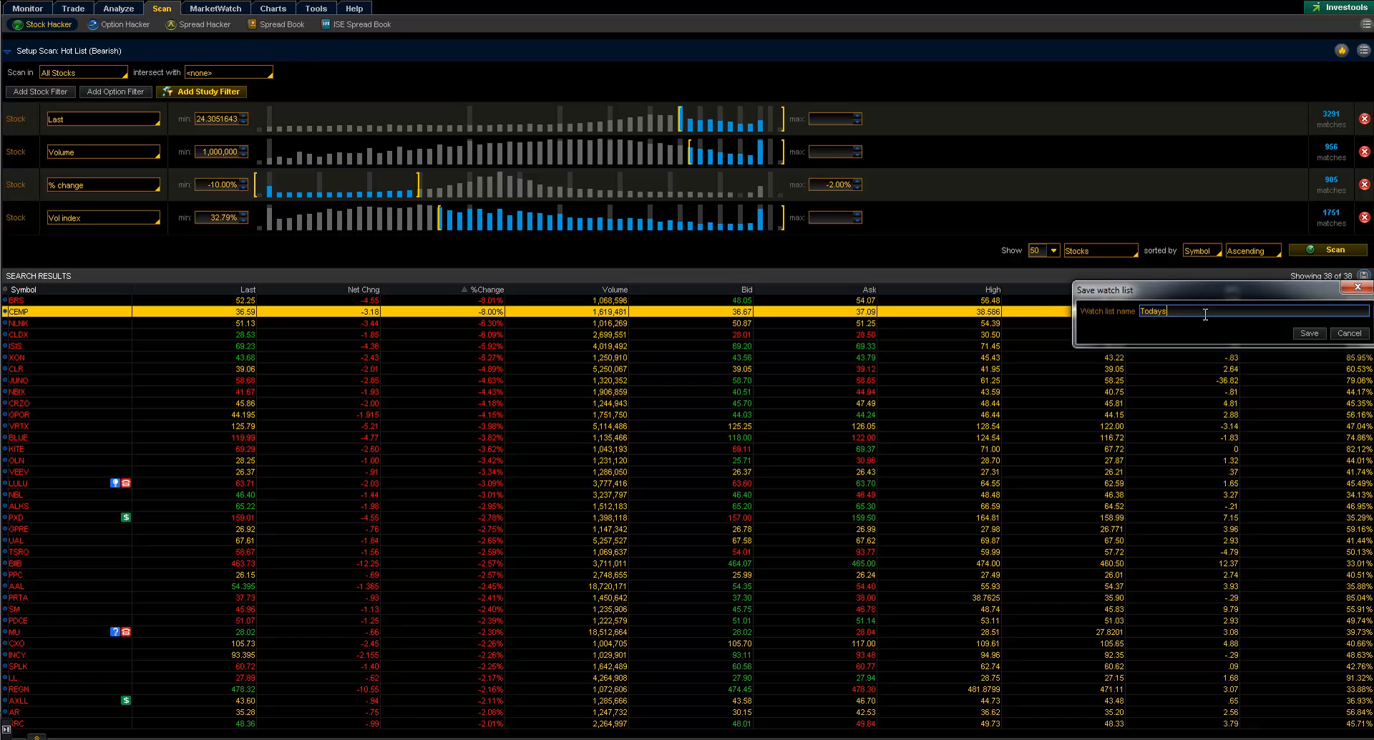
pyautogui.write('Hotlist')
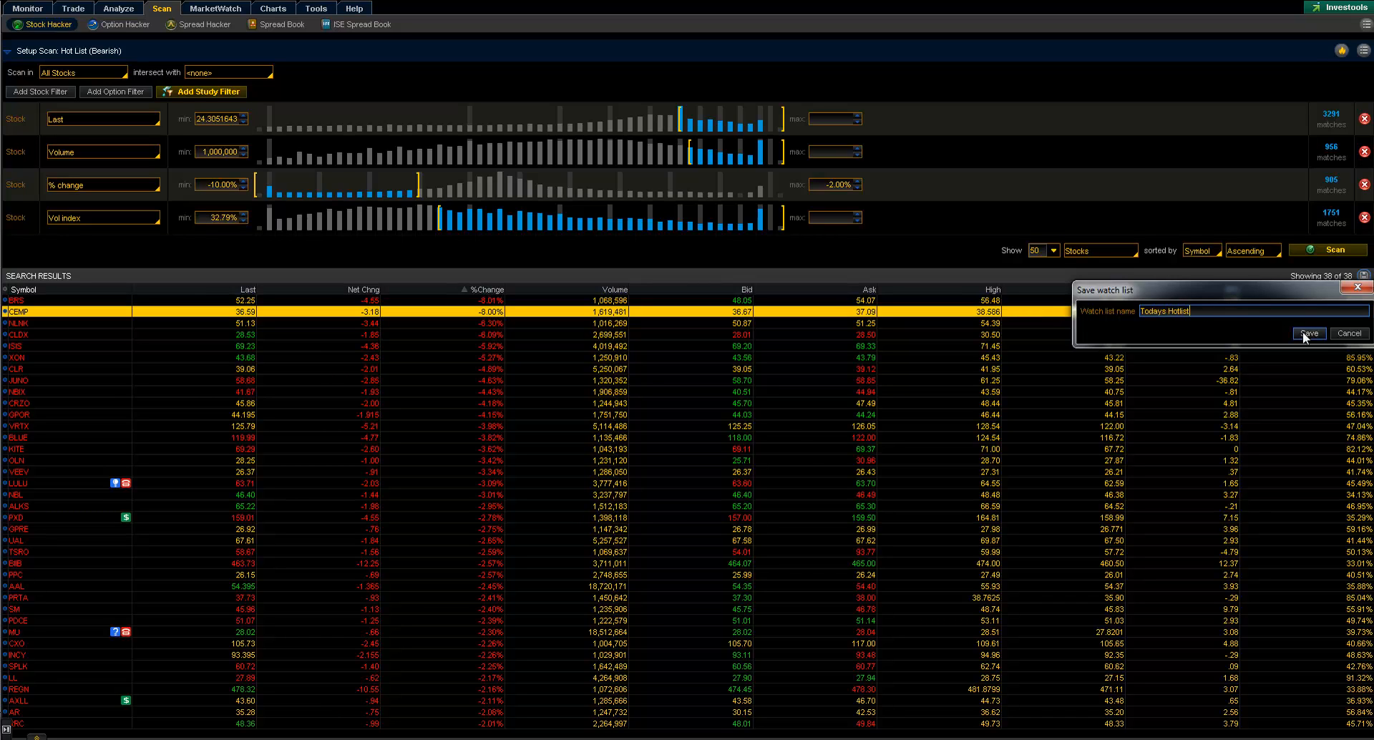
pyautogui.click(1309, 333)
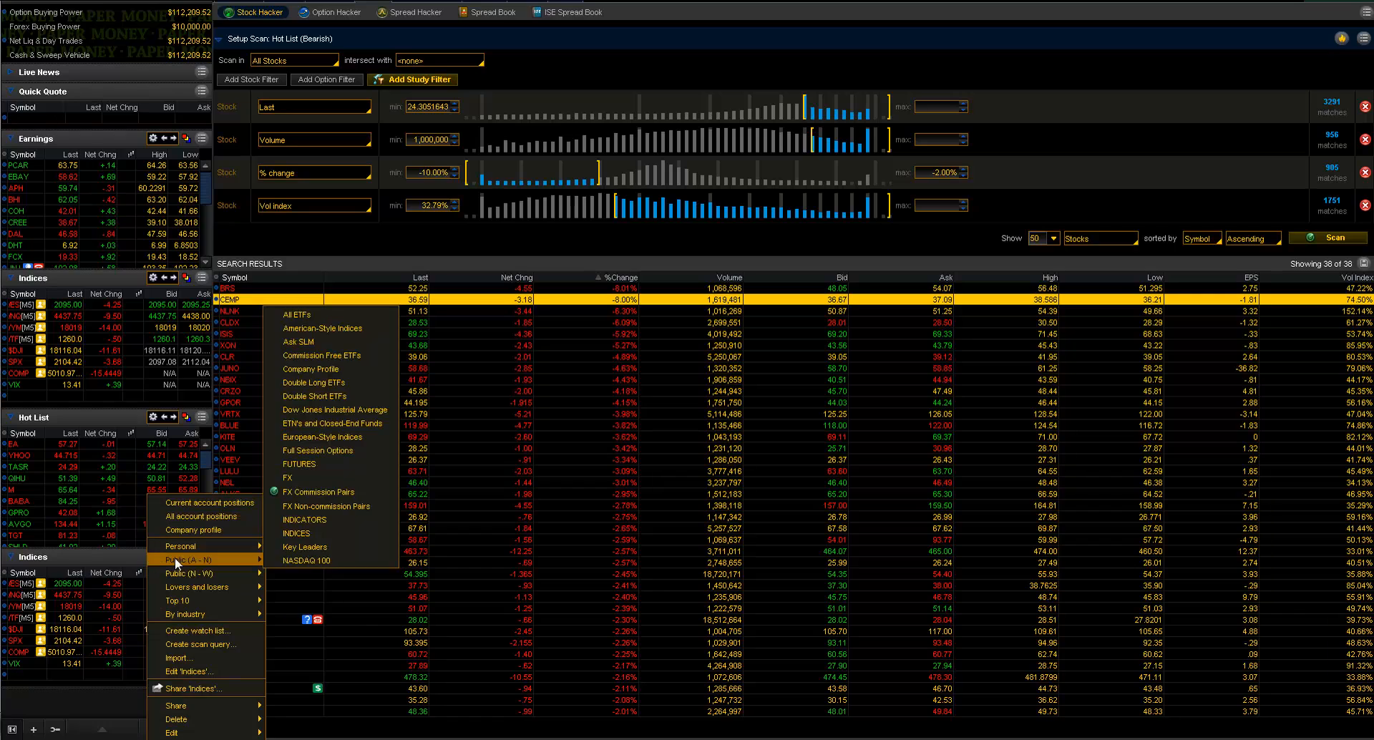
pyautogui.moveTo(179, 547)
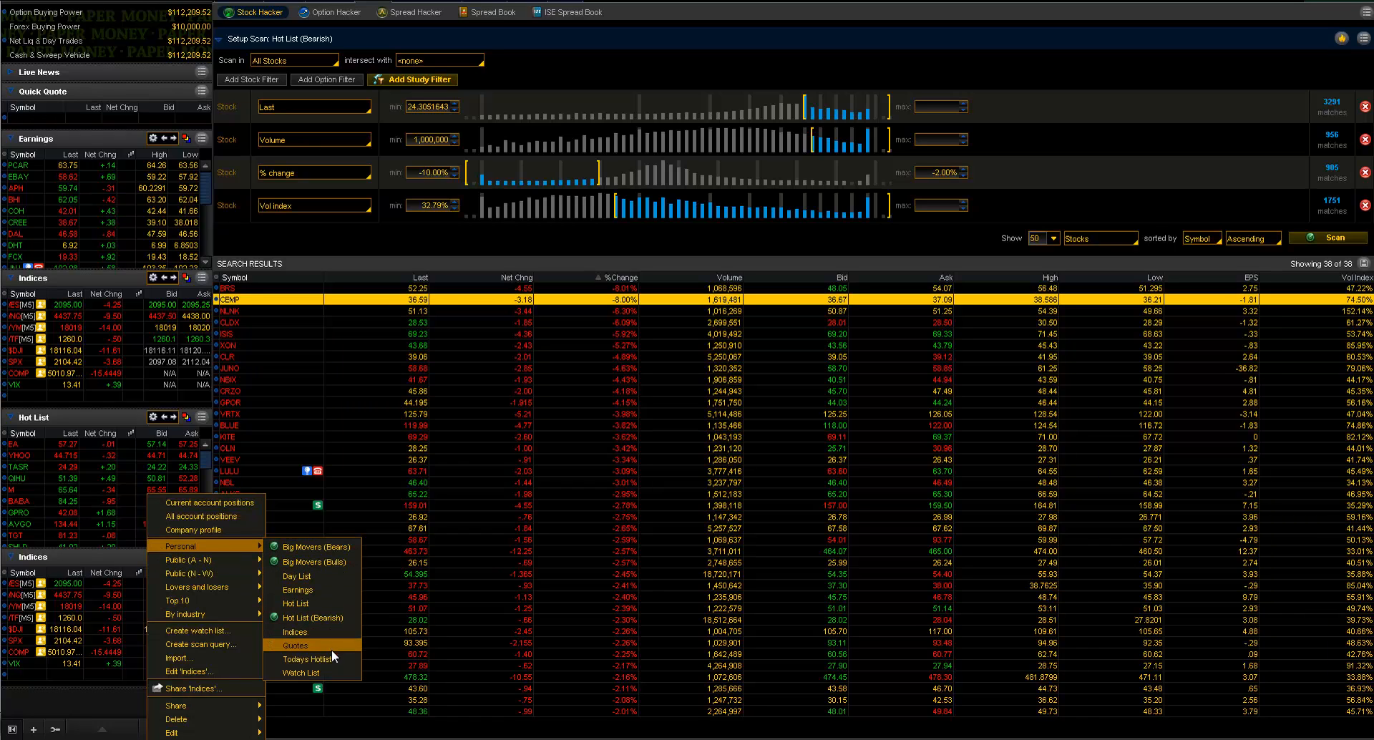
# Show Todays Hotlist in the bottom watch list gadget and close its detached window.
pyautogui.click(308, 658)
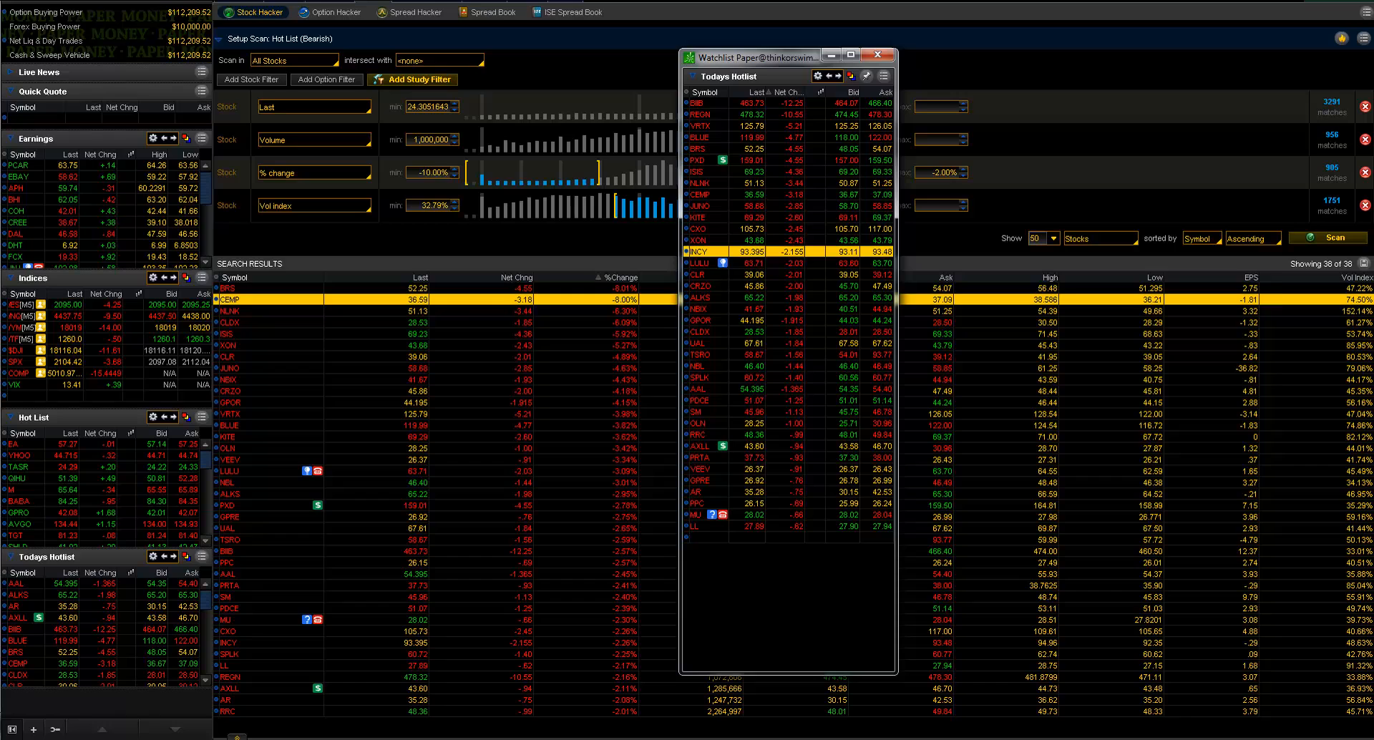
pyautogui.click(882, 54)
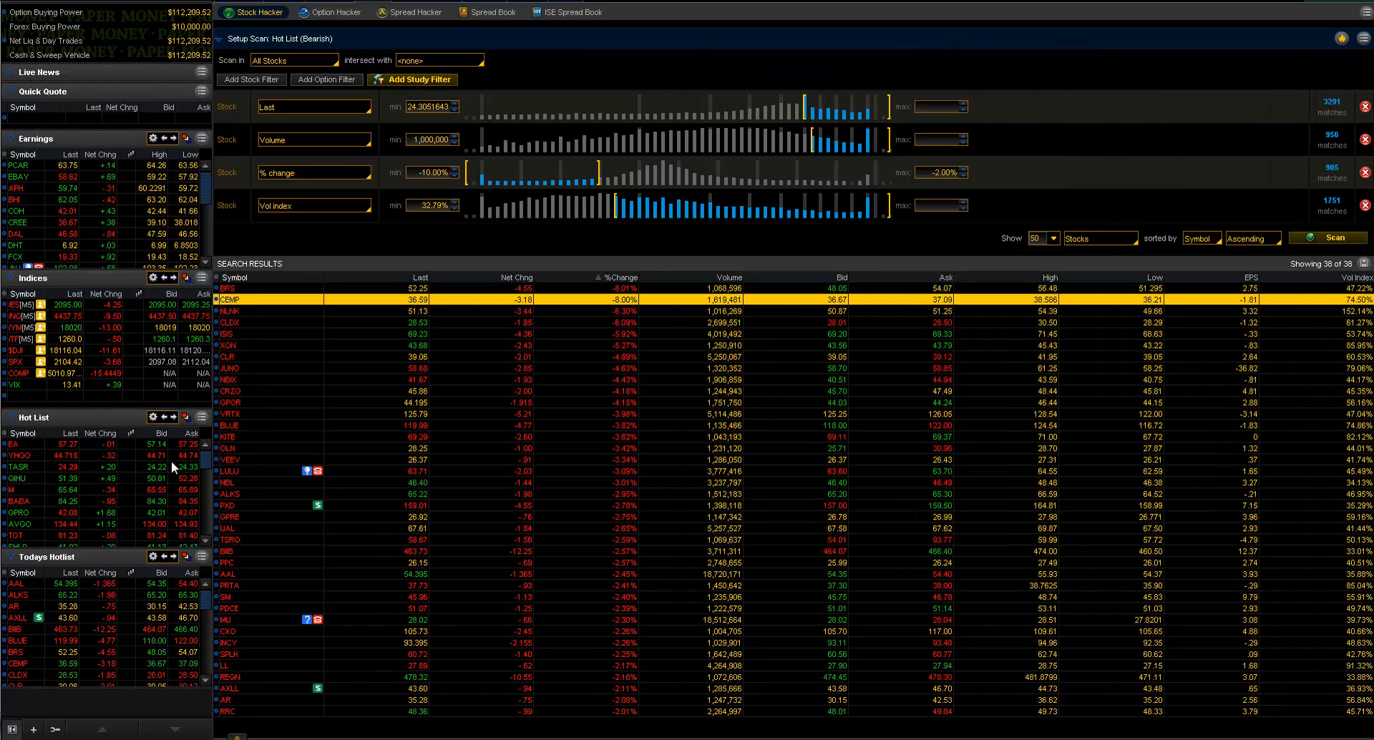
pyautogui.click(272, 8)
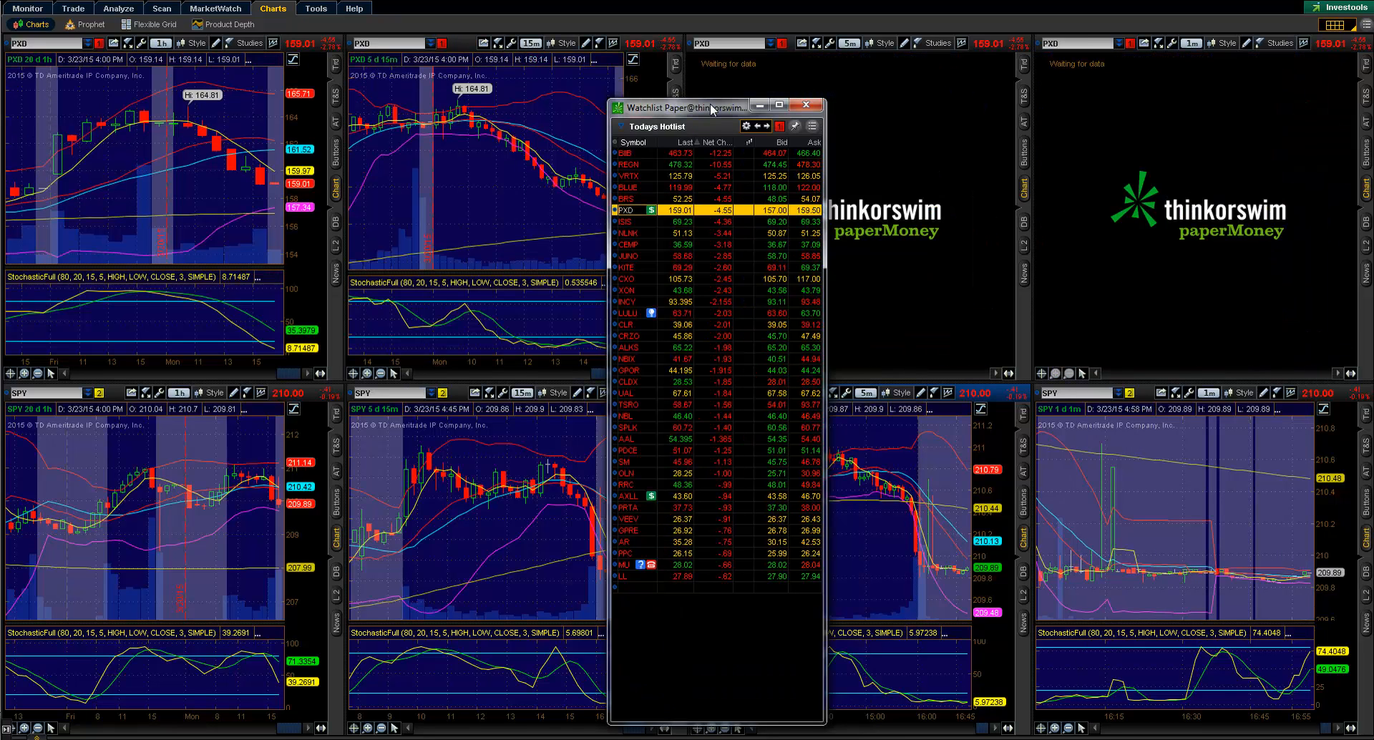
# Load ISIS from the Todays Hotlist watch list into the linked charts, replacing PXD.
pyautogui.click(627, 220)
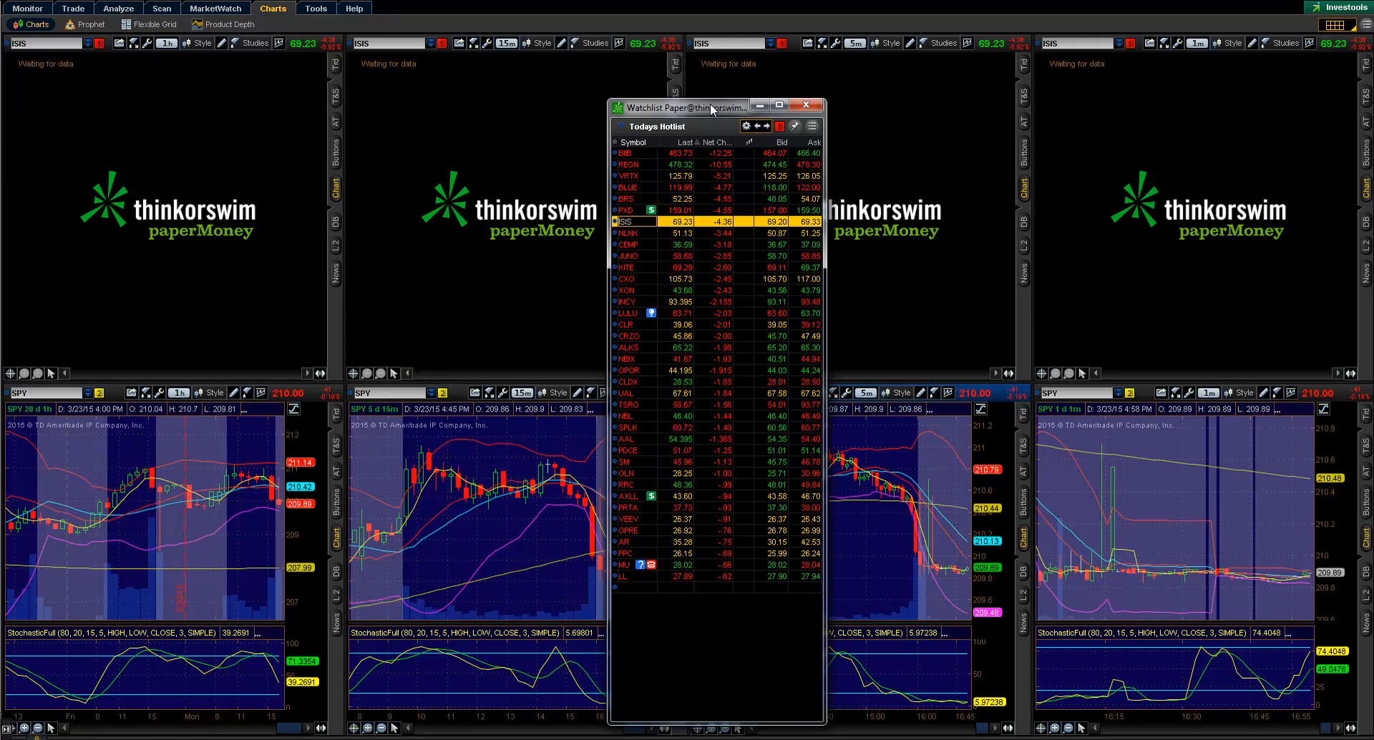